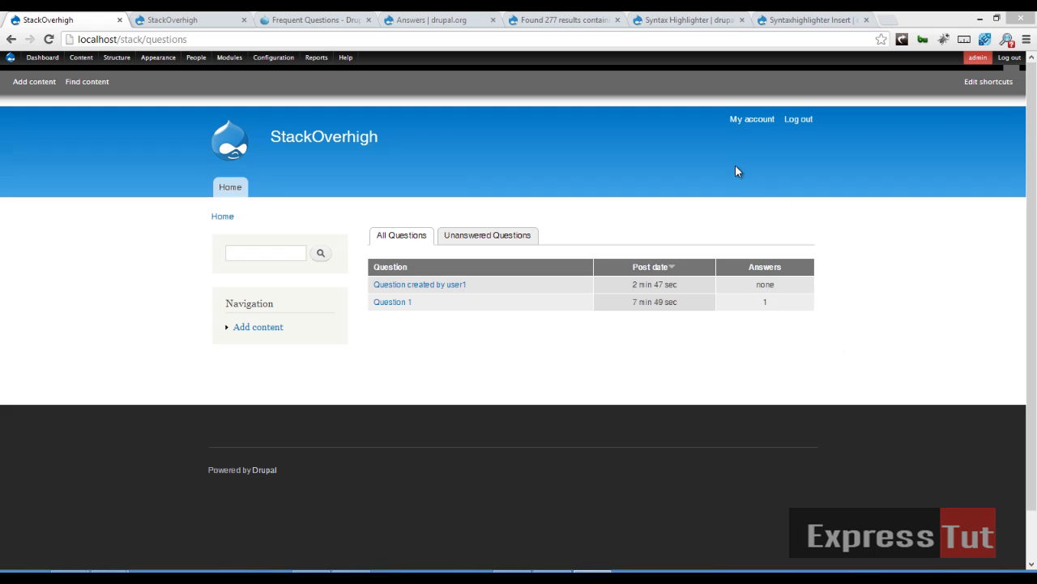
{"action": "mouse_move", "coordinate": [700, 136]}
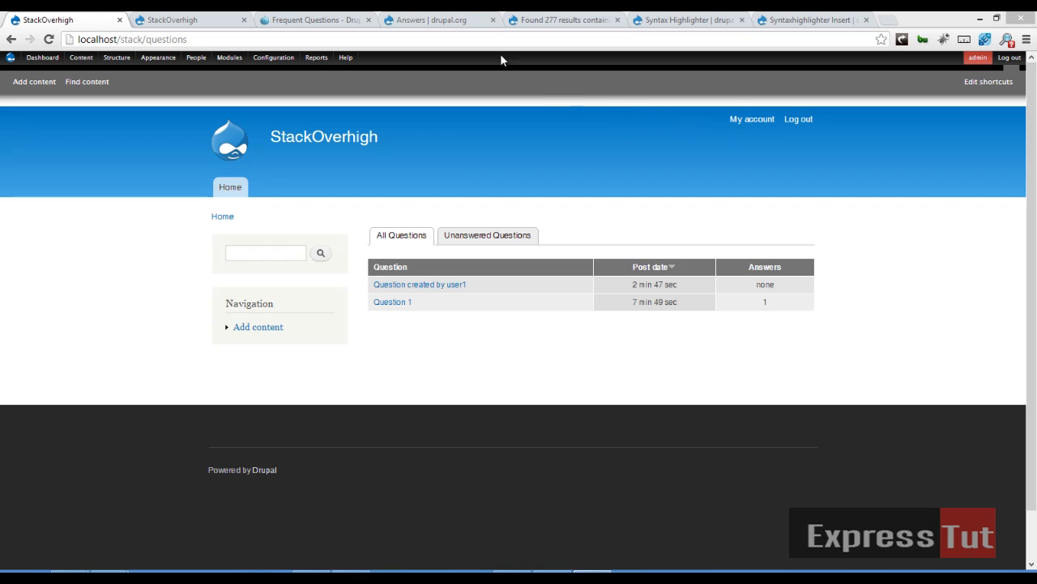
Step: Reach the custom PHP code question on Drupal Answers and scroll to its answer area
{"action": "left_click", "coordinate": [437, 20]}
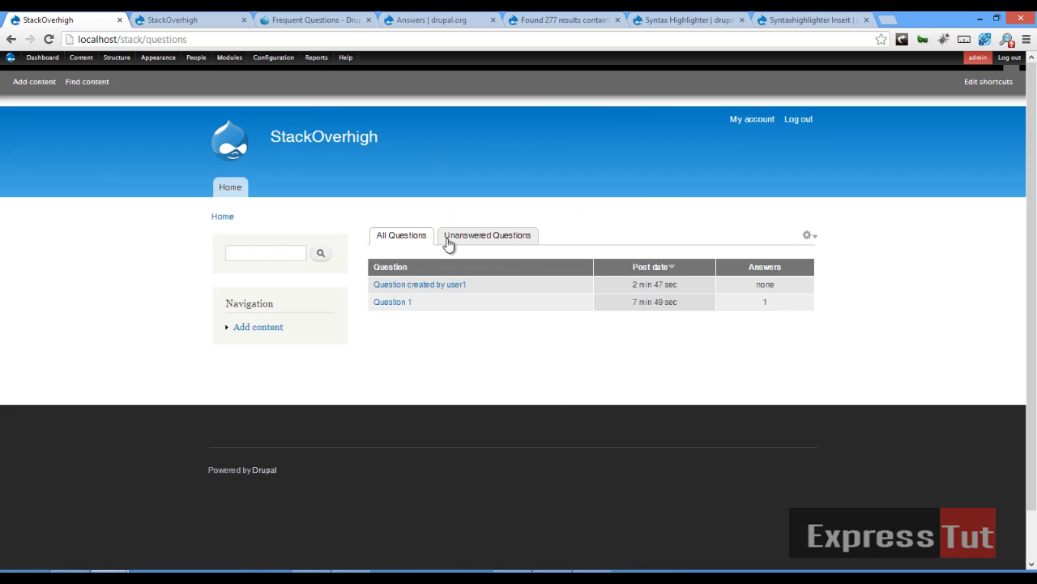
{"action": "mouse_move", "coordinate": [642, 246]}
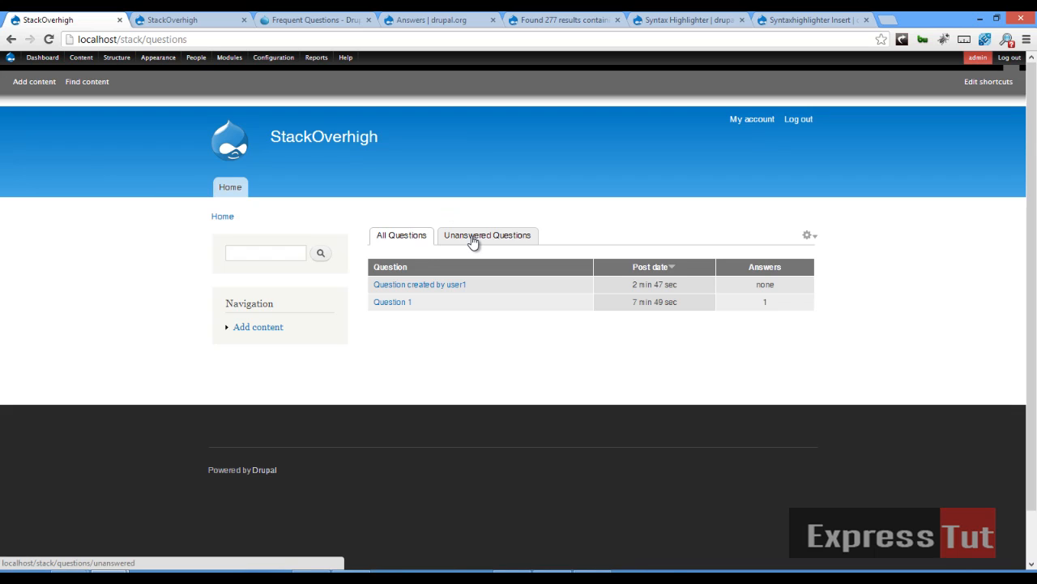
{"action": "mouse_move", "coordinate": [448, 237]}
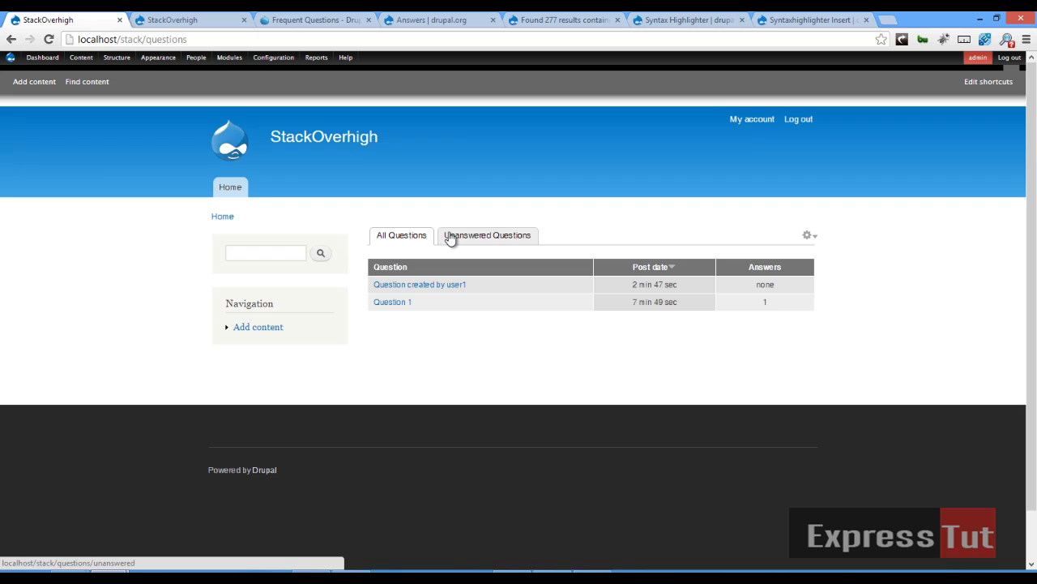
{"action": "left_click", "coordinate": [316, 19]}
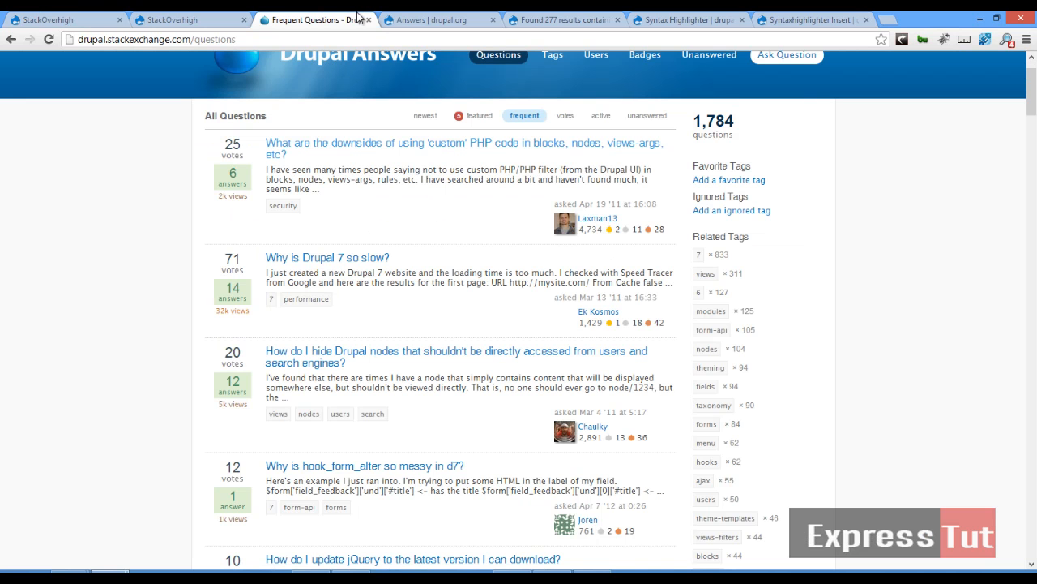
{"action": "mouse_move", "coordinate": [572, 240]}
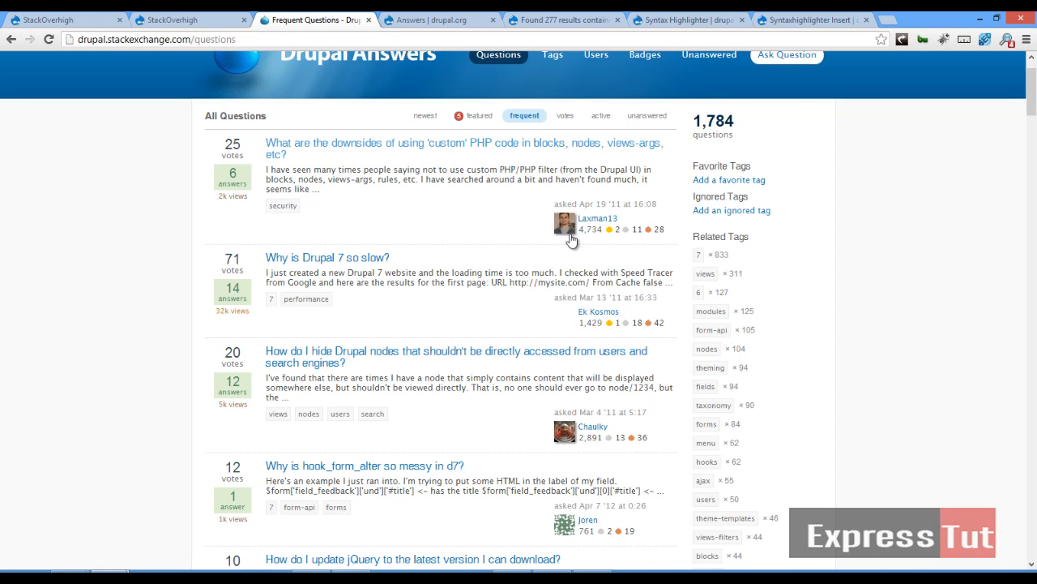
{"action": "mouse_move", "coordinate": [429, 247]}
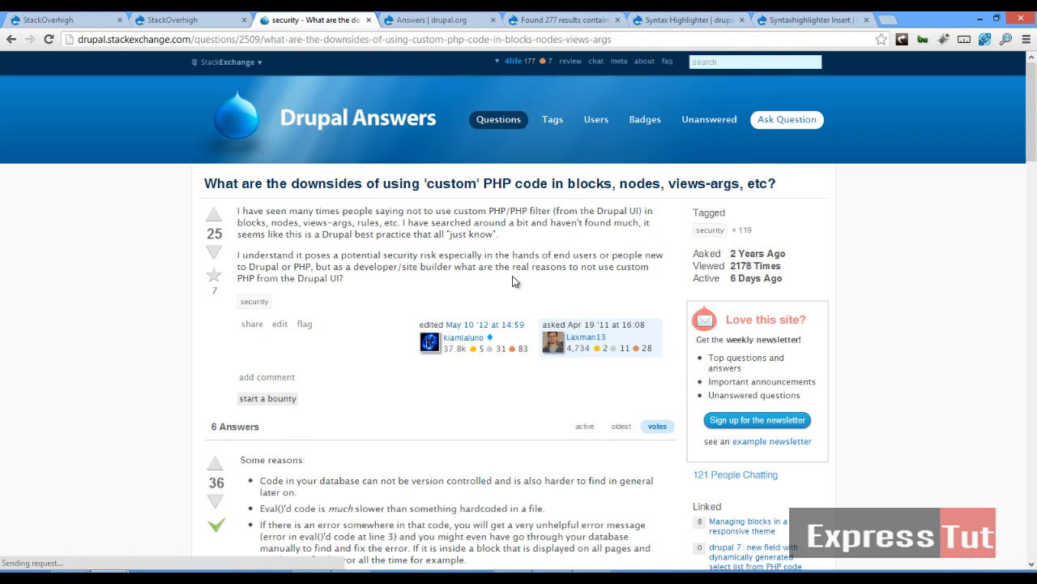
{"action": "scroll", "scroll_direction": "down", "scroll_amount": 3}
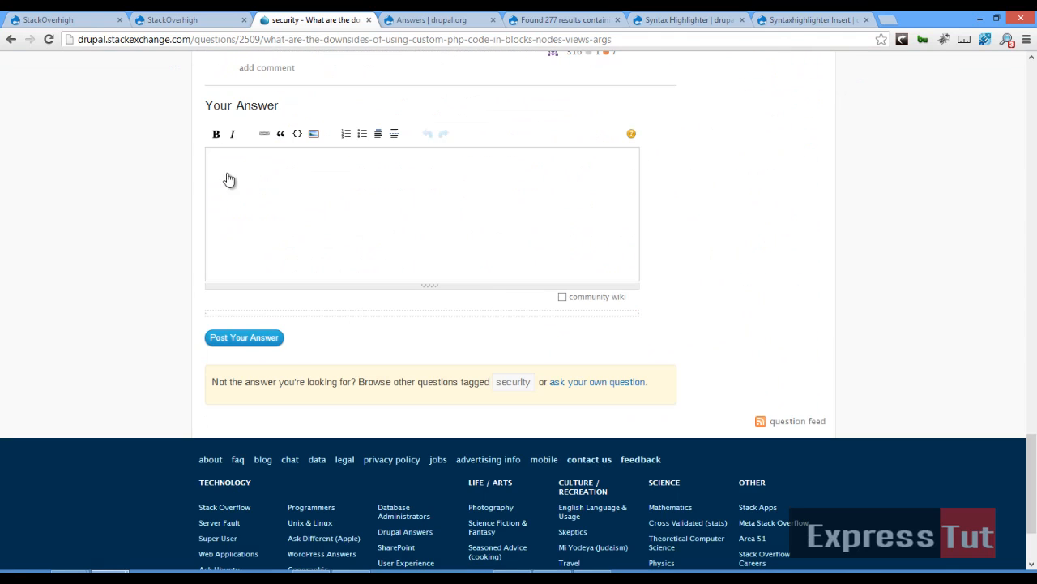
Step: Start a code sample in Your Answer containing the opening <?php tag
{"action": "left_click", "coordinate": [296, 133]}
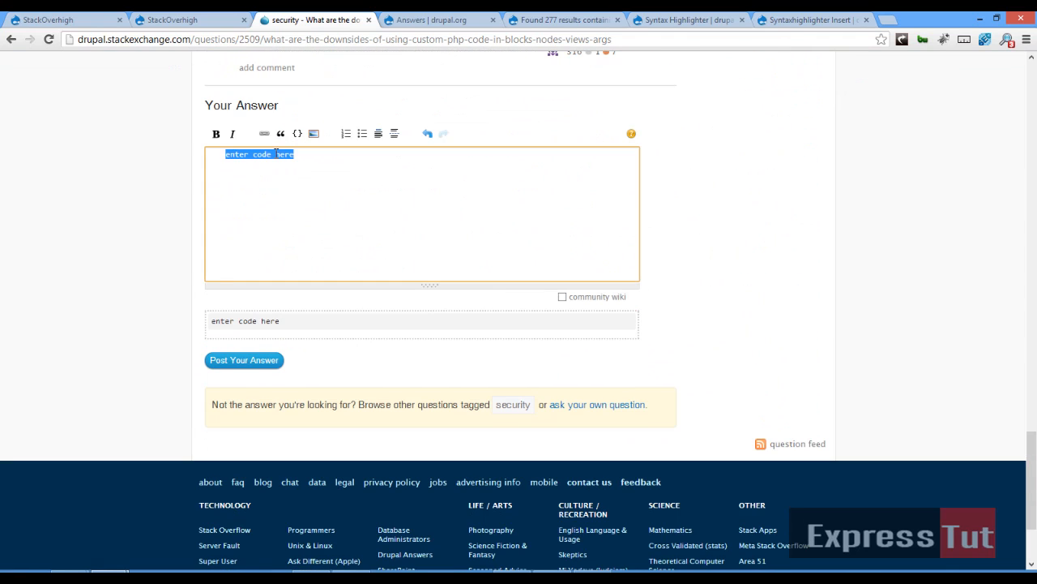
{"action": "type", "text": "<"}
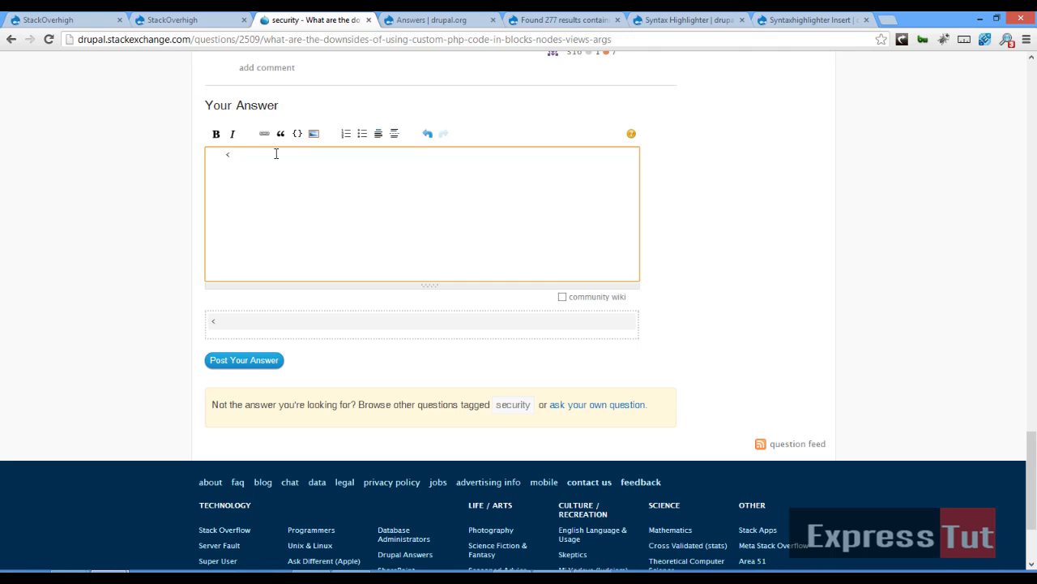
{"action": "type", "text": "?"}
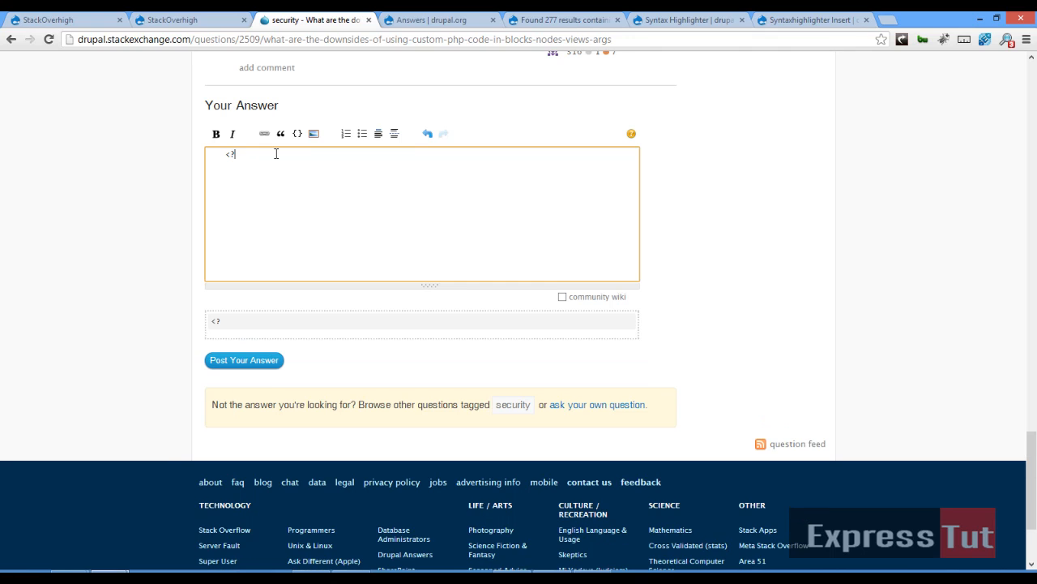
{"action": "type", "text": "php"}
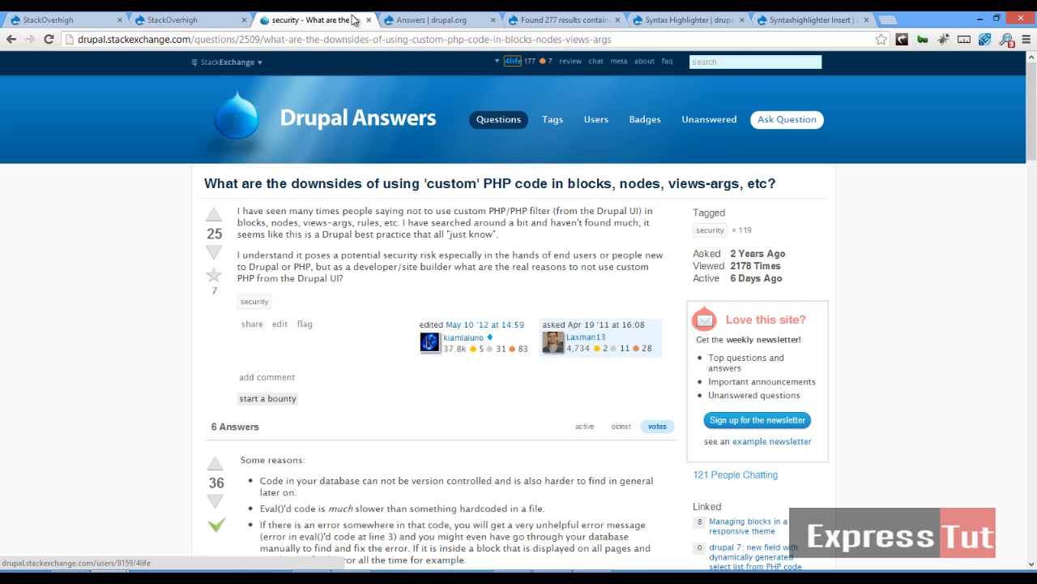
Step: View the Syntax Highlighter and then the Syntaxhighlighter Insert project pages on drupal.org
{"action": "scroll", "scroll_direction": "down", "scroll_amount": 3}
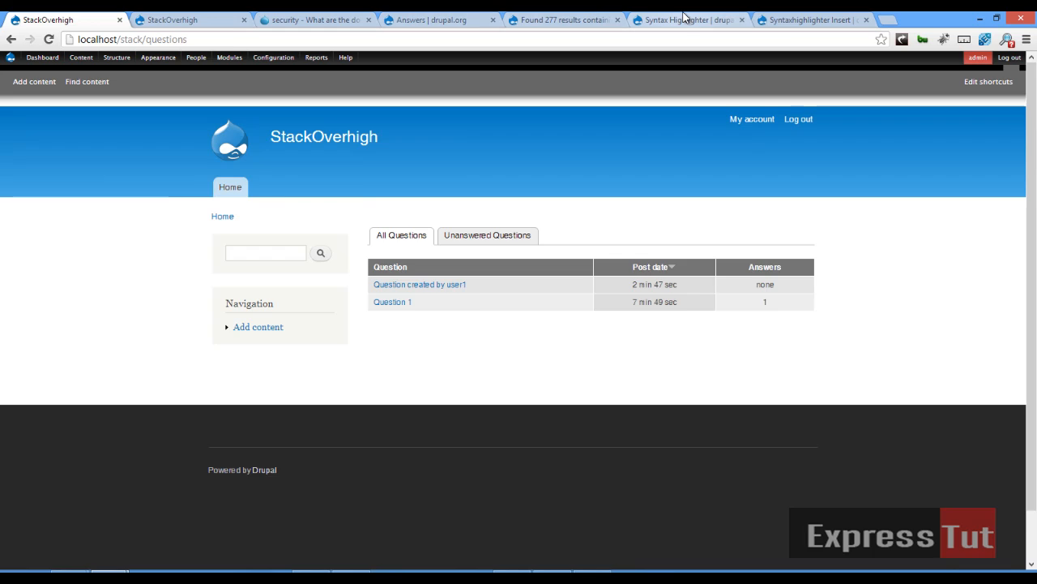
{"action": "left_click", "coordinate": [688, 19]}
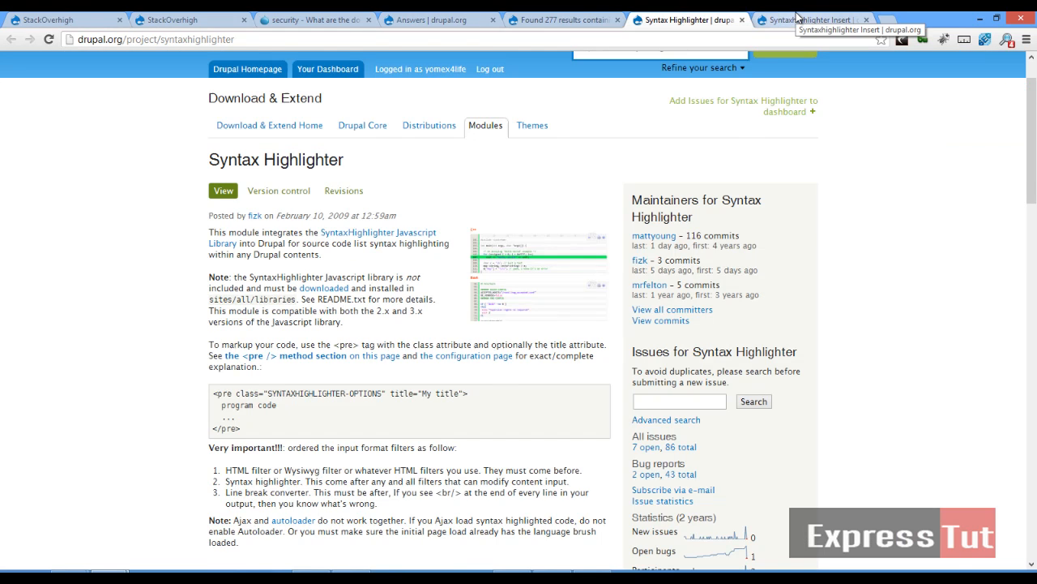
{"action": "left_click", "coordinate": [810, 19]}
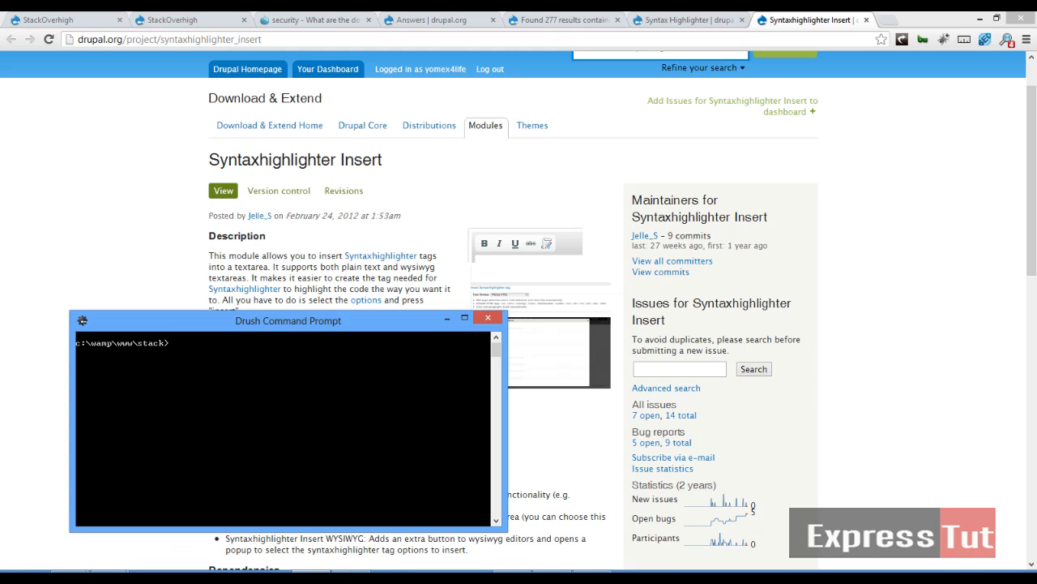
Step: Download the syntaxhighlighter module with drush dl syntaxhighlighter
{"action": "type", "text": "drush d"}
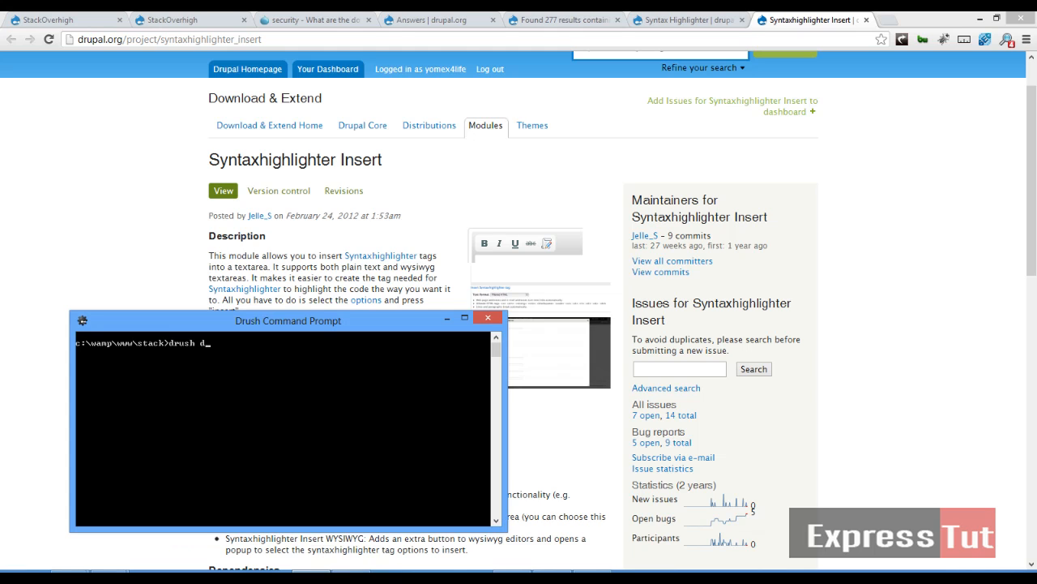
{"action": "type", "text": "l syn"}
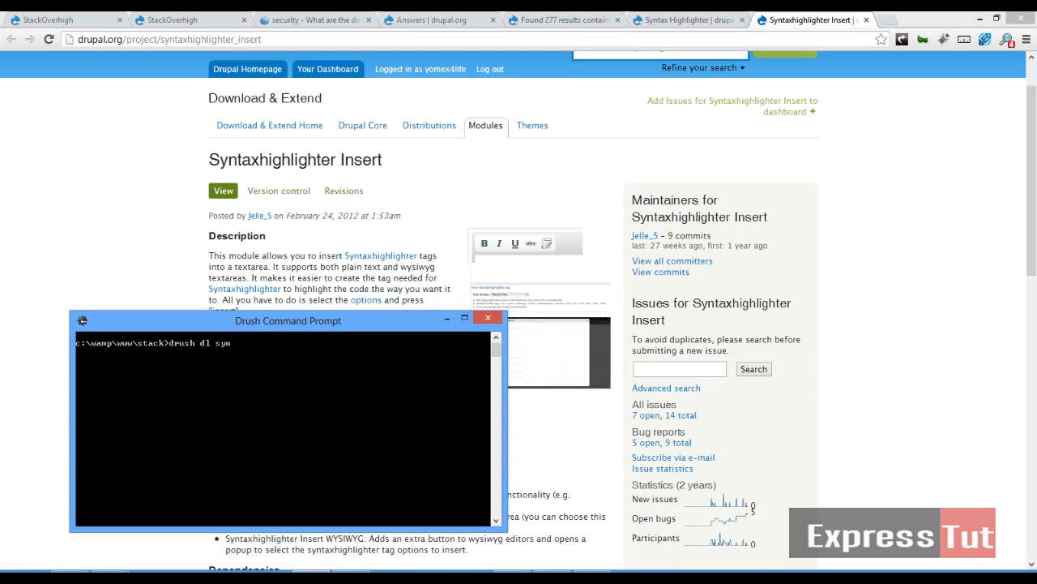
{"action": "type", "text": "tax"}
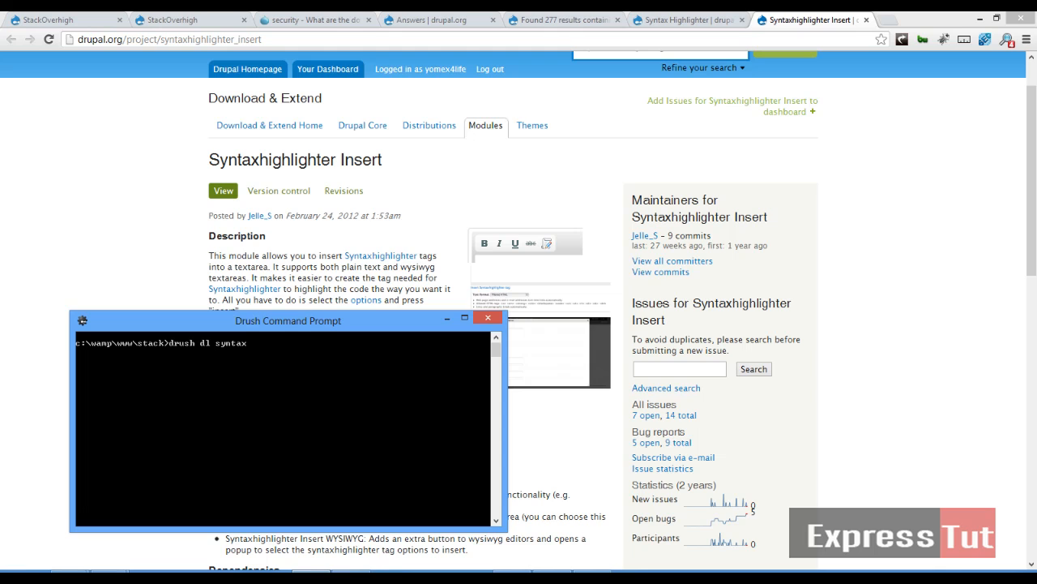
{"action": "type", "text": "highl"}
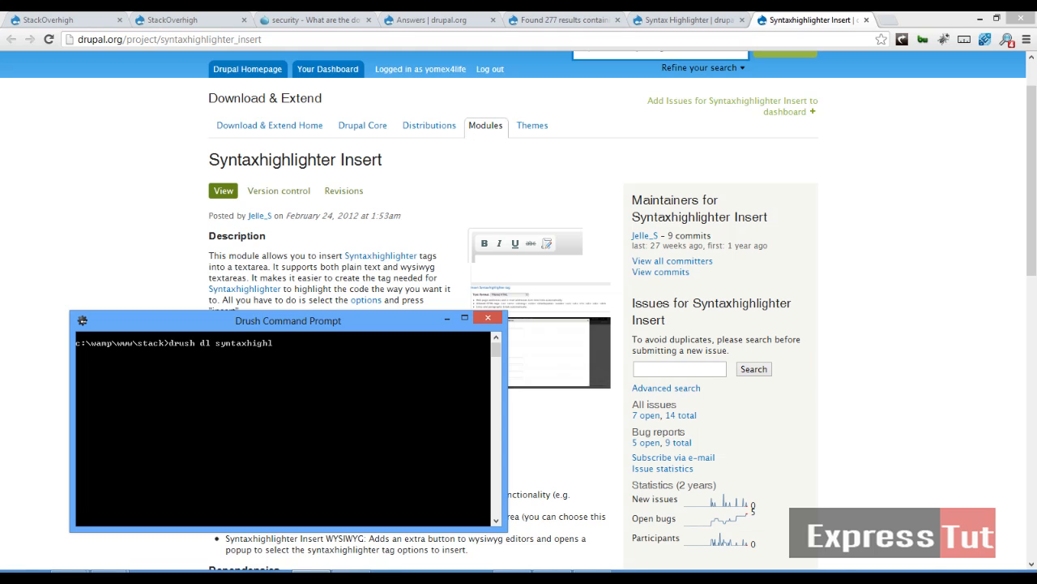
{"action": "type", "text": "ighter"}
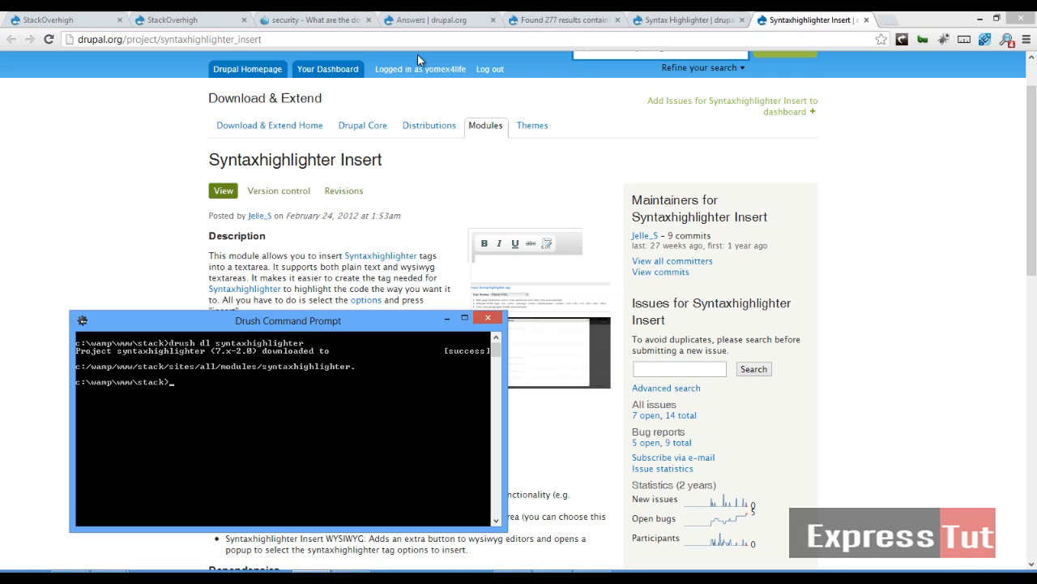
Step: Download the syntaxhighlighter_insert module with drush dl syntaxhighlighter_insert
{"action": "type", "text": "drush dl syntaxhighlighter"}
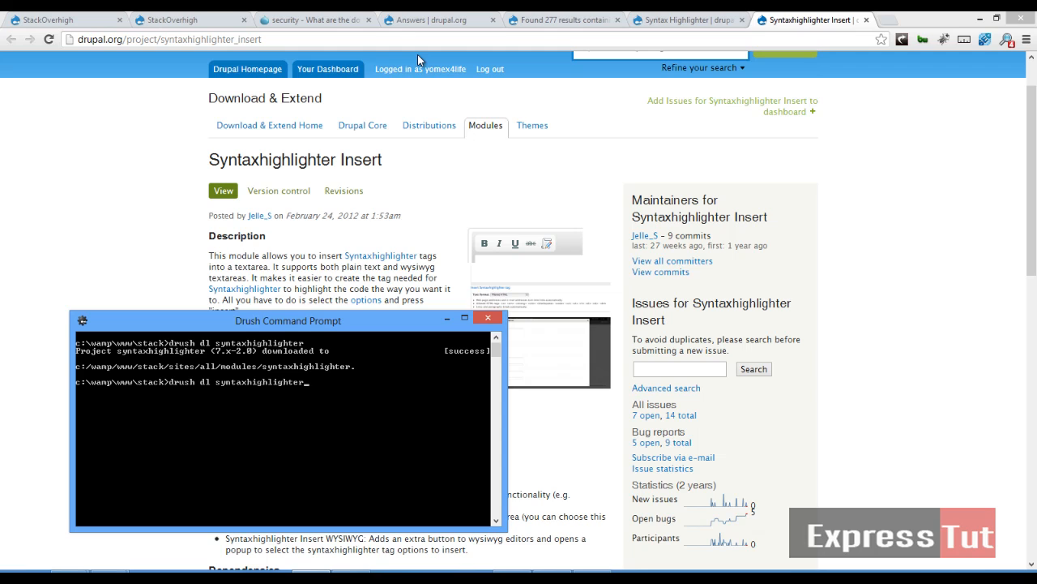
{"action": "type", "text": "_insert"}
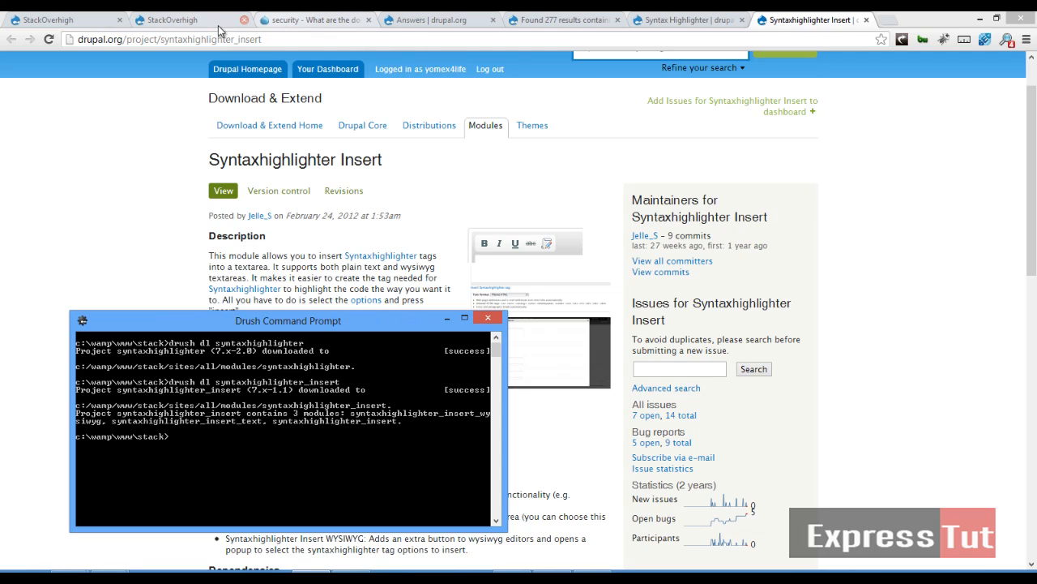
Step: Reload the StackOverhigh modules administration, then return to the Syntaxhighlighter Insert project page
{"action": "left_click", "coordinate": [61, 19]}
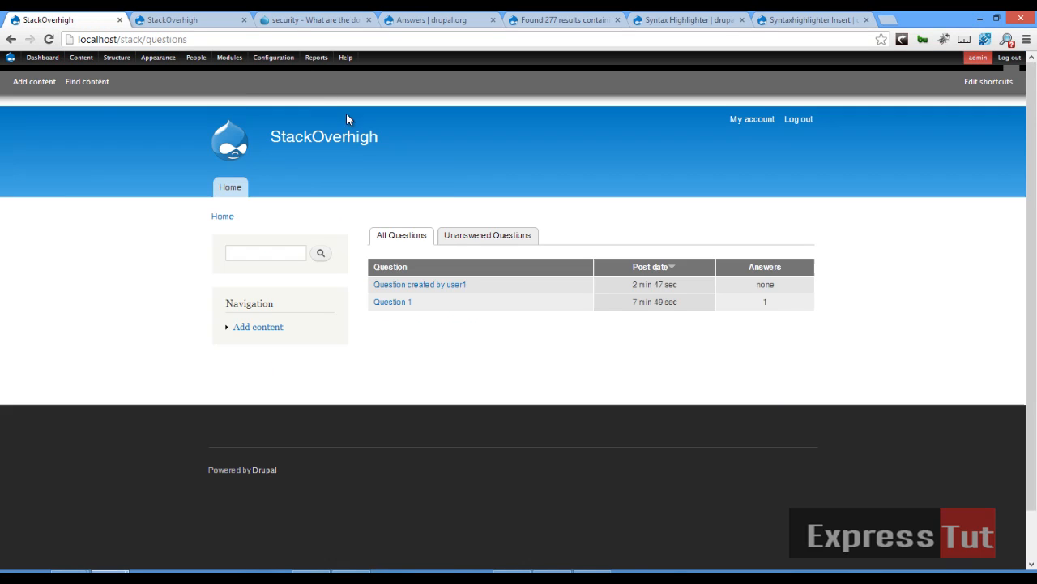
{"action": "left_click", "coordinate": [230, 57]}
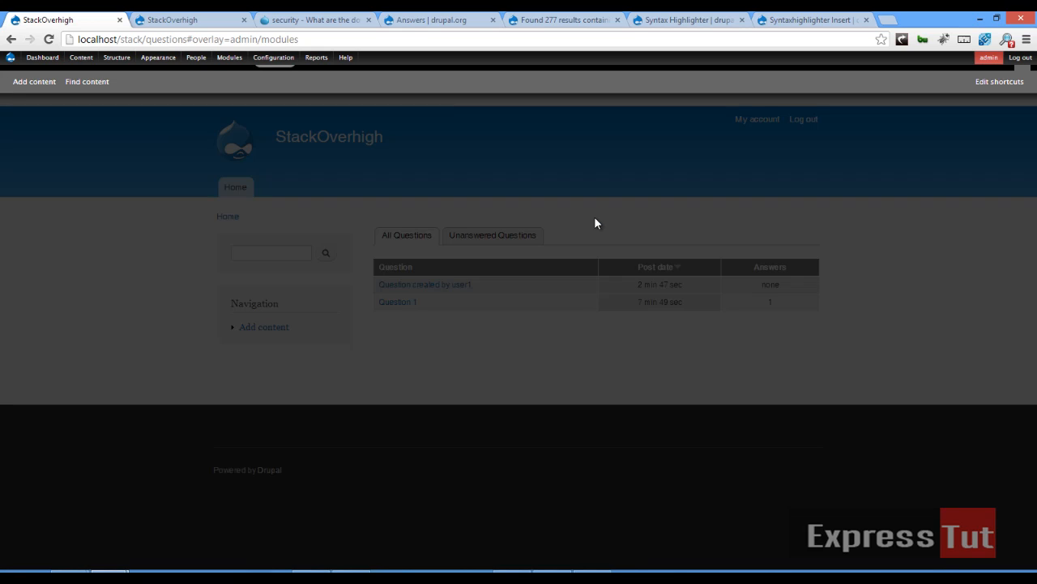
{"action": "mouse_move", "coordinate": [260, 81]}
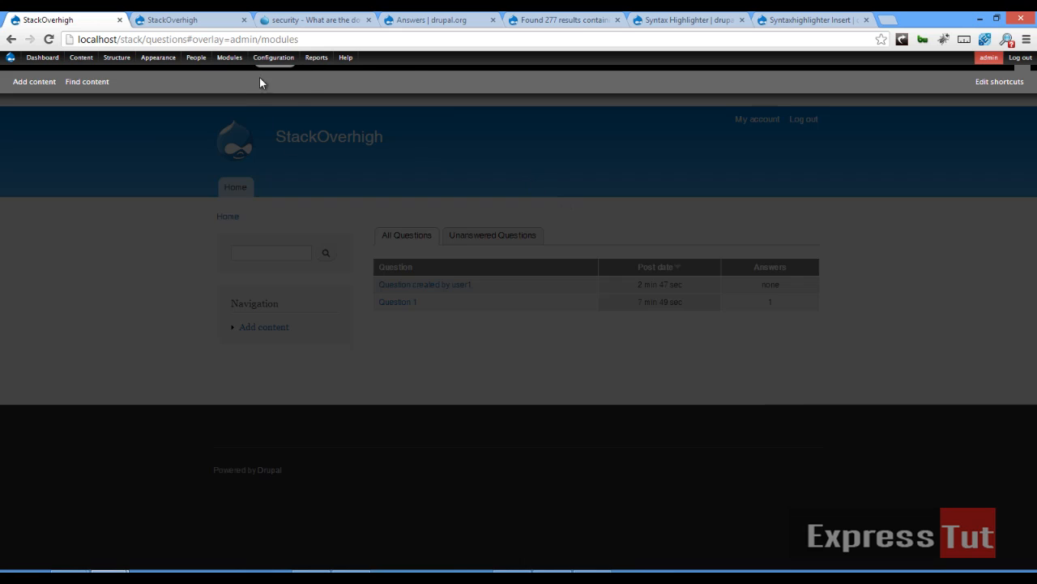
{"action": "left_click", "coordinate": [316, 57]}
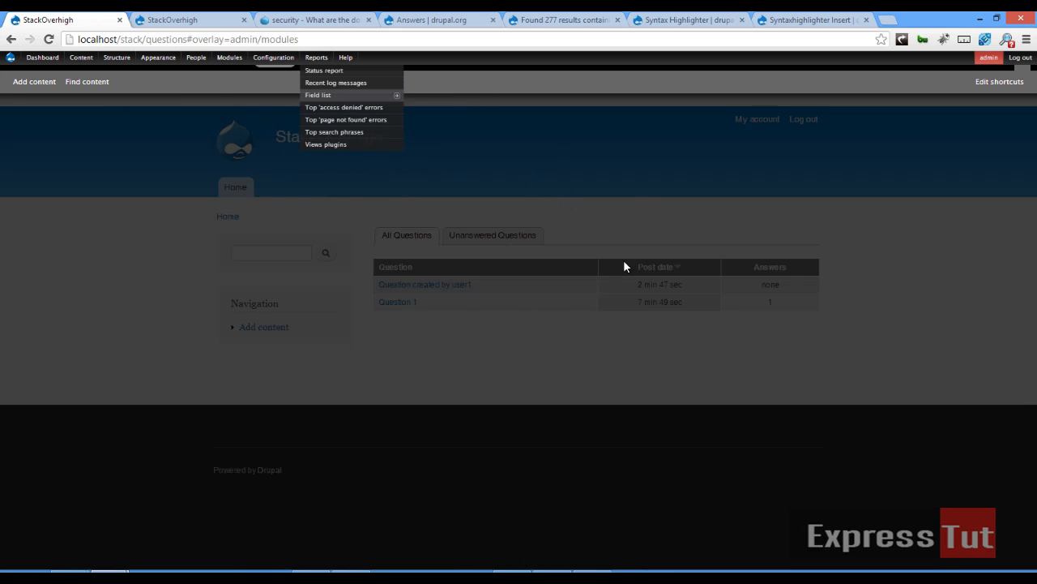
{"action": "left_click", "coordinate": [325, 163]}
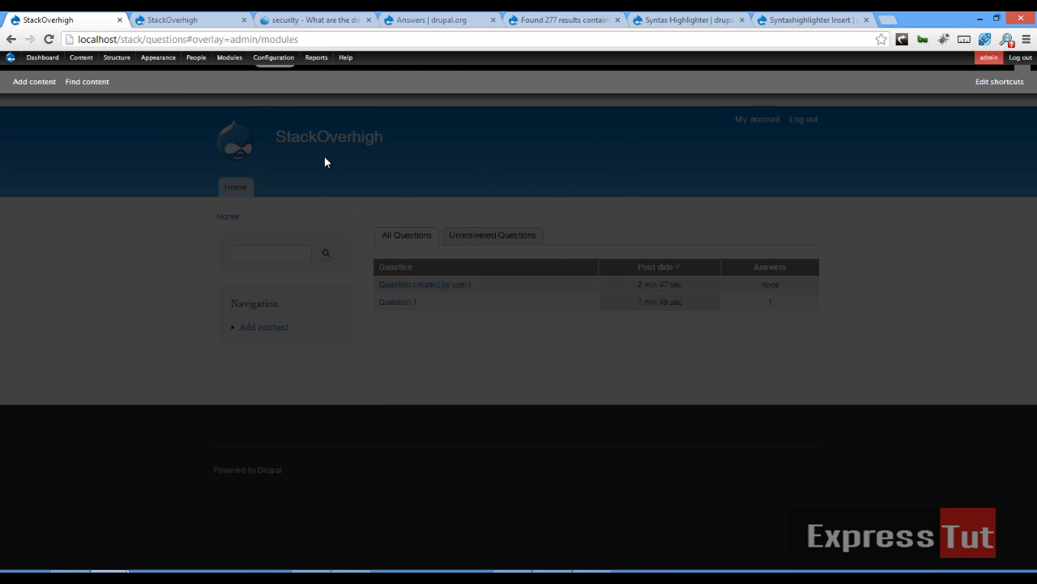
{"action": "left_click", "coordinate": [810, 19]}
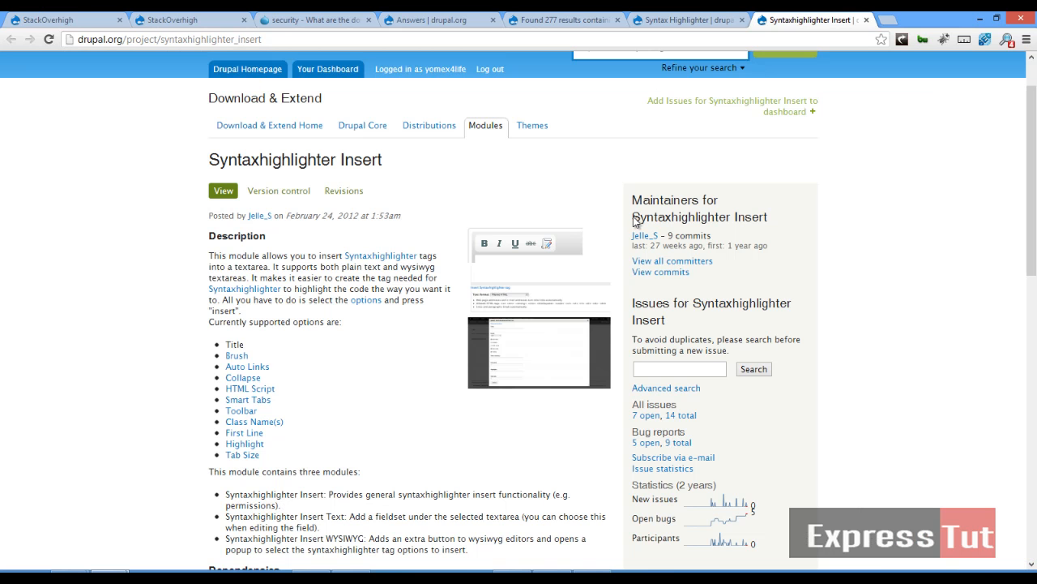
Step: Scroll through the Syntaxhighlighter Insert download releases and back up
{"action": "scroll", "scroll_direction": "down", "scroll_amount": 3}
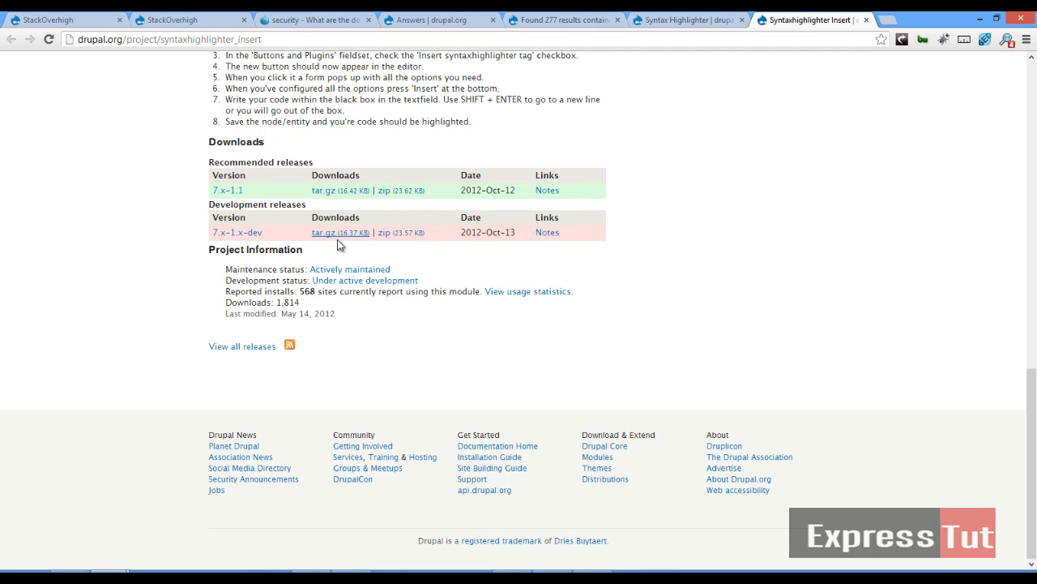
{"action": "scroll", "scroll_direction": "up", "scroll_amount": 3}
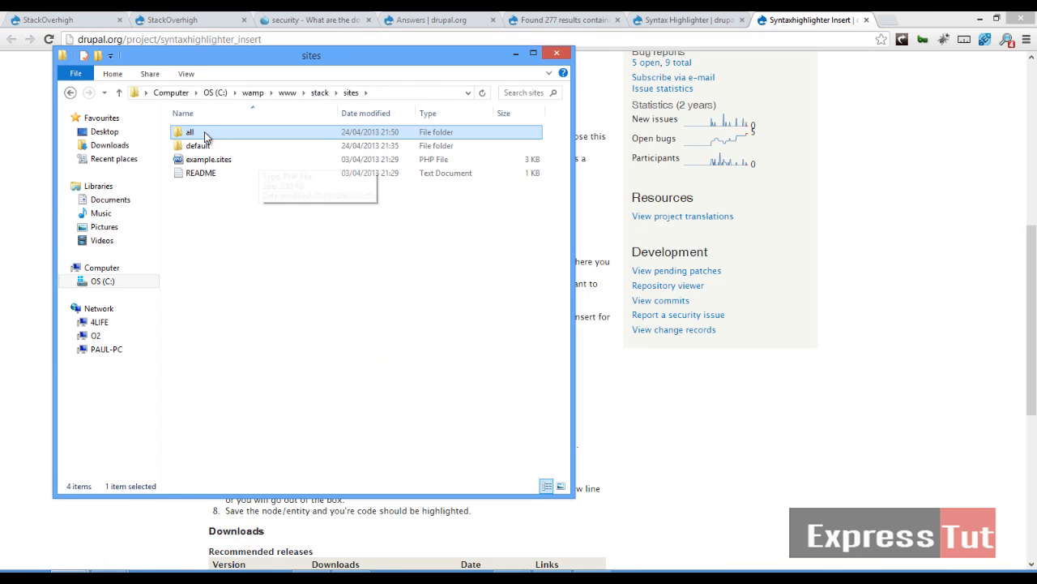
Step: Browse into sites/all/modules/syntaxhighlighter_insert and view the module's .info file
{"action": "double_click", "coordinate": [189, 131]}
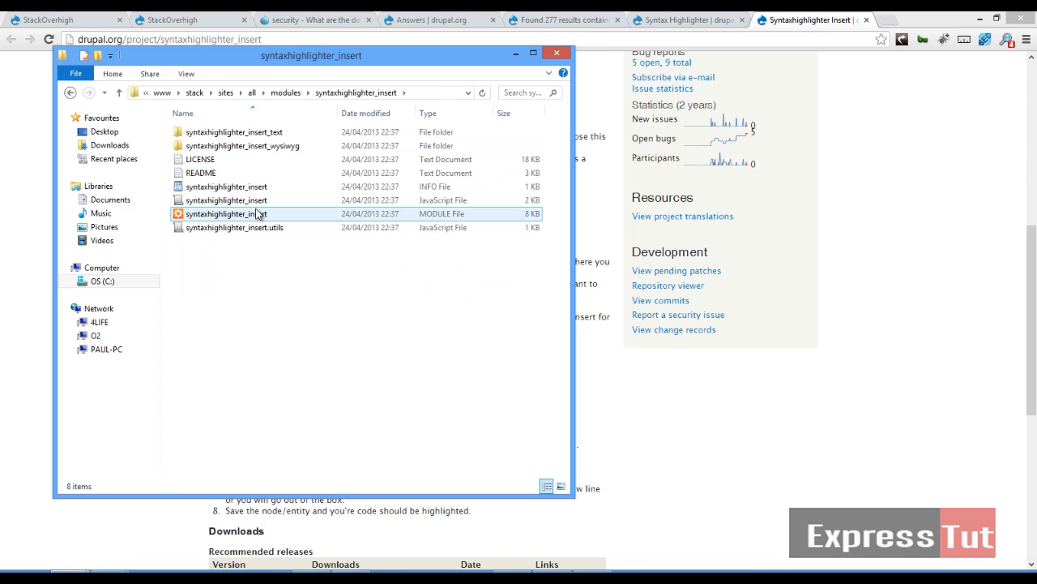
{"action": "left_click", "coordinate": [227, 201]}
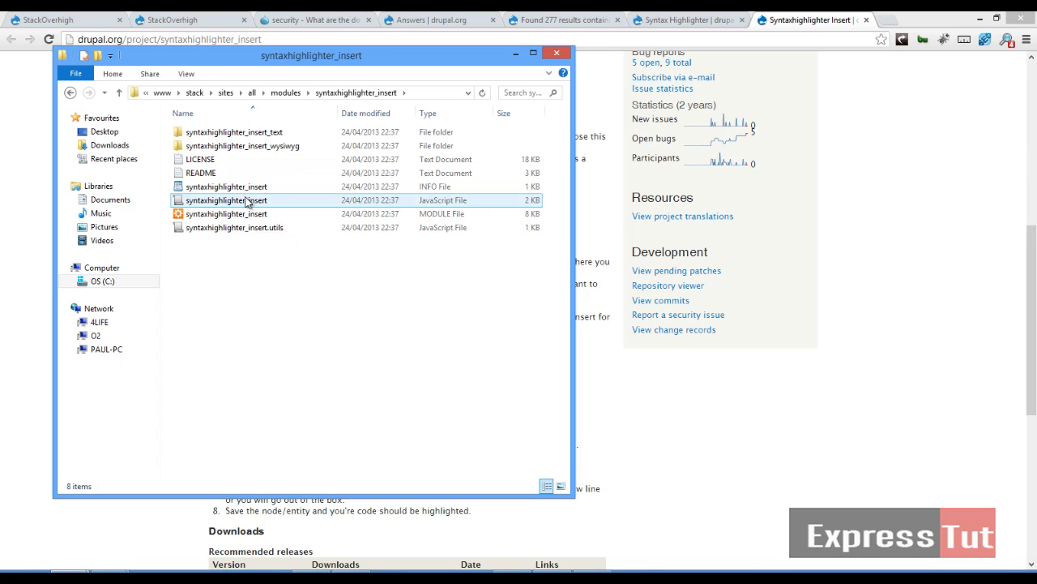
{"action": "mouse_move", "coordinate": [227, 186]}
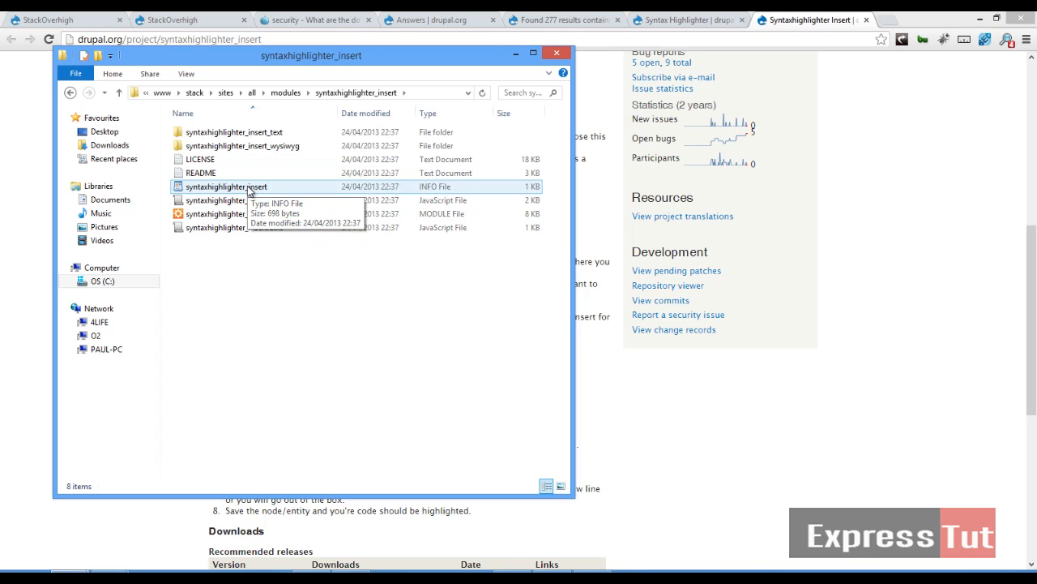
{"action": "double_click", "coordinate": [227, 186]}
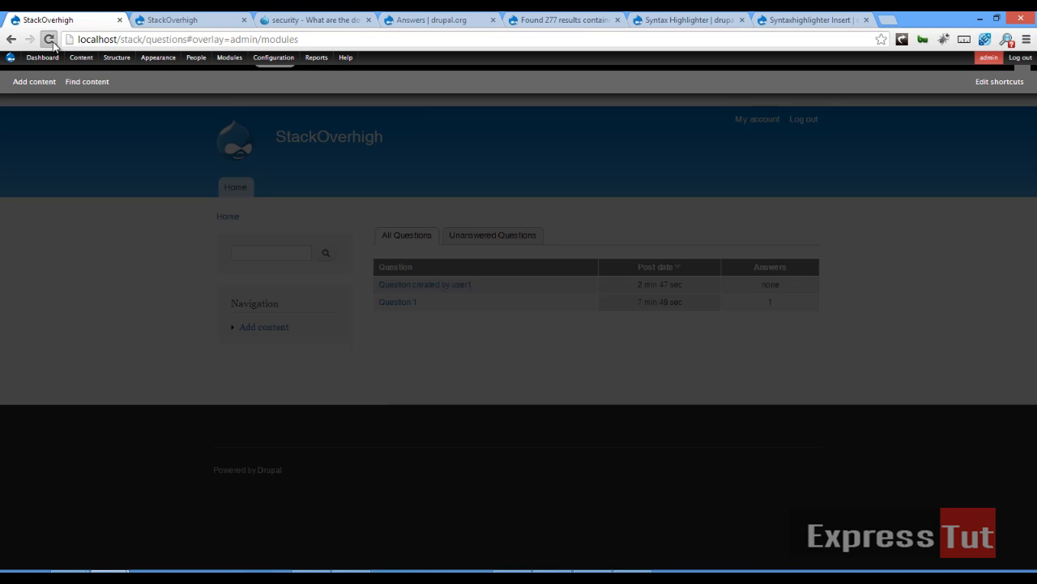
Step: Reload the site and filter the Modules page to the Syntaxhighlighter insert group
{"action": "left_click", "coordinate": [49, 39]}
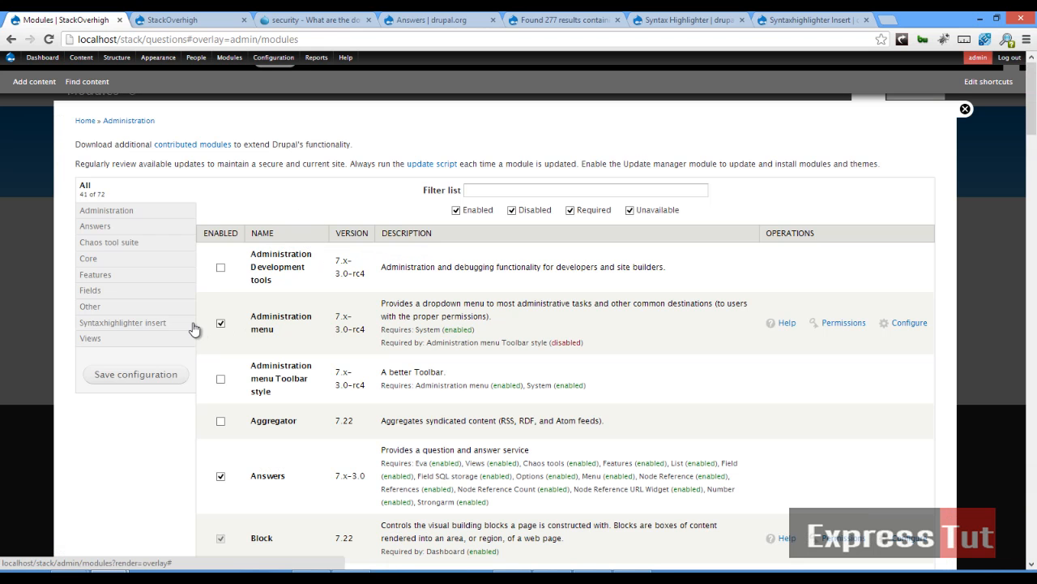
{"action": "left_click", "coordinate": [123, 321]}
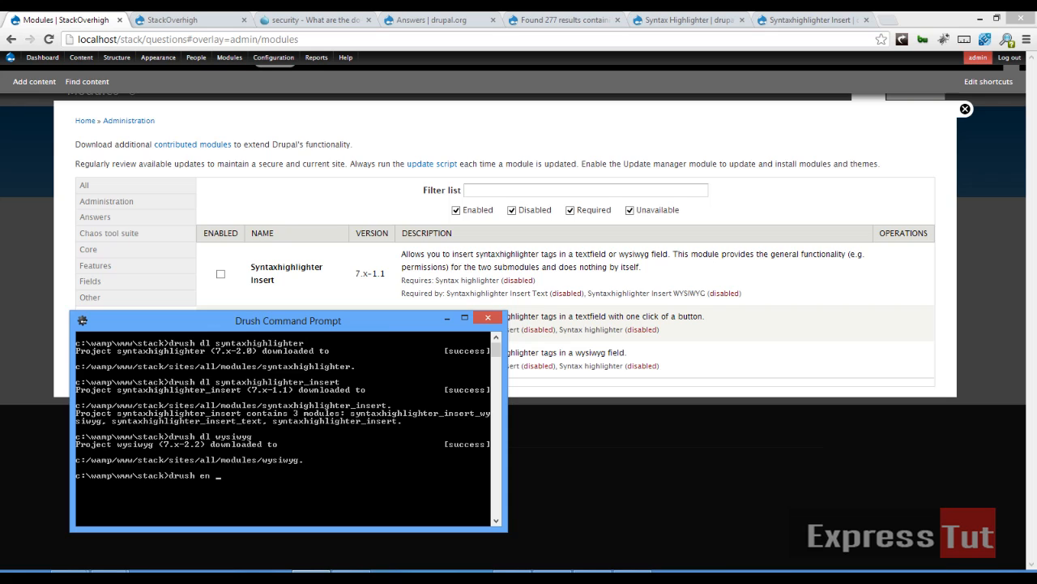
Step: Enable the wysiwyg module via drush en, then view the Syntax Highlighter project page
{"action": "type", "text": "wysiwyg -y"}
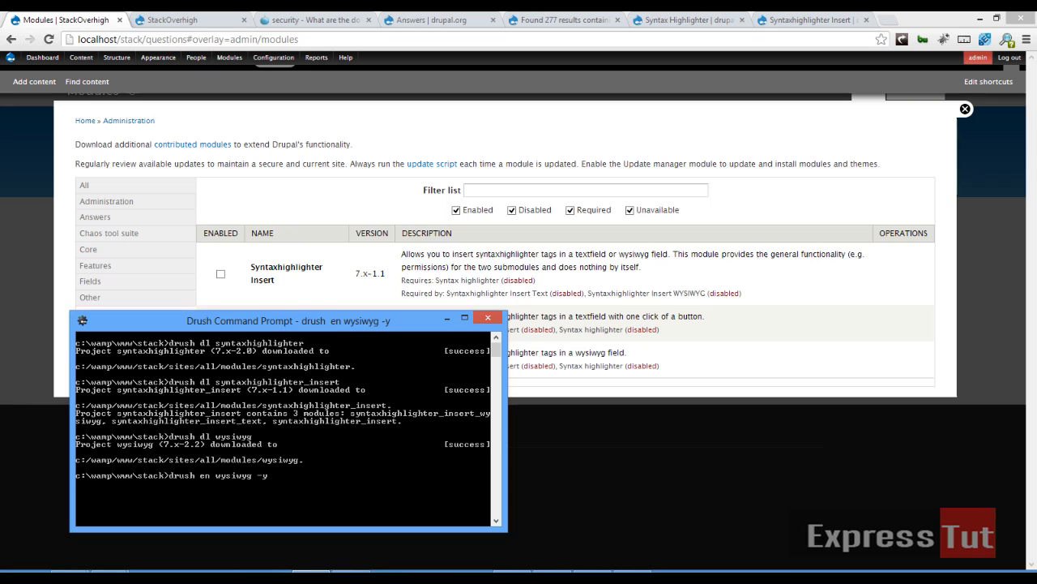
{"action": "mouse_move", "coordinate": [669, 17]}
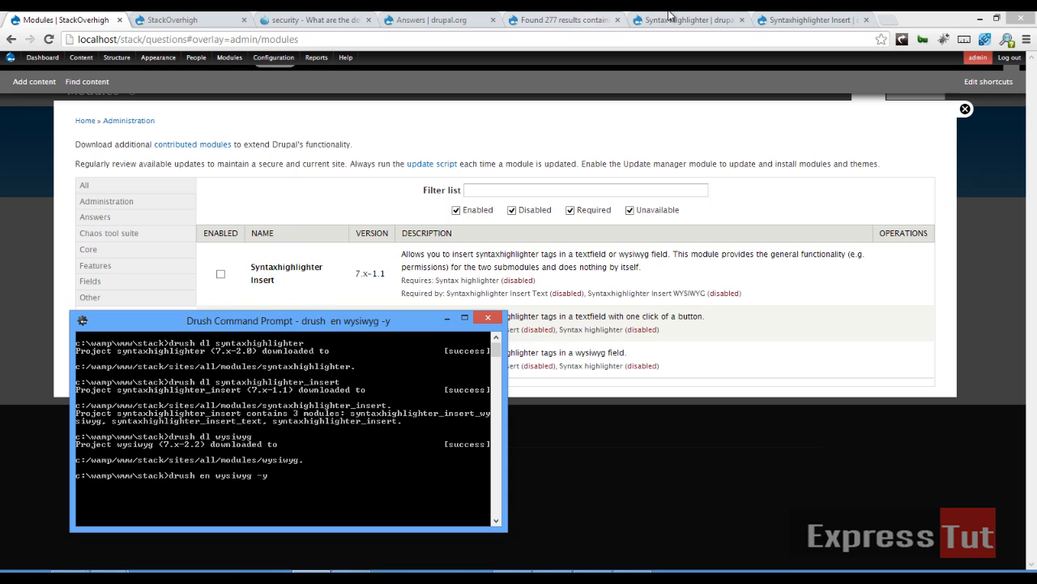
{"action": "left_click", "coordinate": [689, 19]}
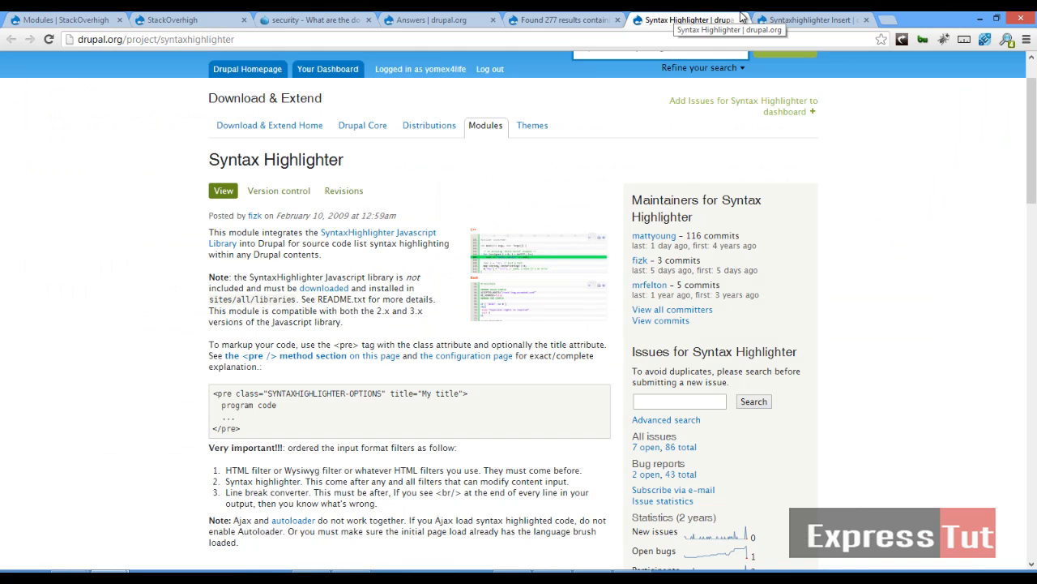
Step: Scroll to the note that the Syntax Highlighter library goes in sites/all/libraries
{"action": "scroll", "scroll_direction": "down", "scroll_amount": 3}
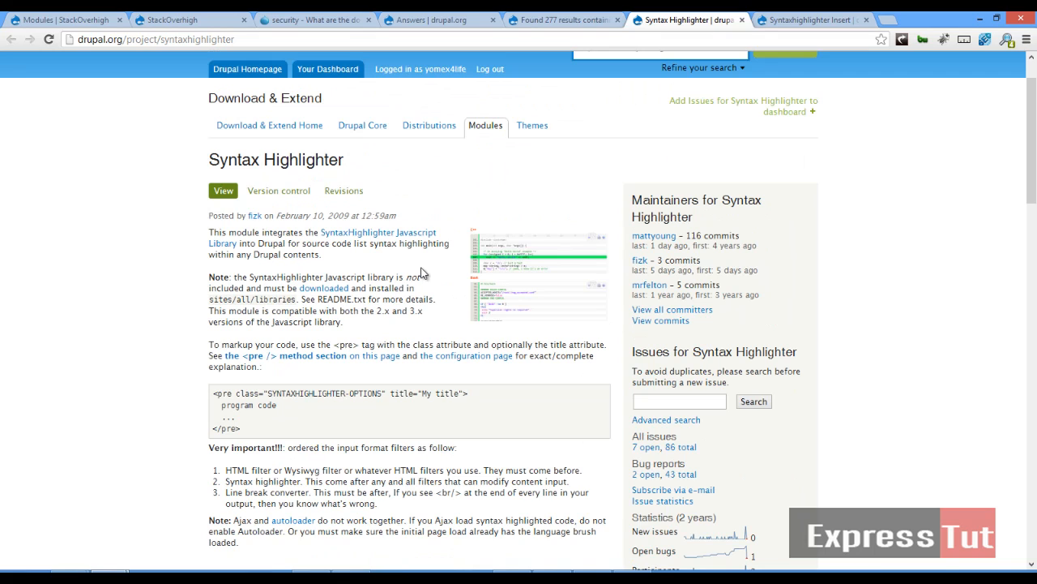
{"action": "mouse_move", "coordinate": [323, 288]}
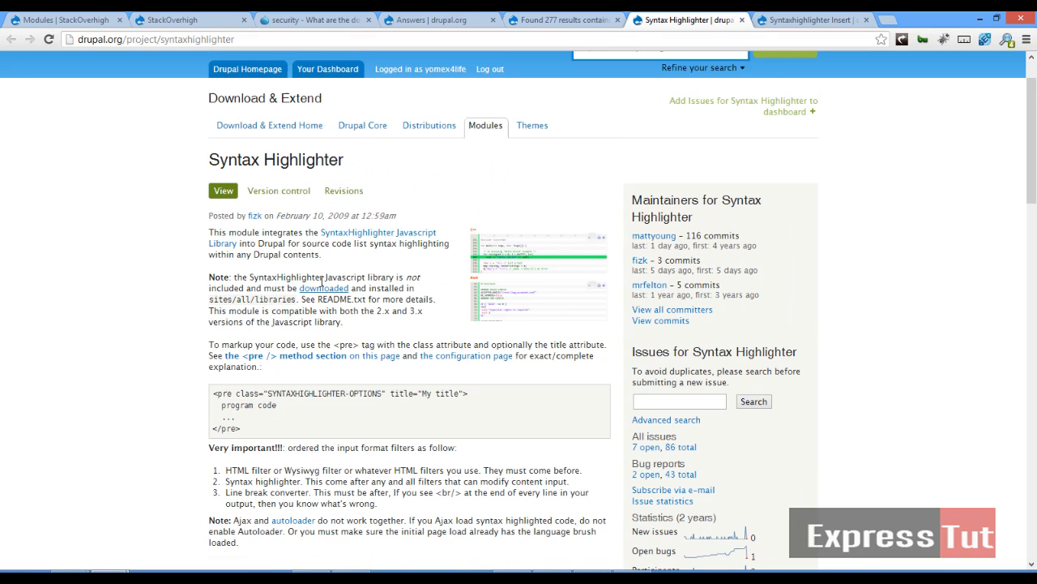
{"action": "mouse_move", "coordinate": [324, 289]}
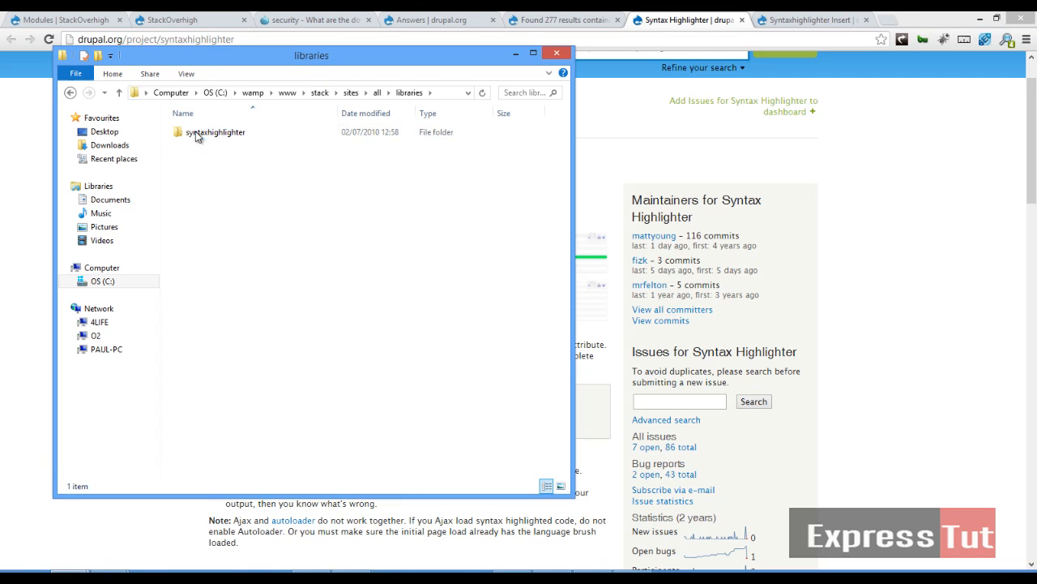
Step: Select the syntaxhighlighter folder under sites/all/libraries to confirm it is present
{"action": "left_click", "coordinate": [214, 133]}
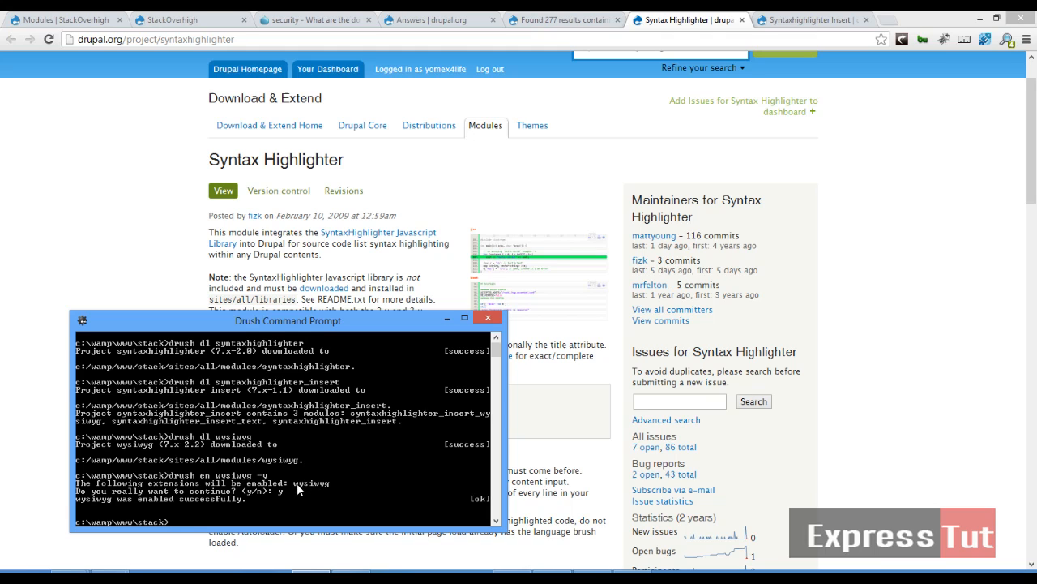
{"action": "mouse_move", "coordinate": [269, 474]}
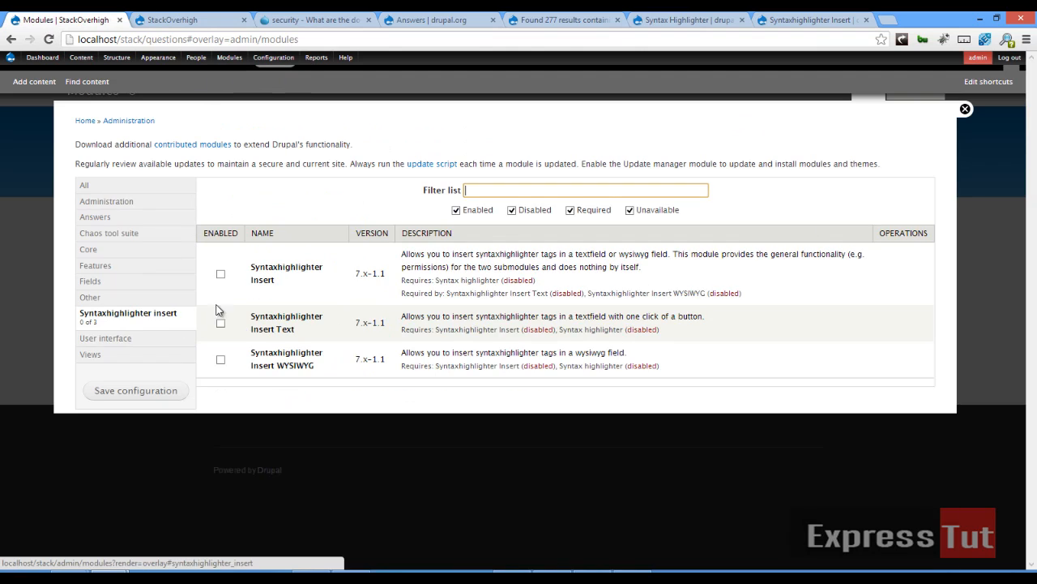
Step: Tick Syntaxhighlighter Insert, Insert WYSIWYG and, under the Other category, Syntax highlighter
{"action": "left_click", "coordinate": [220, 272]}
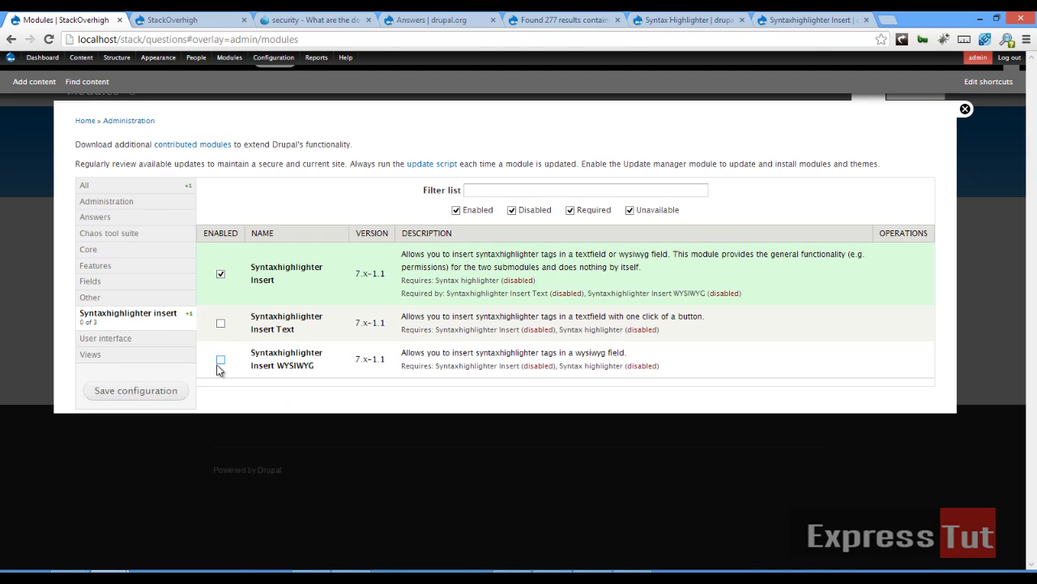
{"action": "left_click", "coordinate": [221, 360]}
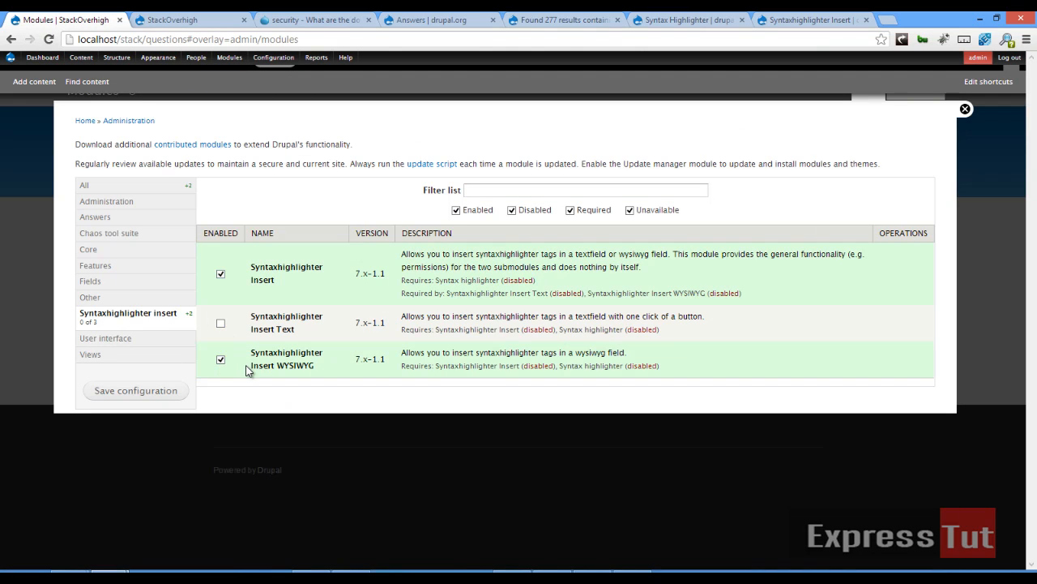
{"action": "left_click", "coordinate": [91, 345]}
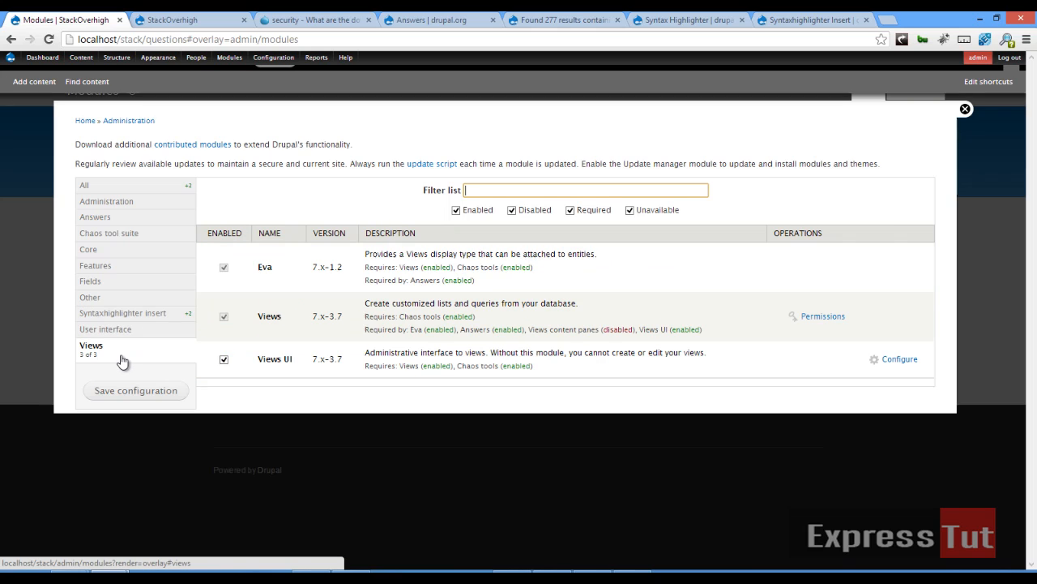
{"action": "left_click", "coordinate": [90, 297]}
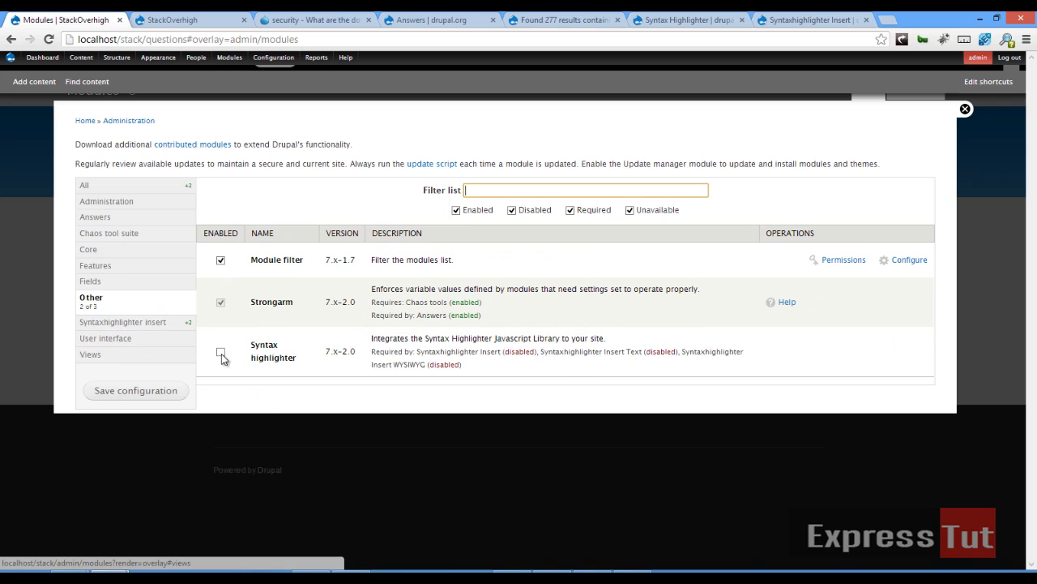
{"action": "left_click", "coordinate": [221, 353]}
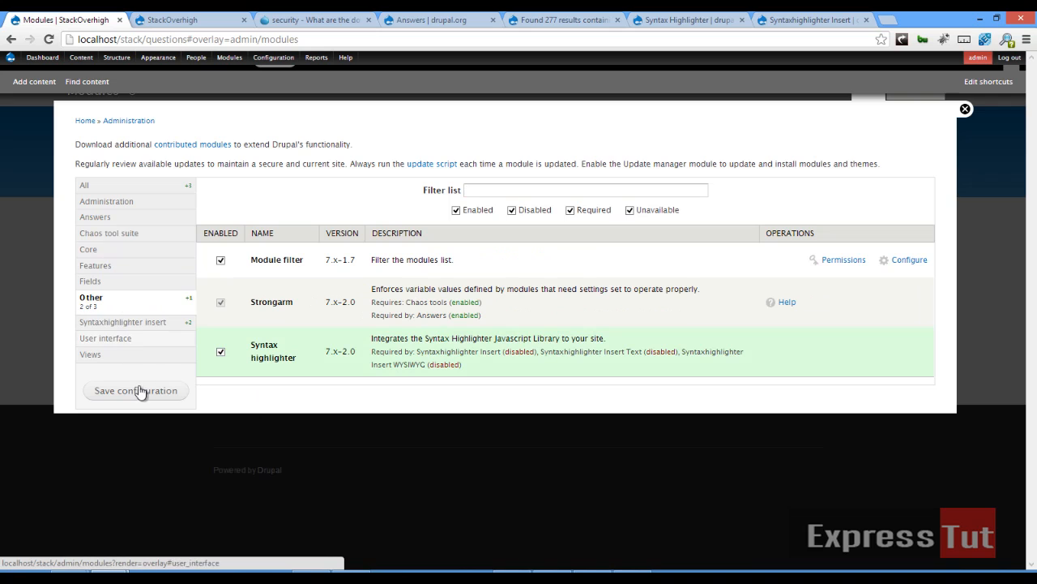
Step: Save the module configuration and go to the site Configuration overview
{"action": "left_click", "coordinate": [137, 389]}
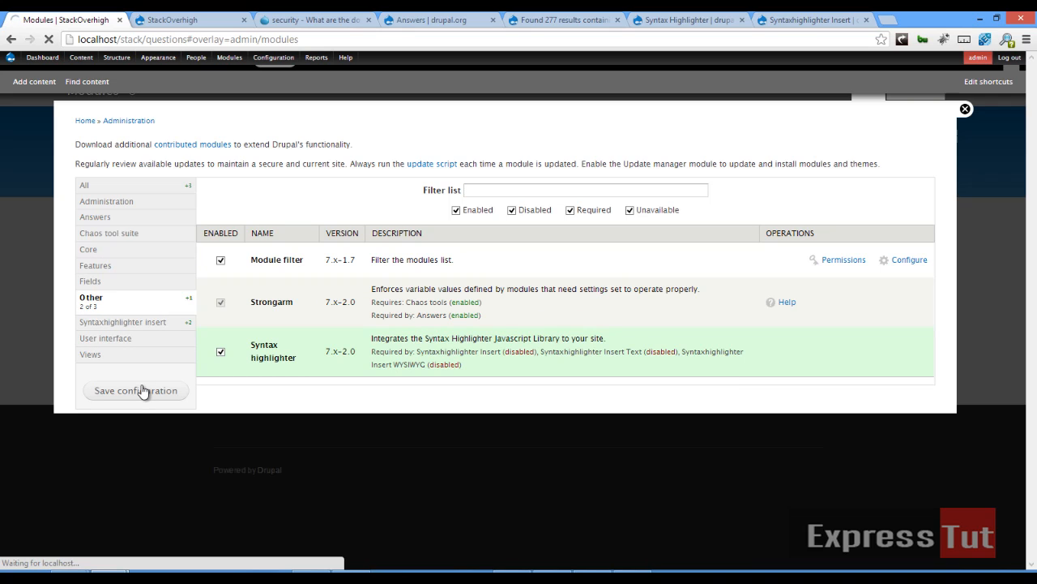
{"action": "left_click", "coordinate": [136, 389]}
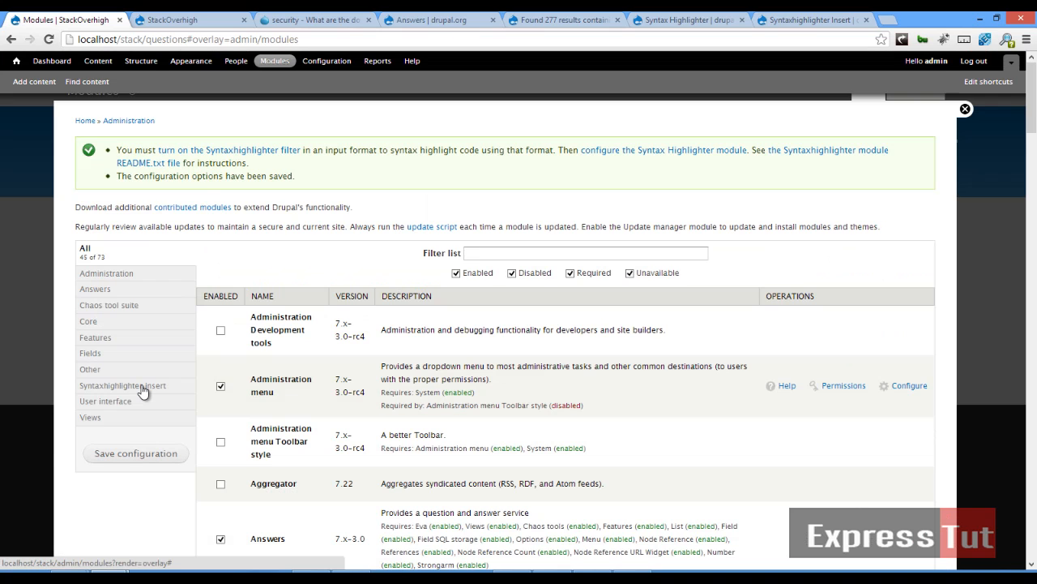
{"action": "mouse_move", "coordinate": [413, 185]}
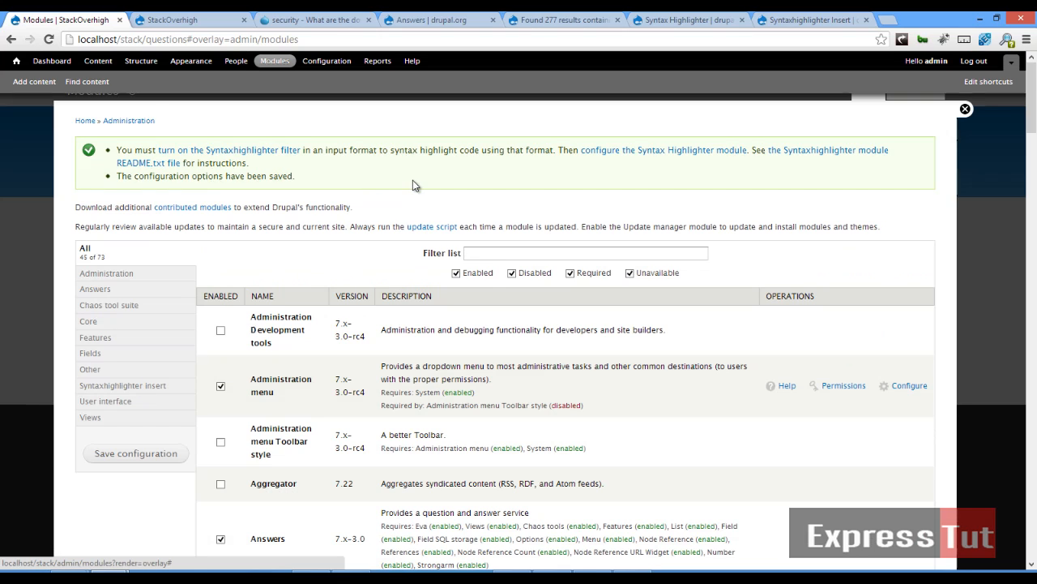
{"action": "left_click", "coordinate": [328, 61]}
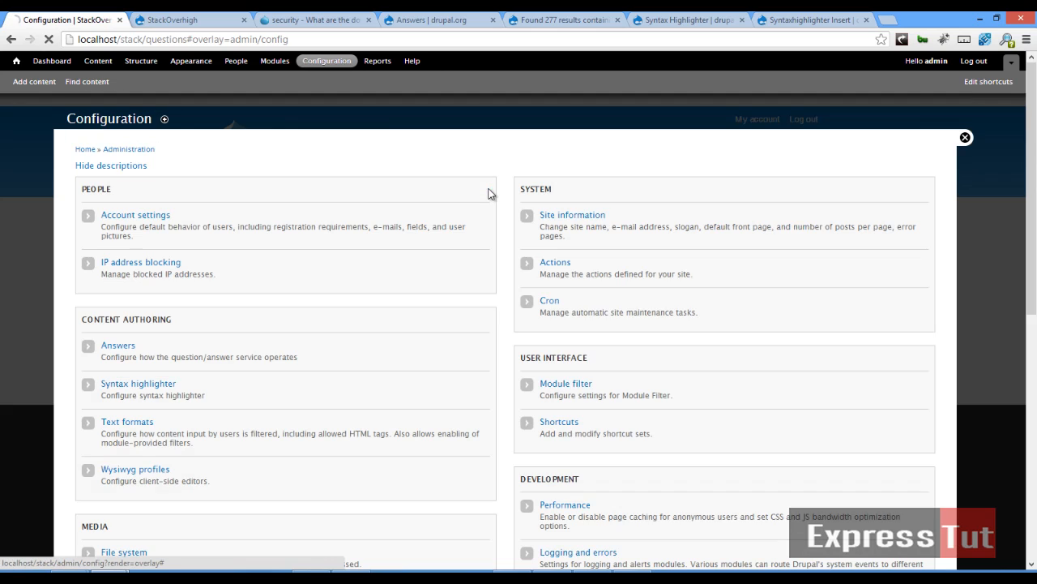
Step: In Wysiwyg profiles, assign CKEditor 3.6.5.7647 to Full HTML and open its profile for editing
{"action": "scroll", "scroll_direction": "down", "scroll_amount": 3}
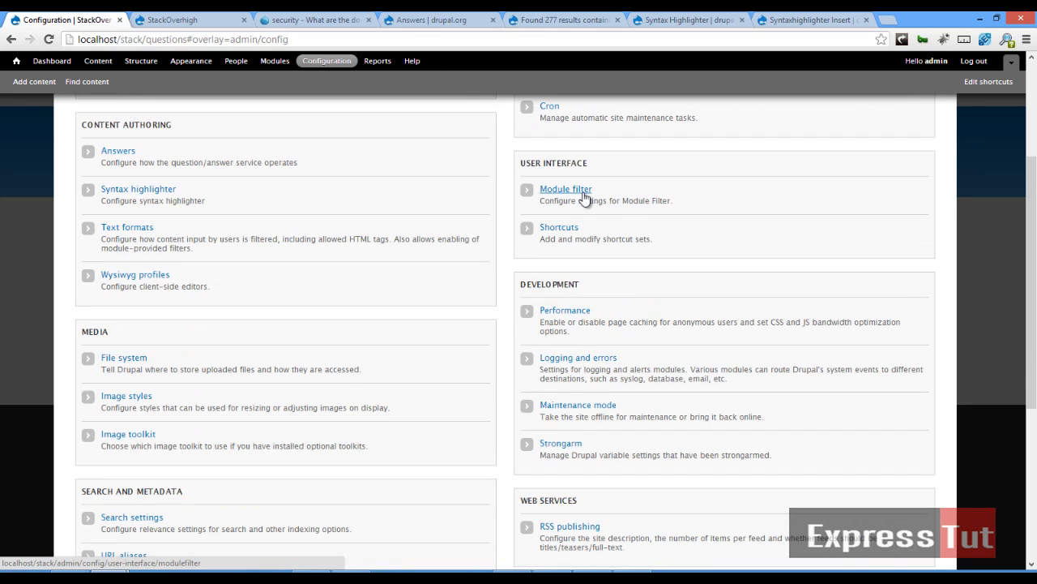
{"action": "left_click", "coordinate": [135, 273]}
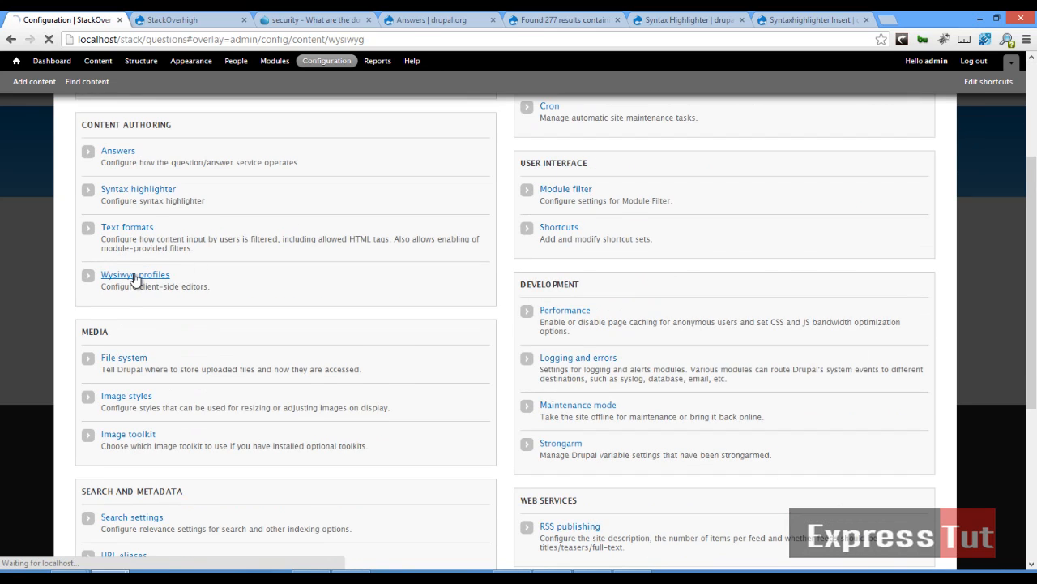
{"action": "left_click", "coordinate": [135, 275]}
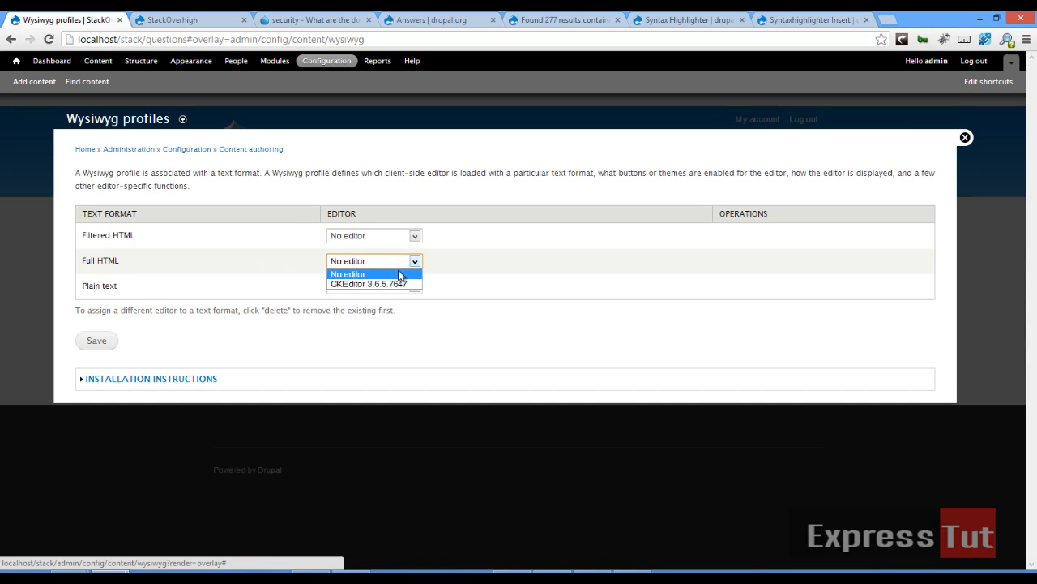
{"action": "left_click", "coordinate": [370, 284]}
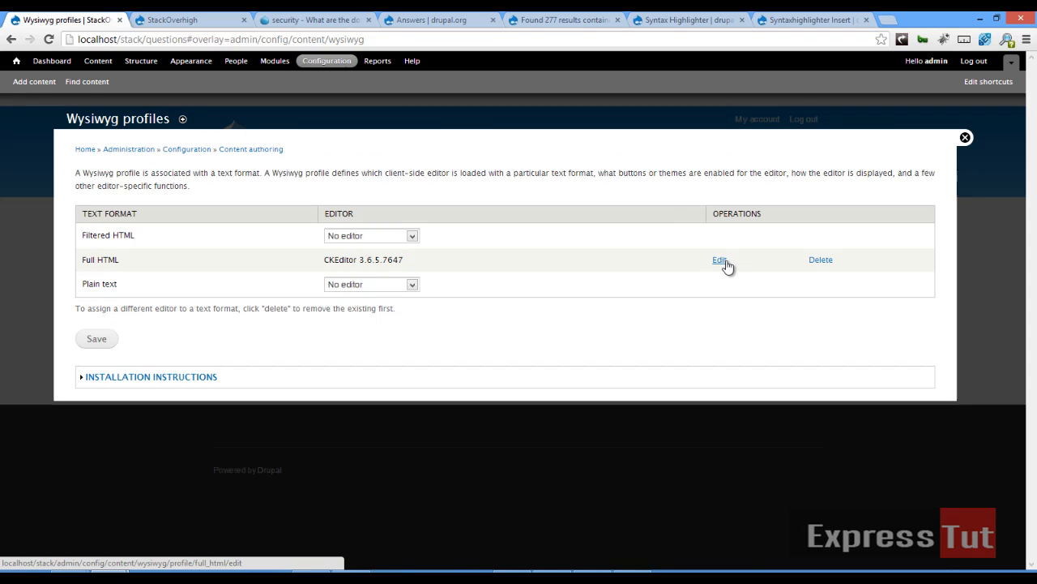
{"action": "left_click", "coordinate": [720, 259]}
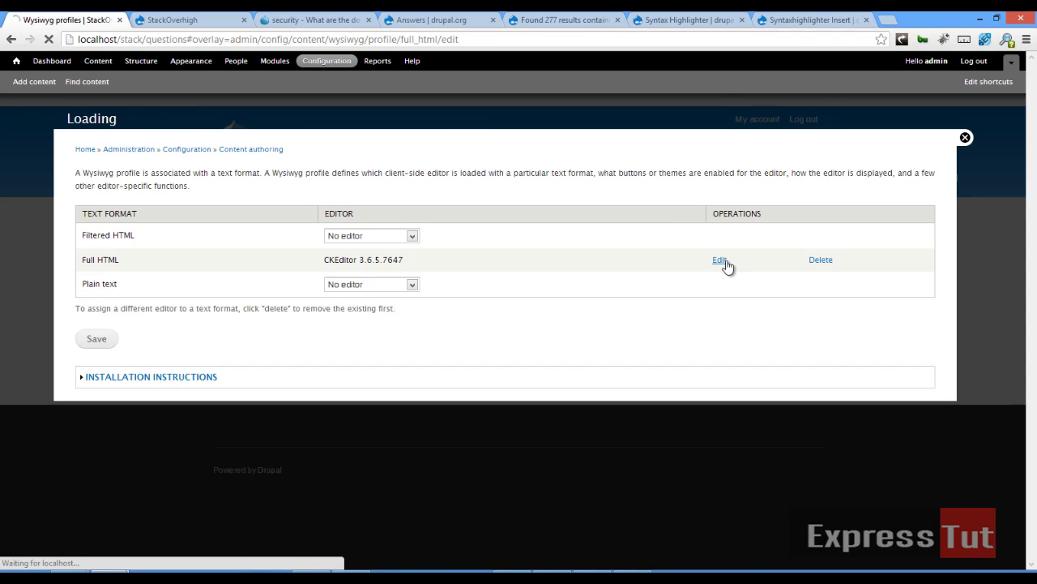
{"action": "left_click", "coordinate": [720, 260]}
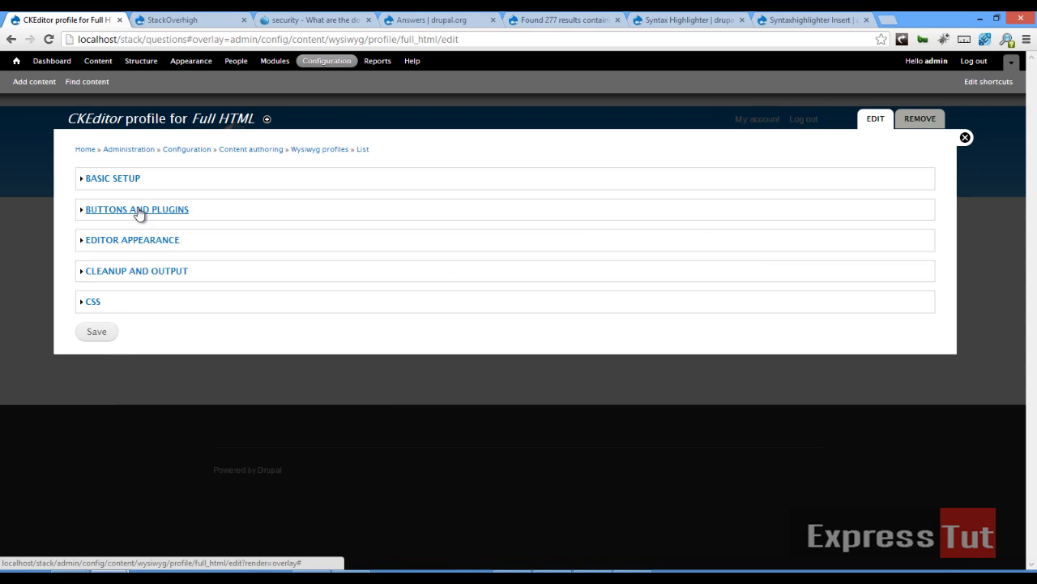
Step: In Buttons and plugins, enable Italic, Insert syntaxhighlighter tag and spell checking as you type
{"action": "left_click", "coordinate": [136, 209]}
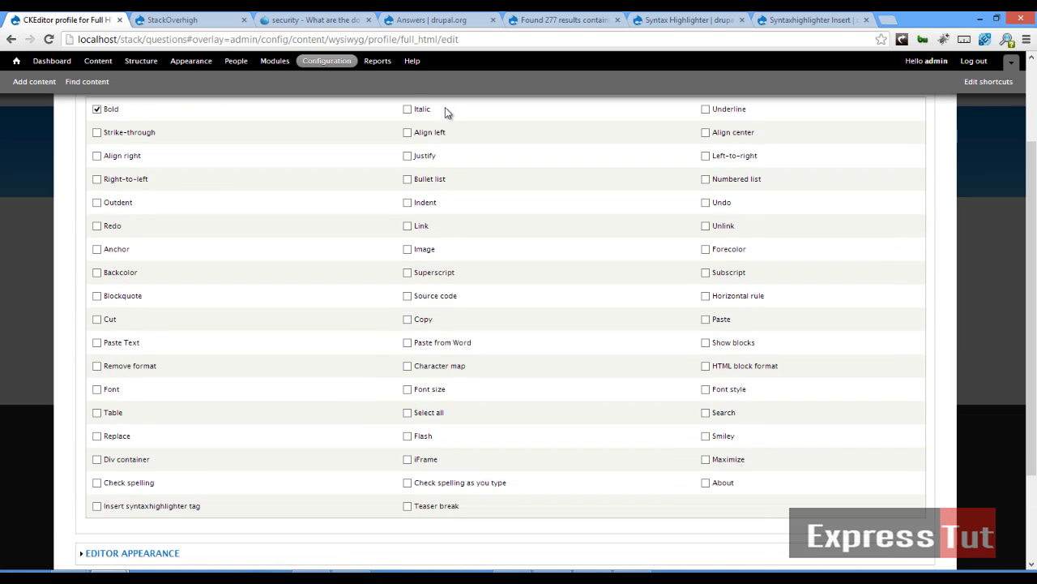
{"action": "left_click", "coordinate": [408, 108]}
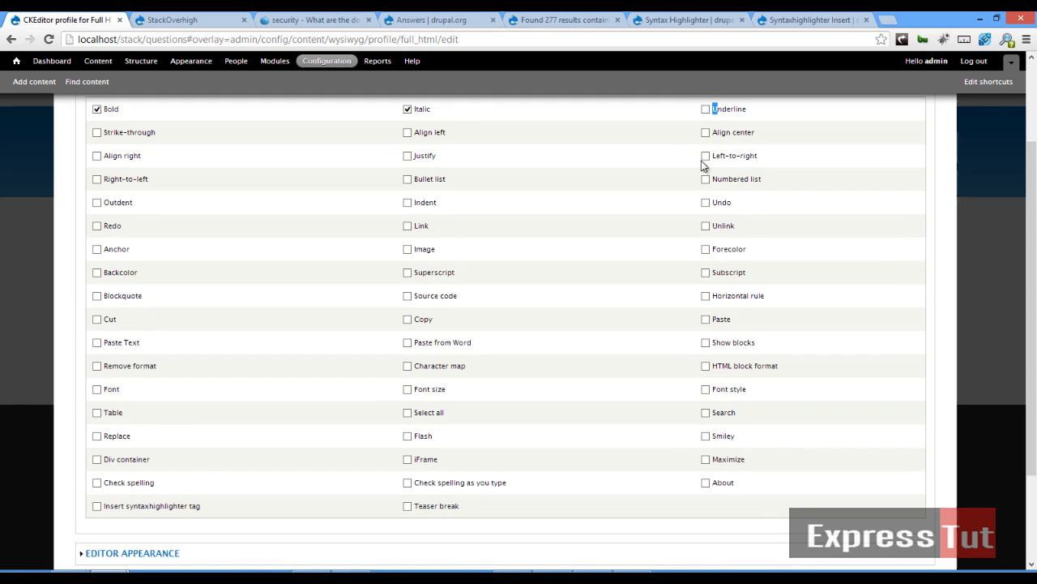
{"action": "scroll", "scroll_direction": "down", "scroll_amount": 3}
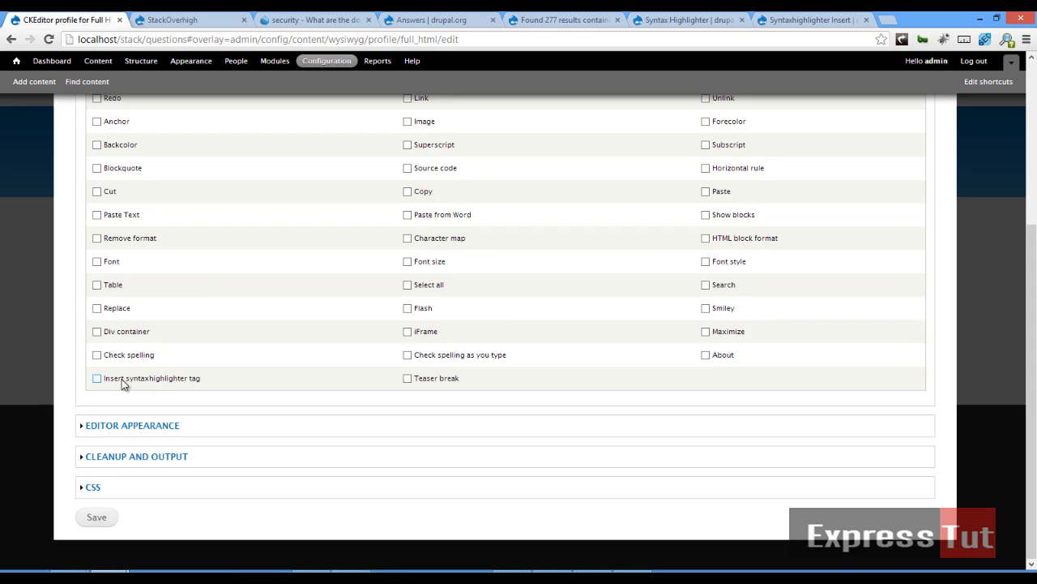
{"action": "left_click", "coordinate": [98, 378]}
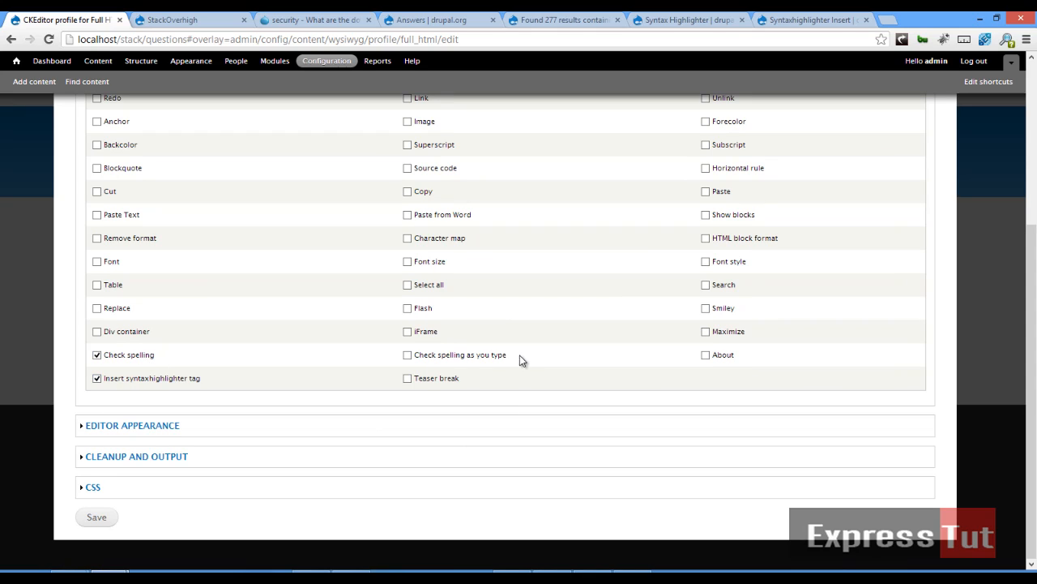
{"action": "left_click", "coordinate": [408, 354]}
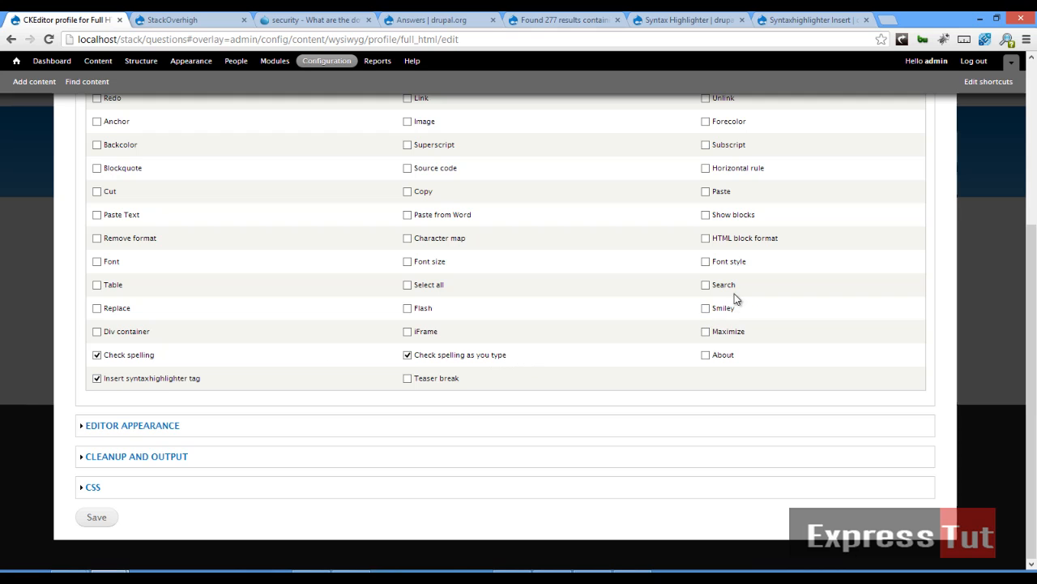
{"action": "mouse_move", "coordinate": [334, 223]}
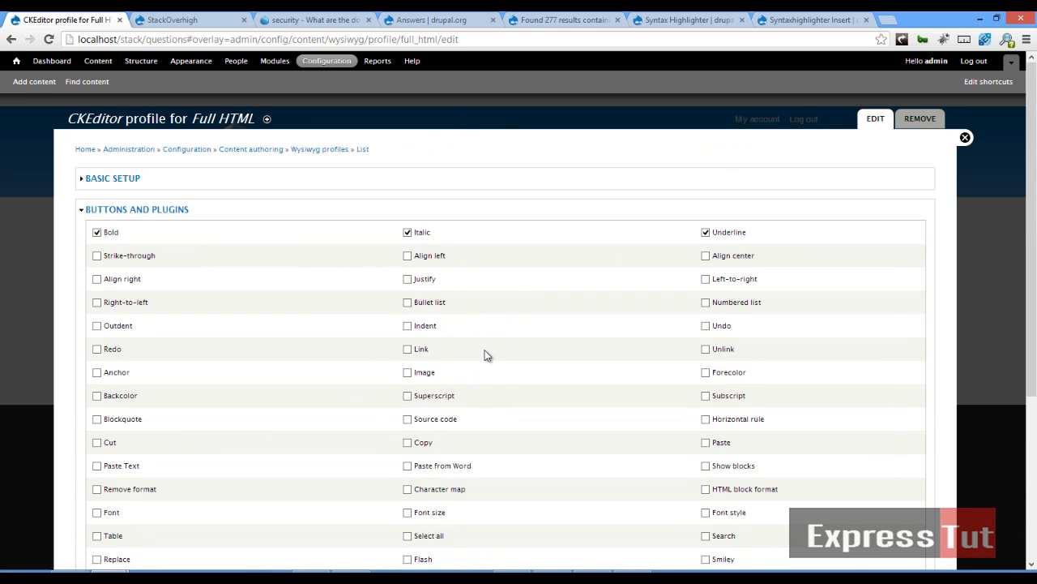
Step: Enable the Link and Unlink buttons and save the Full HTML CKEditor profile
{"action": "left_click", "coordinate": [407, 348]}
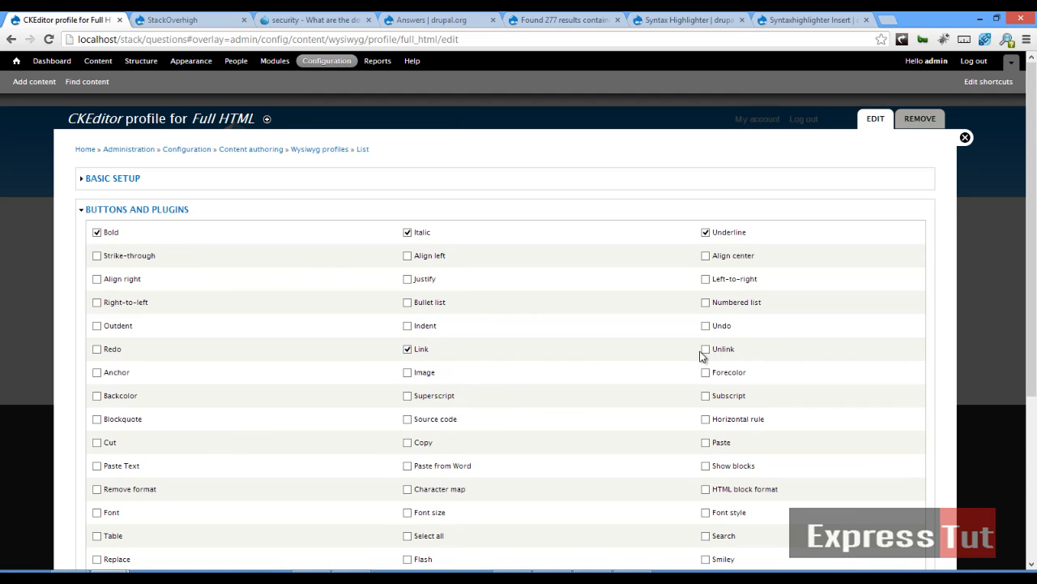
{"action": "left_click", "coordinate": [705, 349]}
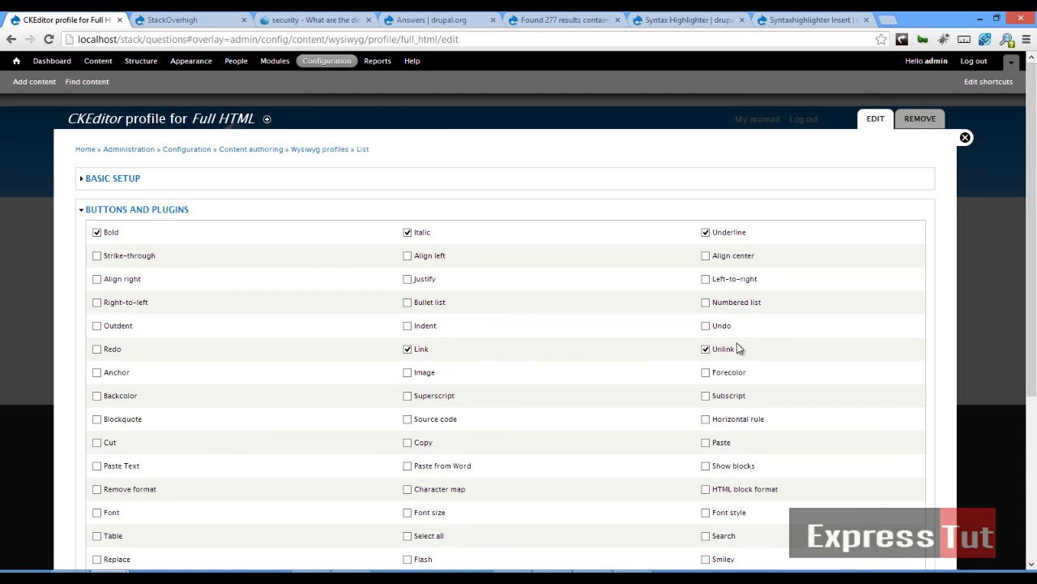
{"action": "scroll", "scroll_direction": "down", "scroll_amount": 3}
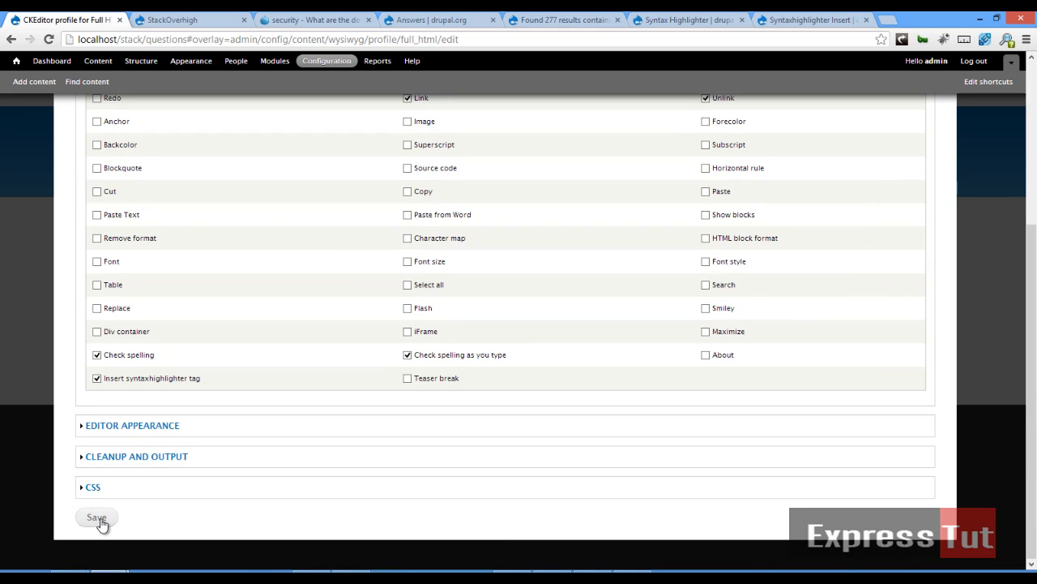
{"action": "left_click", "coordinate": [95, 515]}
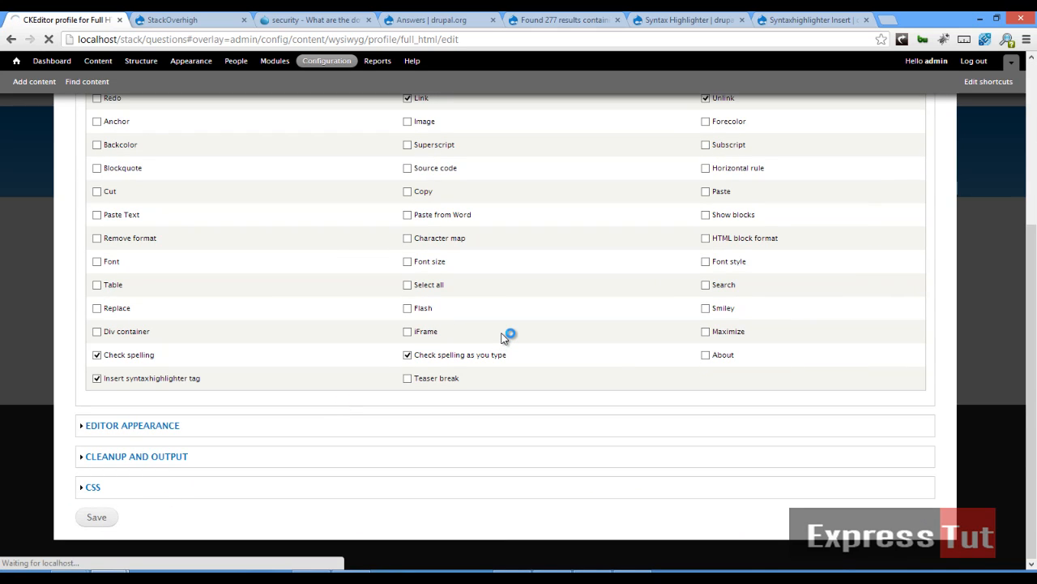
{"action": "left_click", "coordinate": [97, 515]}
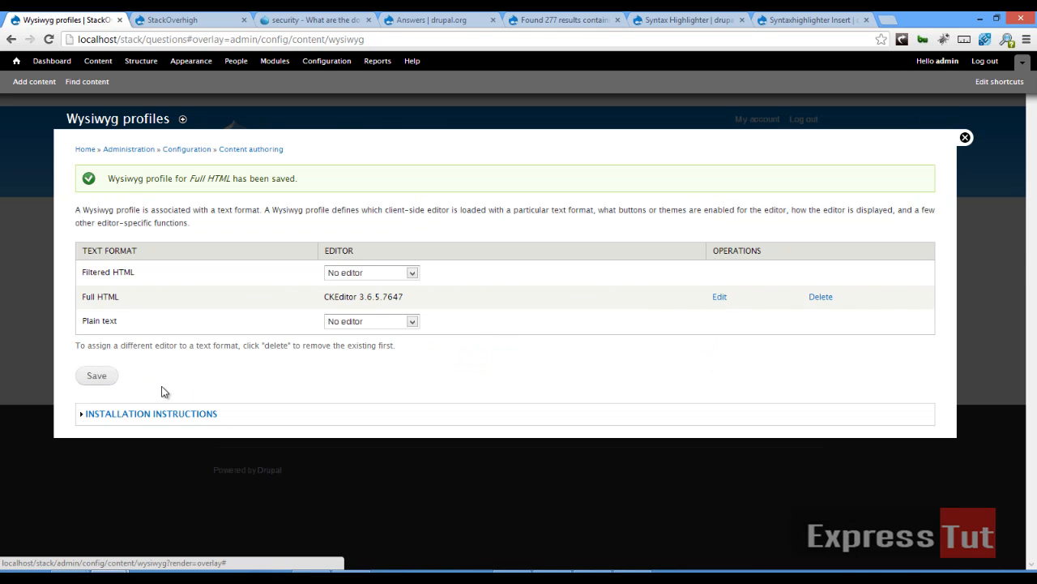
{"action": "mouse_move", "coordinate": [247, 170]}
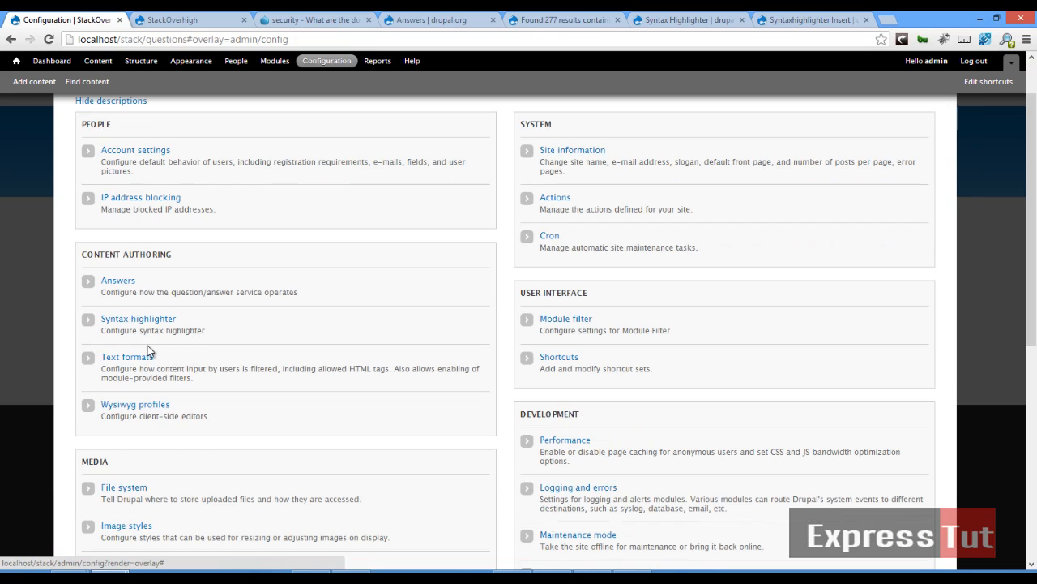
Step: In Text formats, allow the authenticated user role on Full HTML and save its configuration
{"action": "left_click", "coordinate": [126, 357]}
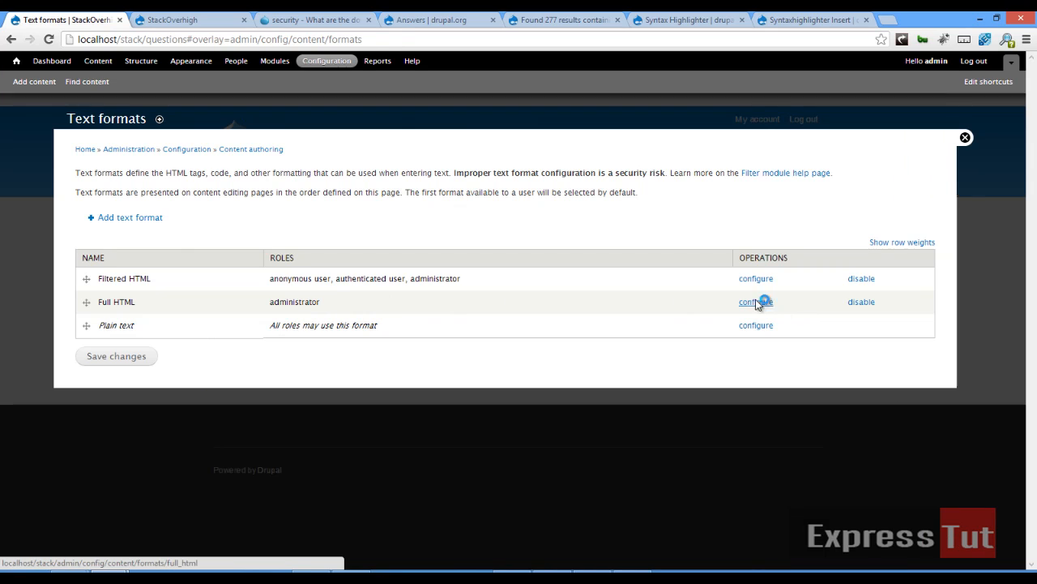
{"action": "left_click", "coordinate": [755, 302]}
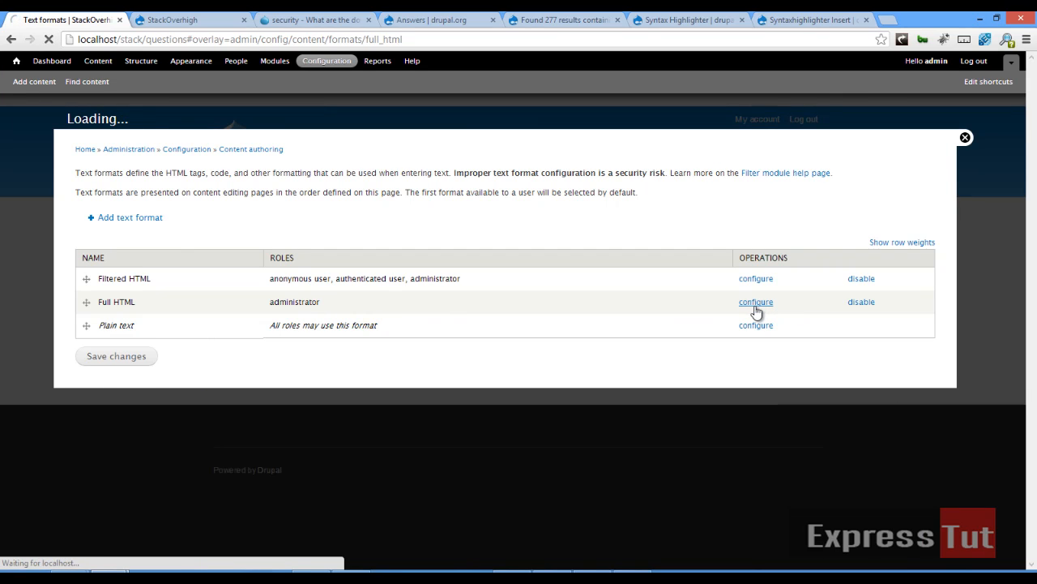
{"action": "left_click", "coordinate": [756, 302]}
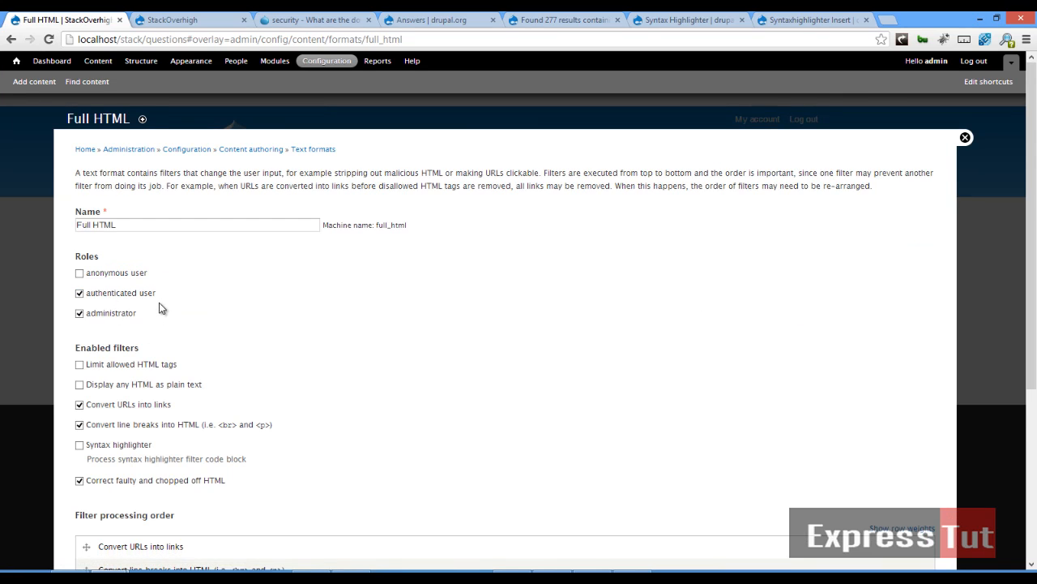
{"action": "scroll", "scroll_direction": "down", "scroll_amount": 3}
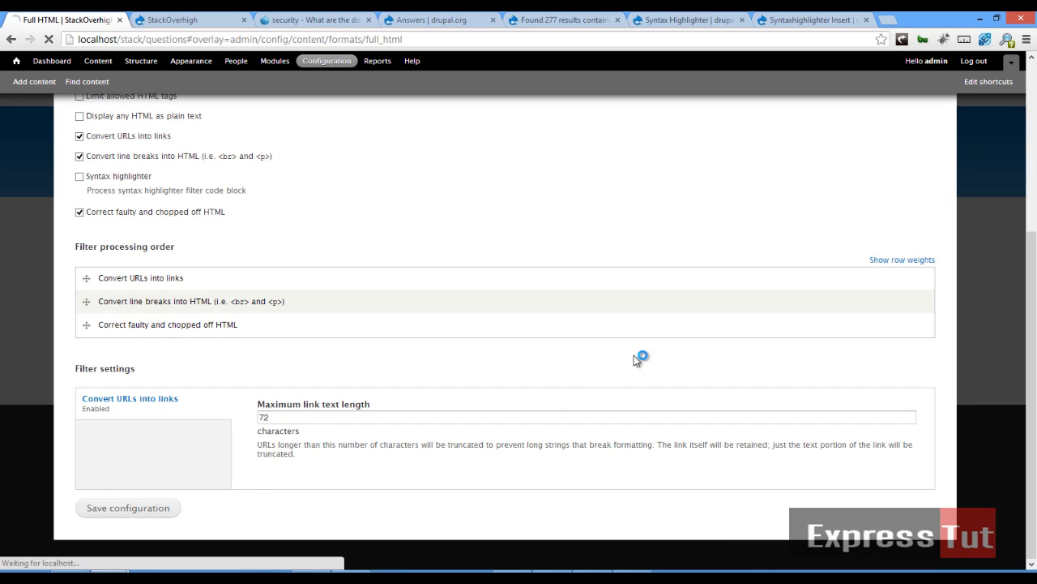
{"action": "mouse_move", "coordinate": [698, 355]}
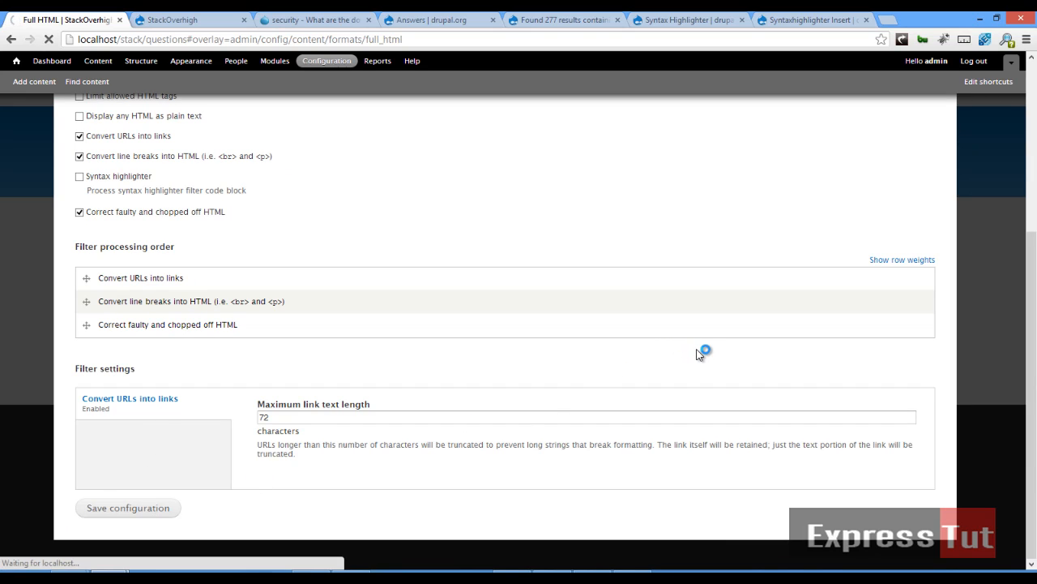
{"action": "left_click", "coordinate": [126, 508]}
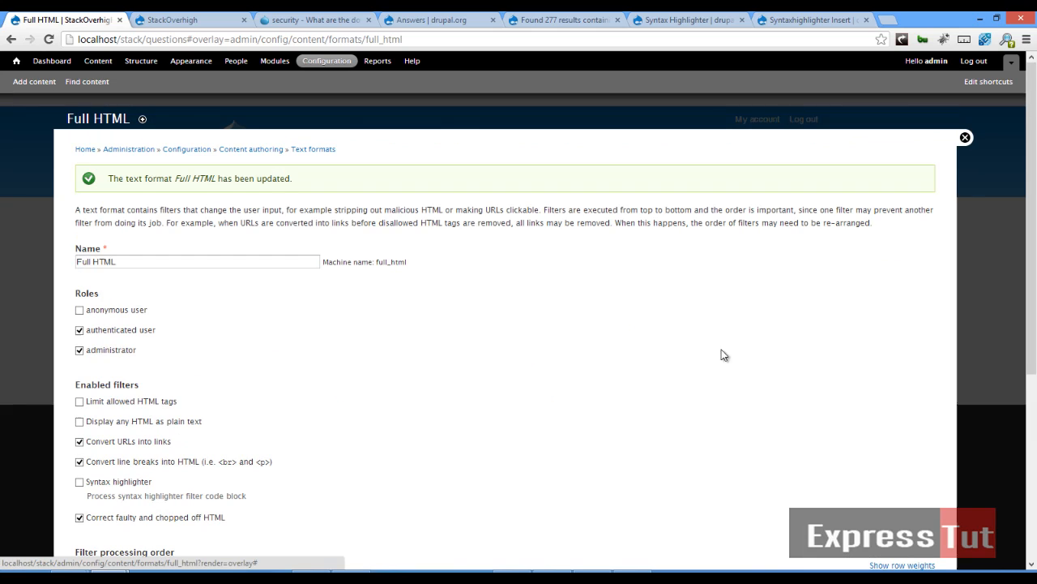
{"action": "mouse_move", "coordinate": [313, 149]}
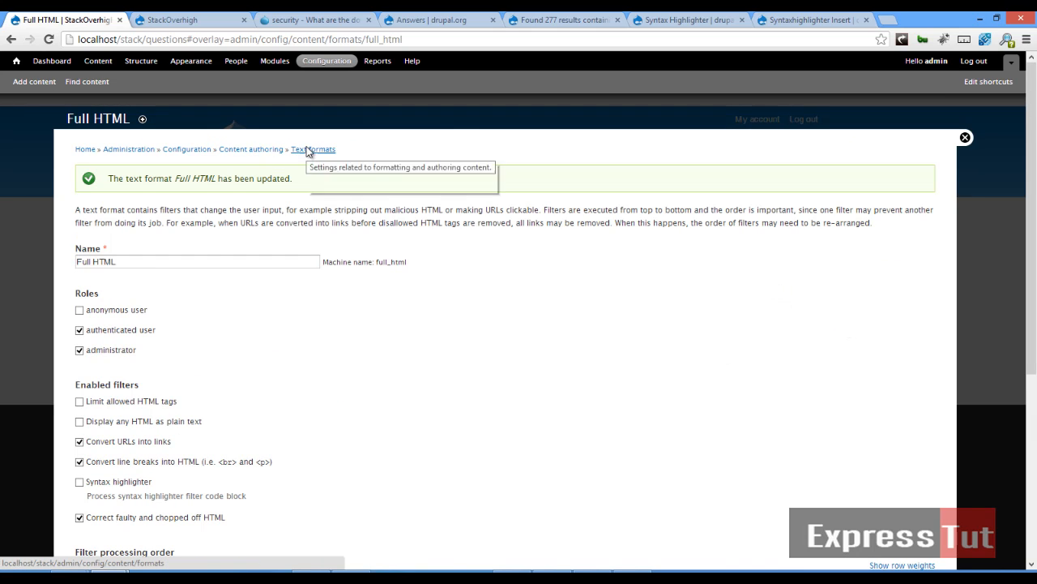
Step: Disable the Filtered HTML text format and confirm, leaving Full HTML and Plain text
{"action": "left_click", "coordinate": [313, 149]}
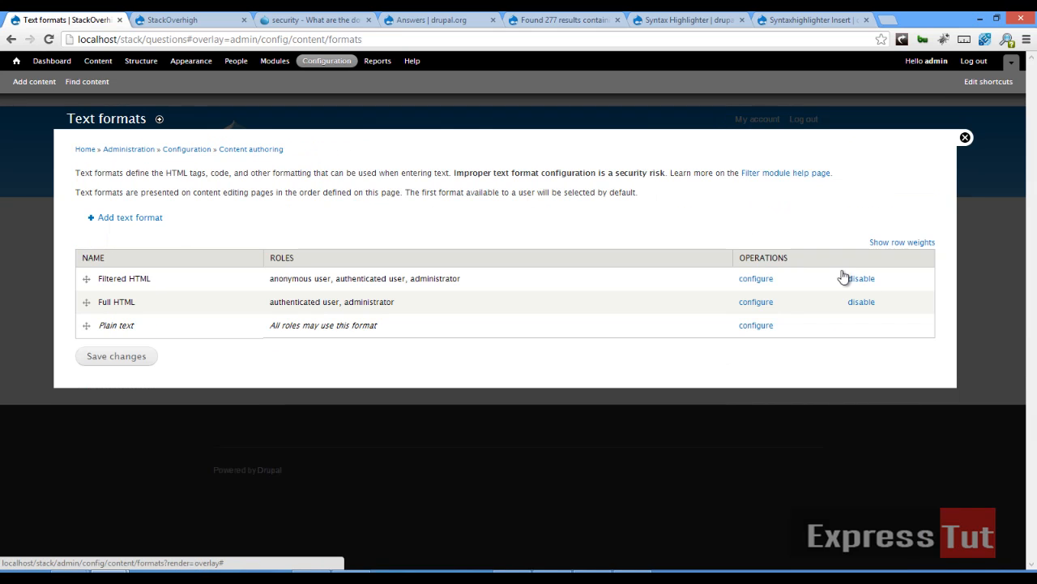
{"action": "left_click", "coordinate": [860, 278]}
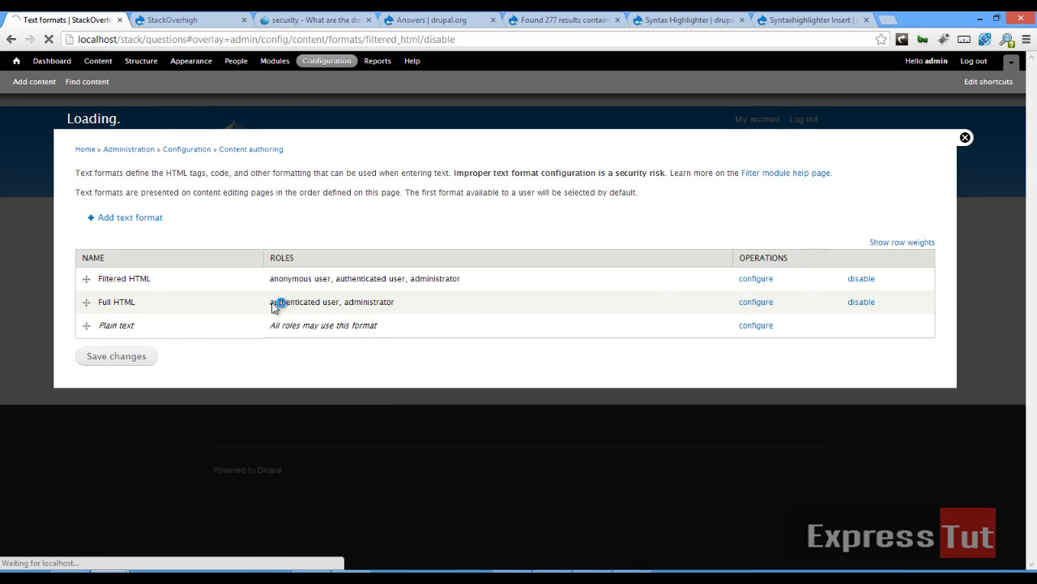
{"action": "left_click", "coordinate": [861, 279]}
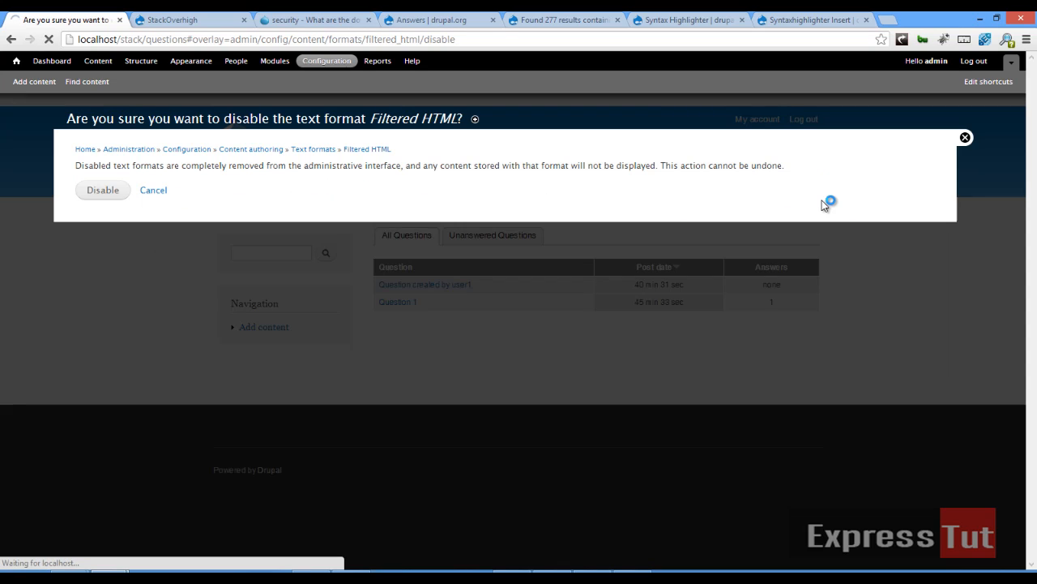
{"action": "left_click", "coordinate": [102, 190]}
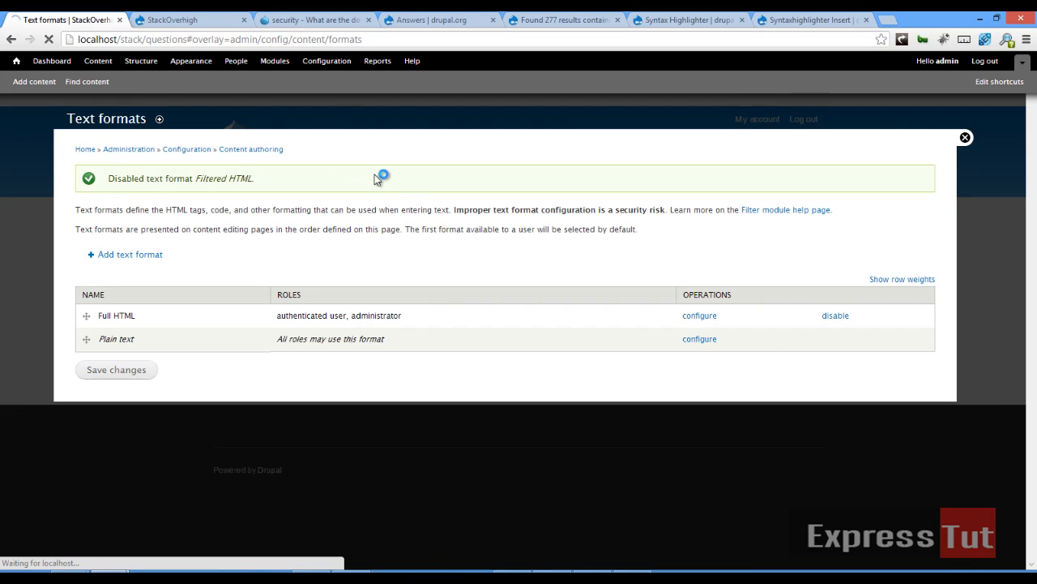
{"action": "mouse_move", "coordinate": [405, 180]}
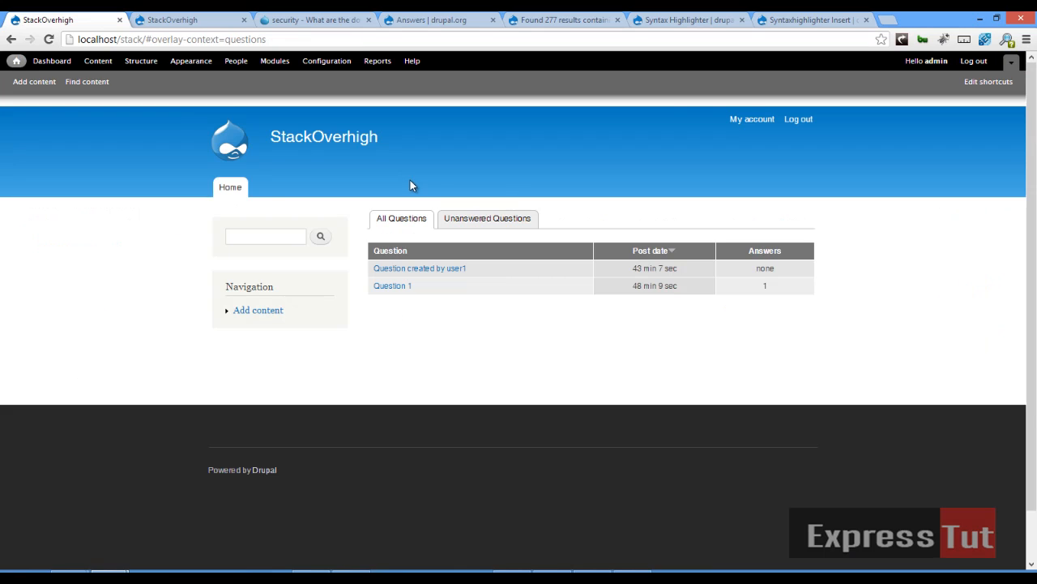
Step: Add a Question titled 'Simple Php' asking how to write a php function, with Notify on Answer ticked
{"action": "left_click", "coordinate": [81, 57]}
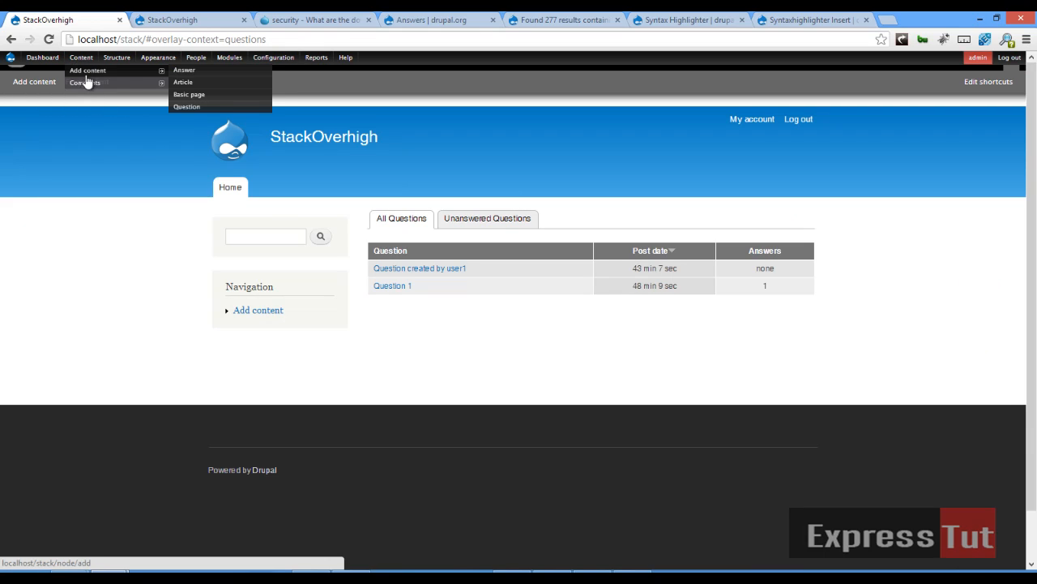
{"action": "left_click", "coordinate": [186, 107]}
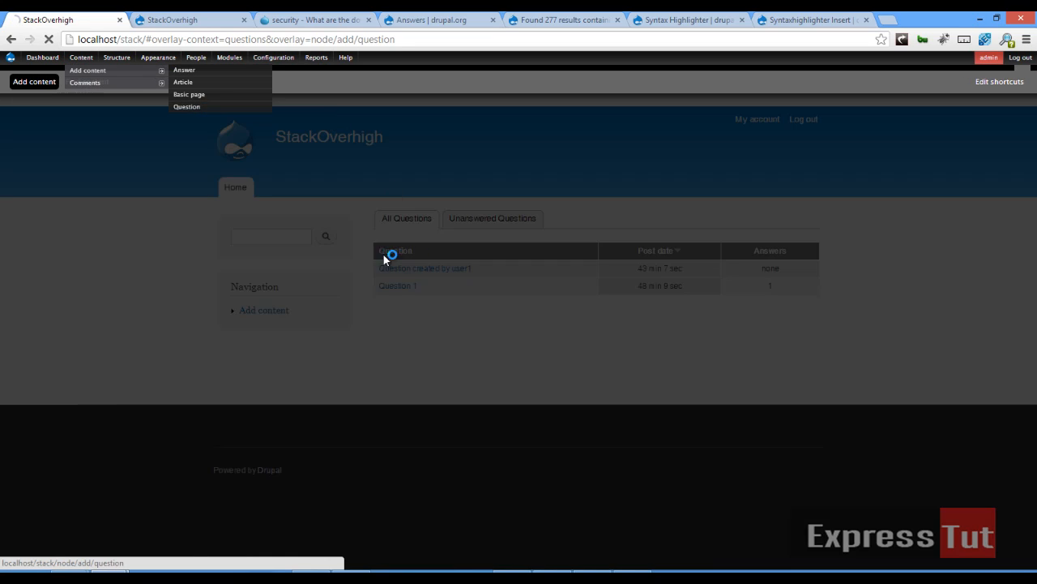
{"action": "left_click", "coordinate": [186, 107]}
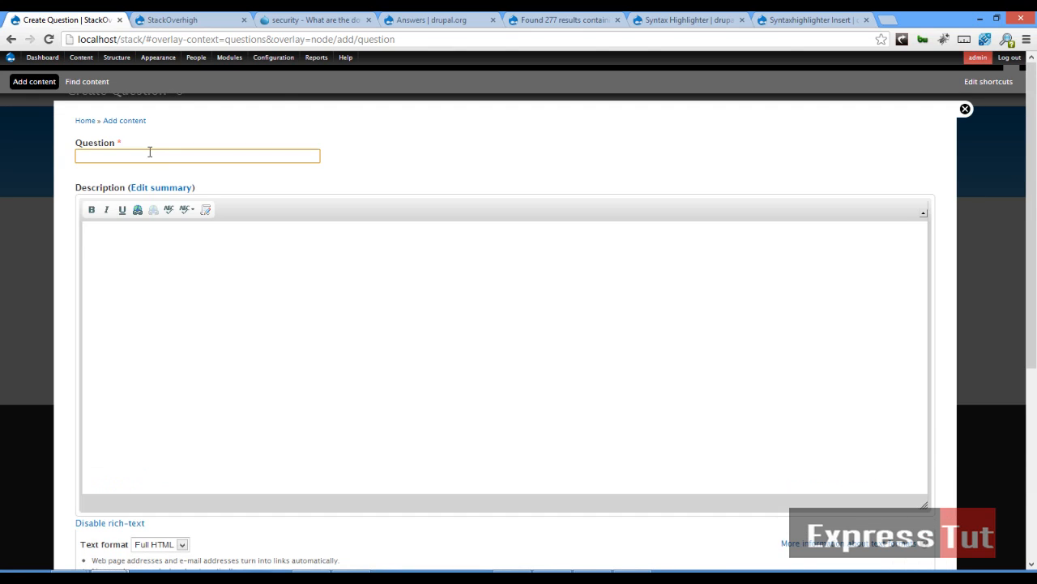
{"action": "type", "text": "Simple Php"}
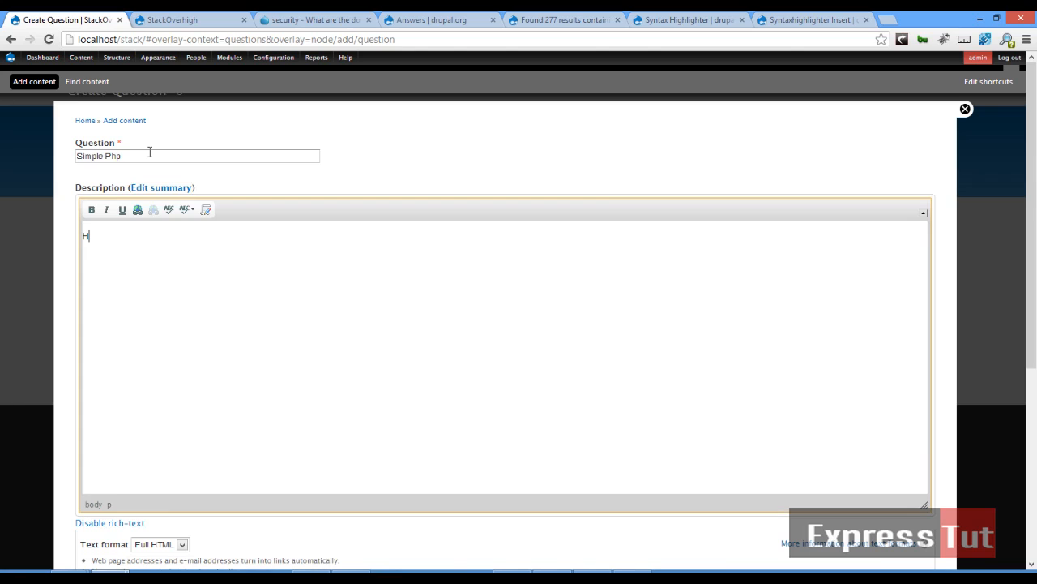
{"action": "type", "text": "ow do i write a simple php functio"}
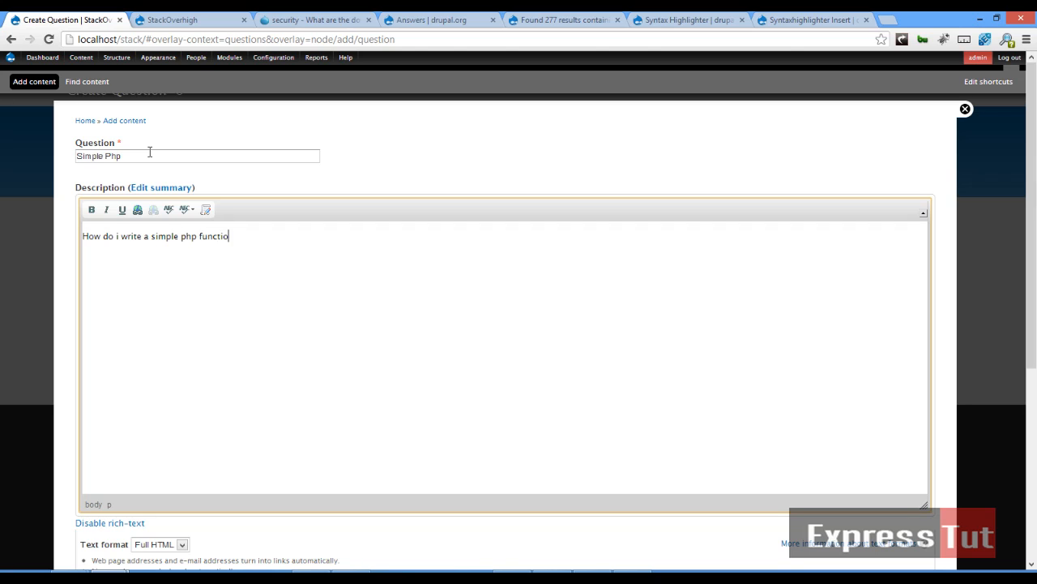
{"action": "type", "text": "n?"}
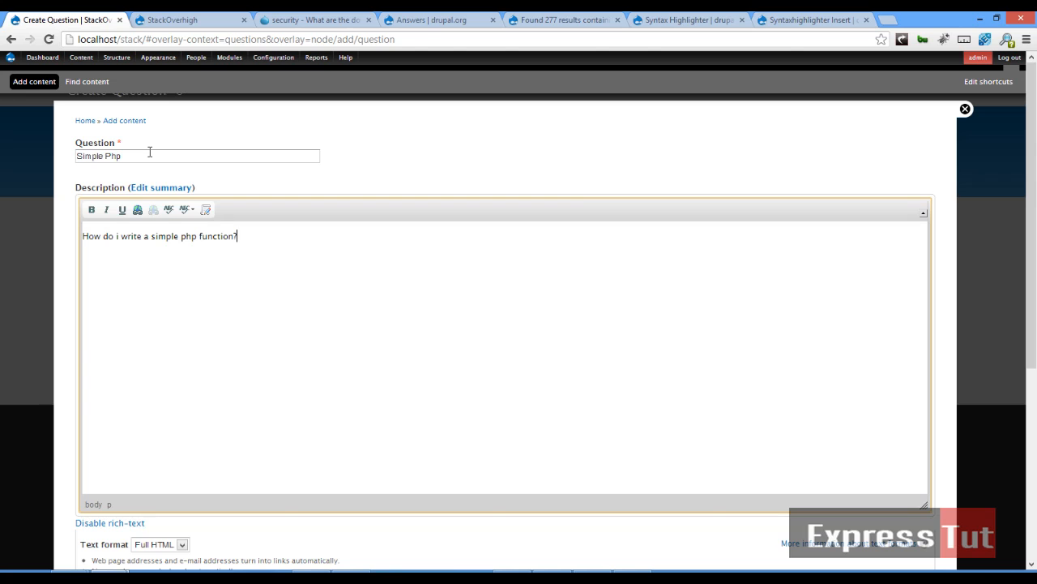
{"action": "scroll", "scroll_direction": "down", "scroll_amount": 3}
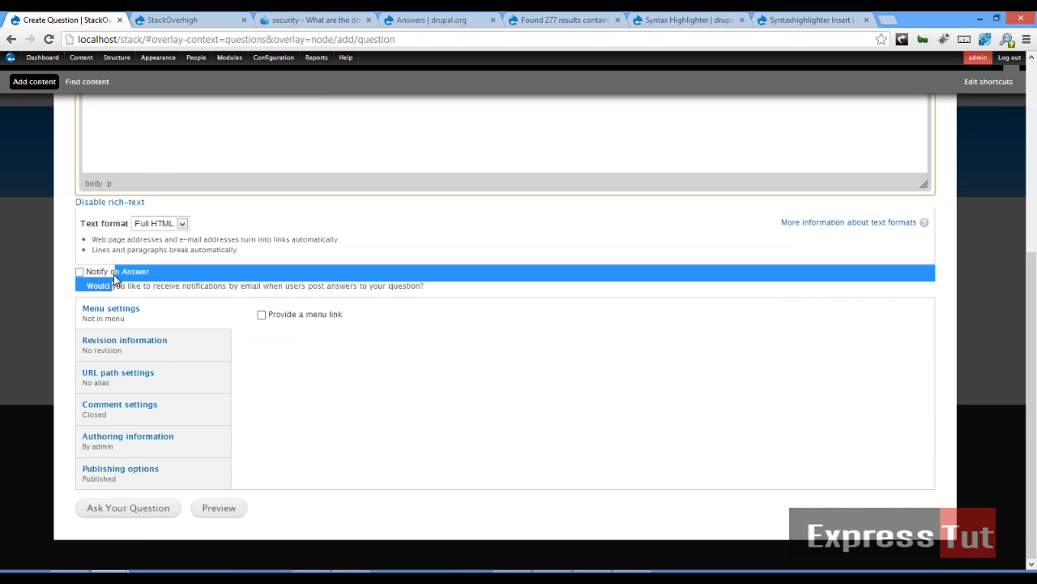
{"action": "left_click", "coordinate": [80, 271]}
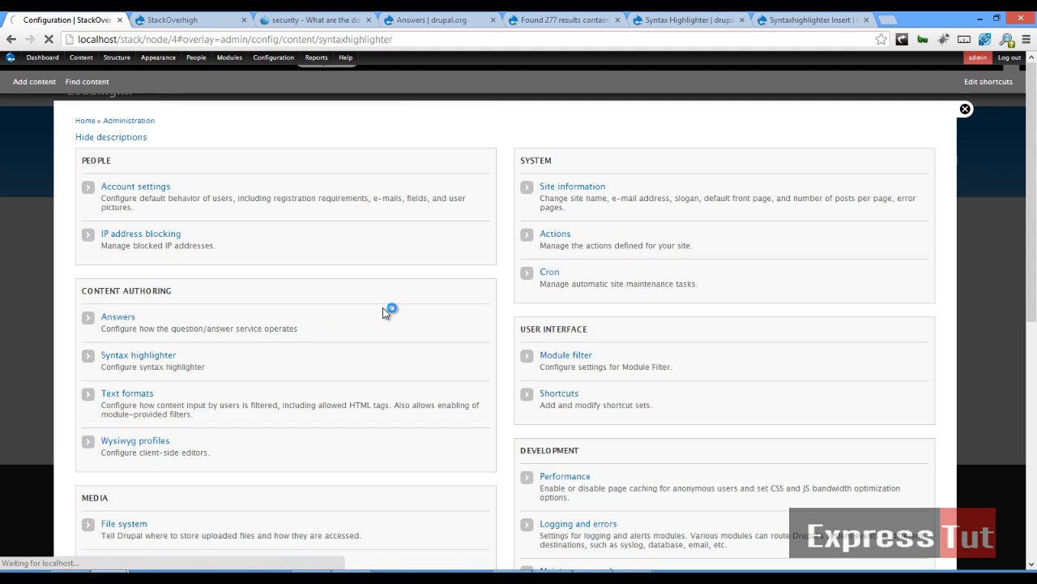
Step: Review the Syntax highlighter settings (only Php enabled, Default theme) and return Home
{"action": "left_click", "coordinate": [137, 353]}
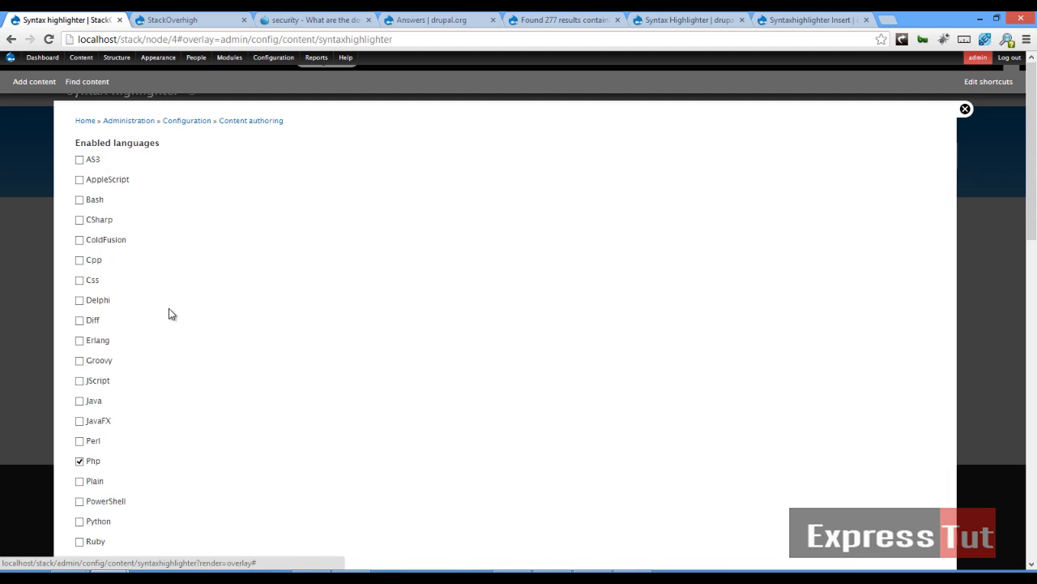
{"action": "scroll", "scroll_direction": "down", "scroll_amount": 3}
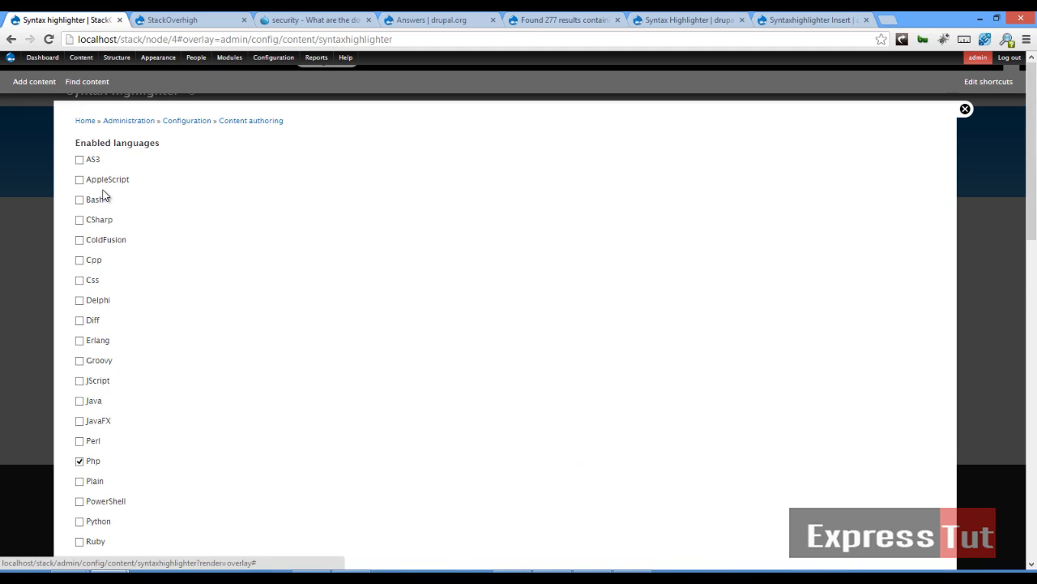
{"action": "scroll", "scroll_direction": "down", "scroll_amount": 3}
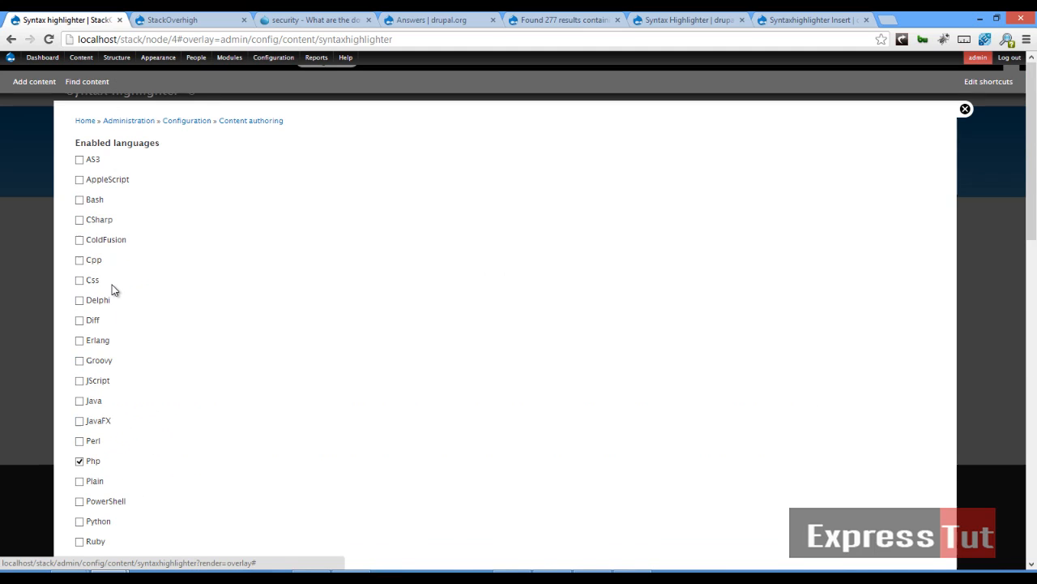
{"action": "scroll", "scroll_direction": "down", "scroll_amount": 3}
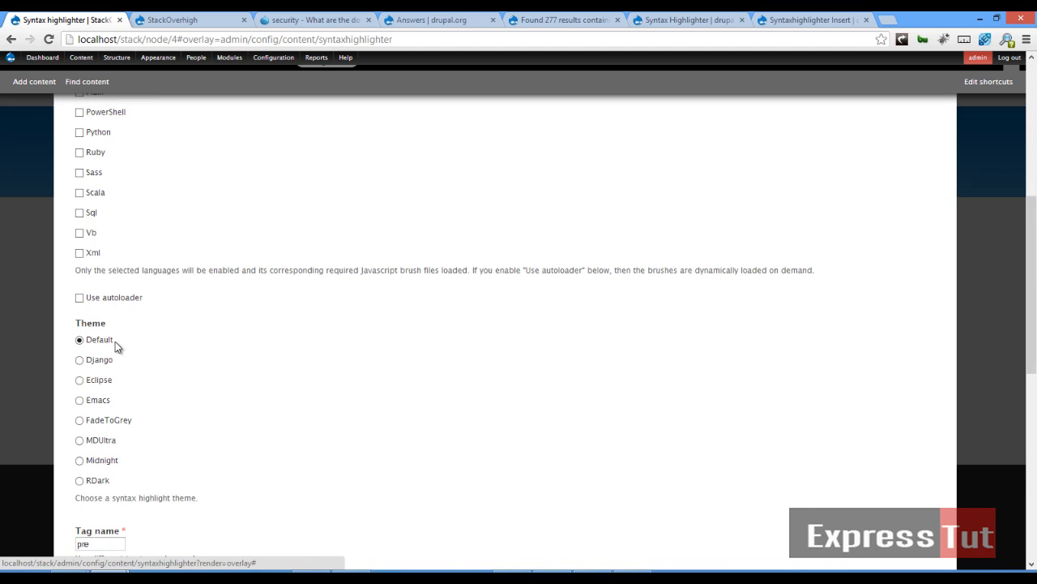
{"action": "scroll", "scroll_direction": "down", "scroll_amount": 3}
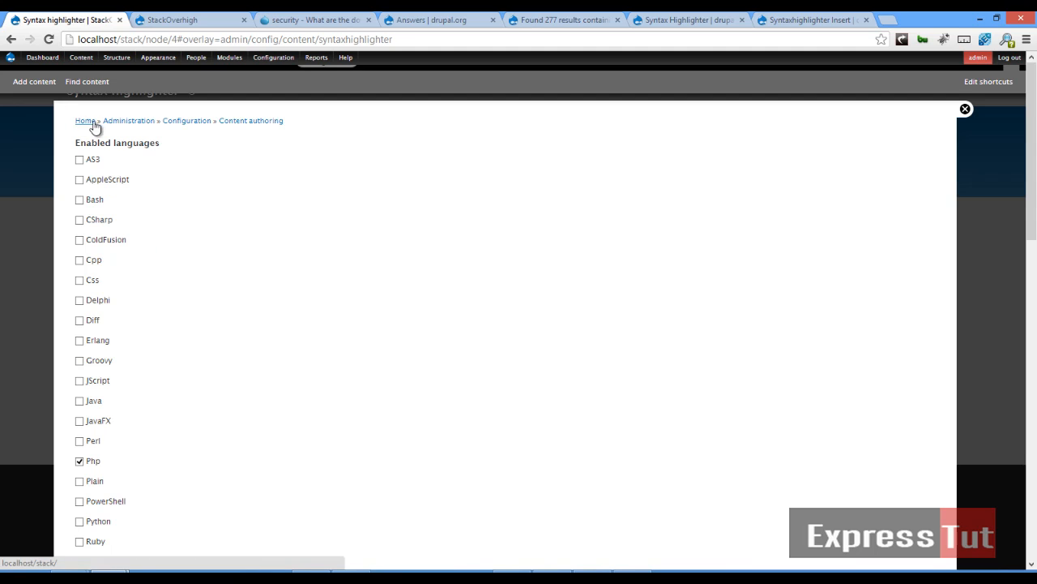
{"action": "left_click", "coordinate": [966, 109]}
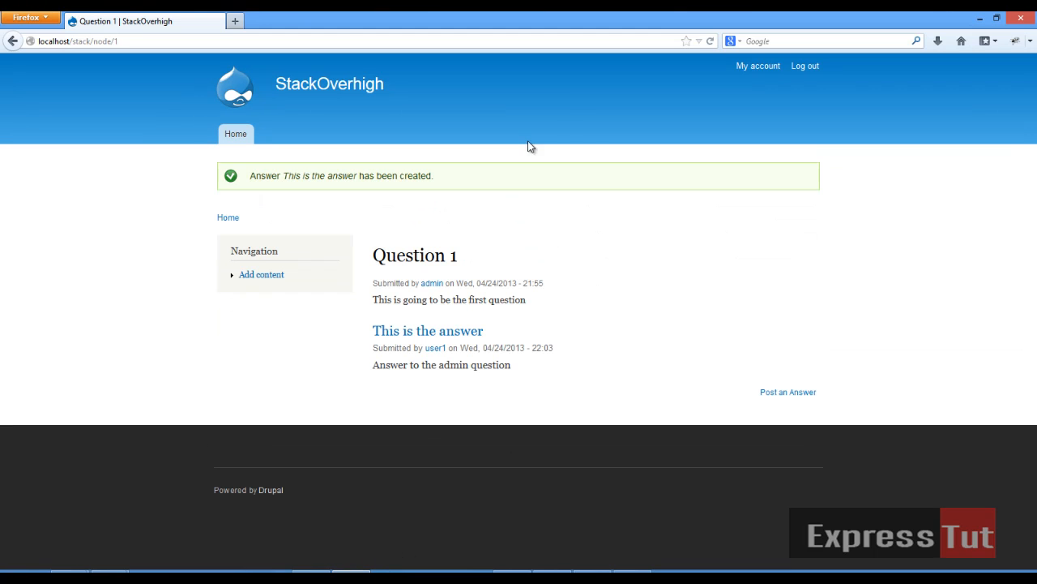
Step: From the front page, open the Simple Php question and start Post an Answer
{"action": "left_click", "coordinate": [237, 133]}
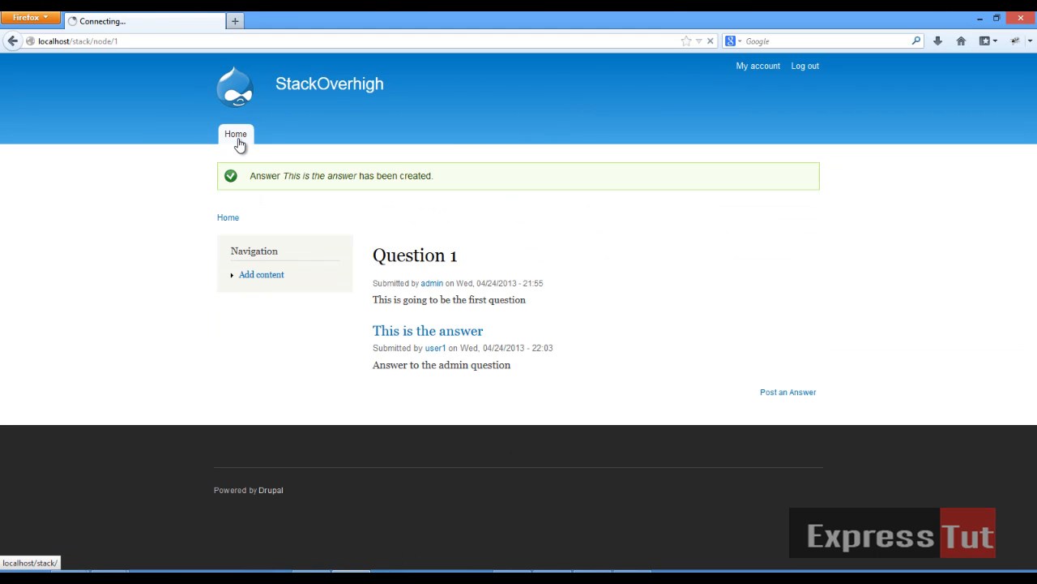
{"action": "left_click", "coordinate": [236, 133]}
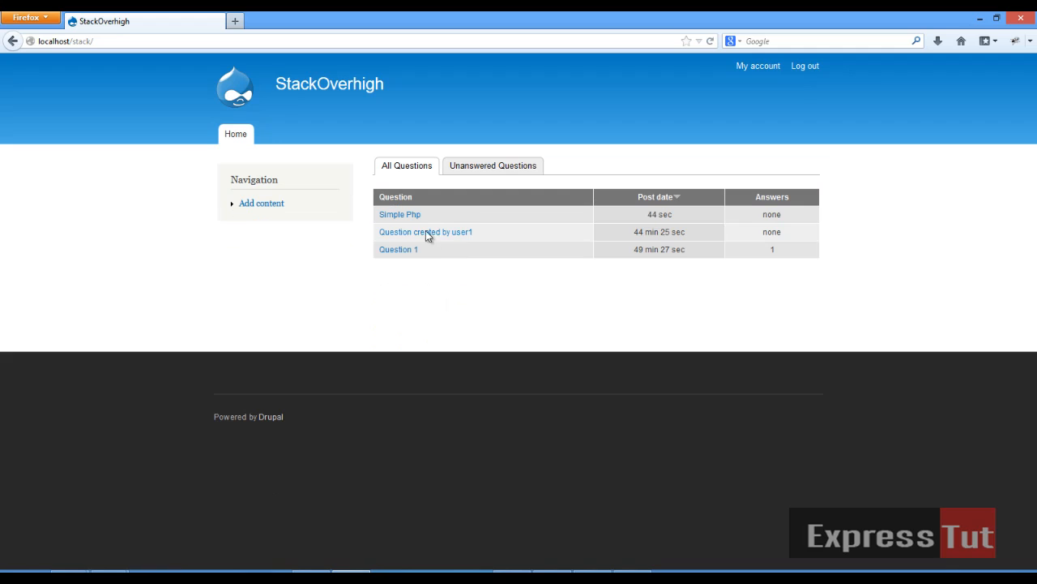
{"action": "left_click", "coordinate": [399, 214]}
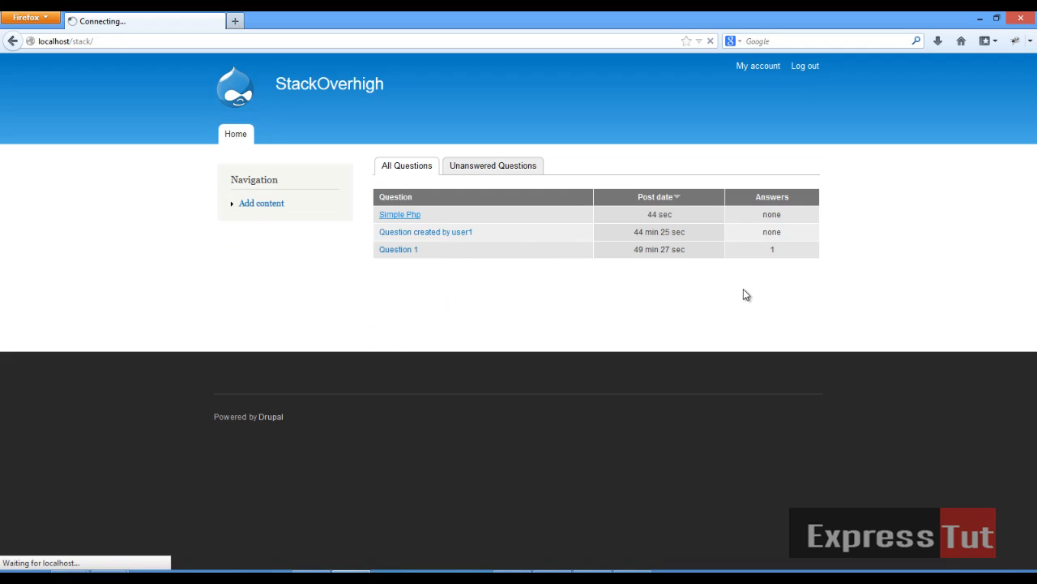
{"action": "left_click", "coordinate": [398, 214]}
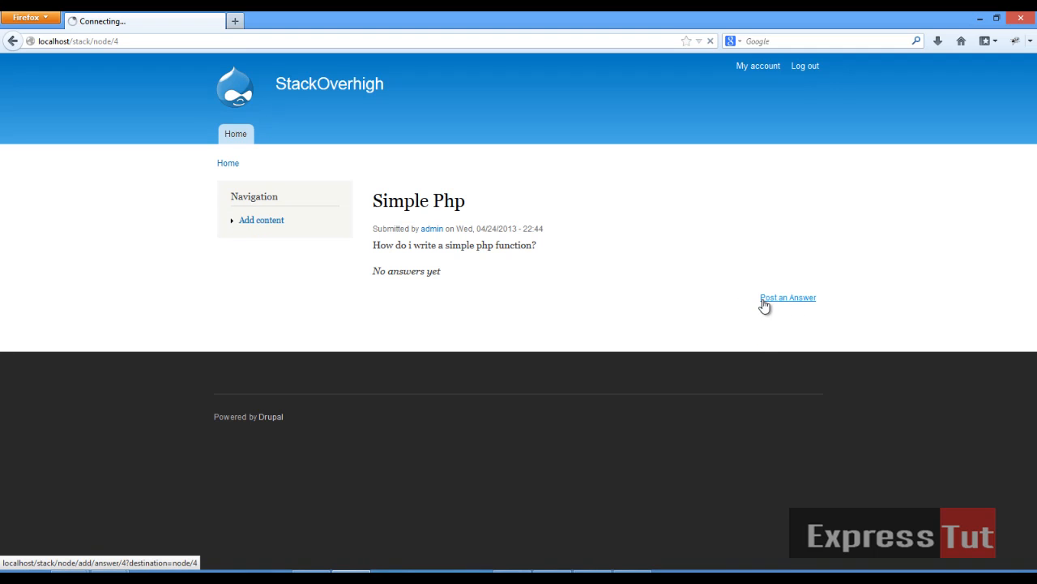
{"action": "left_click", "coordinate": [788, 298]}
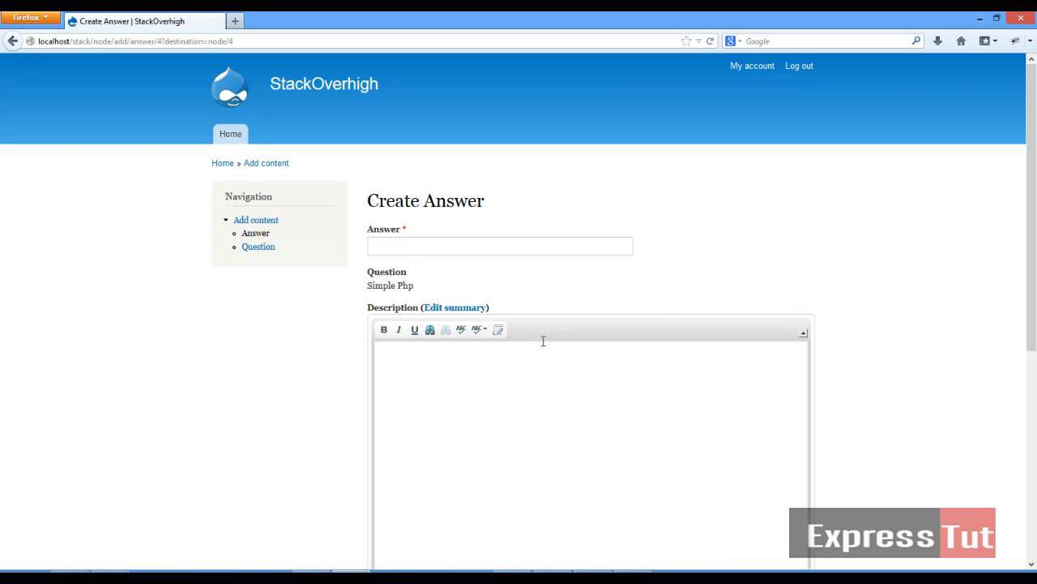
Step: Enter answer title 'Simple php function' and description 'Here is a simple php function'
{"action": "left_click", "coordinate": [499, 246]}
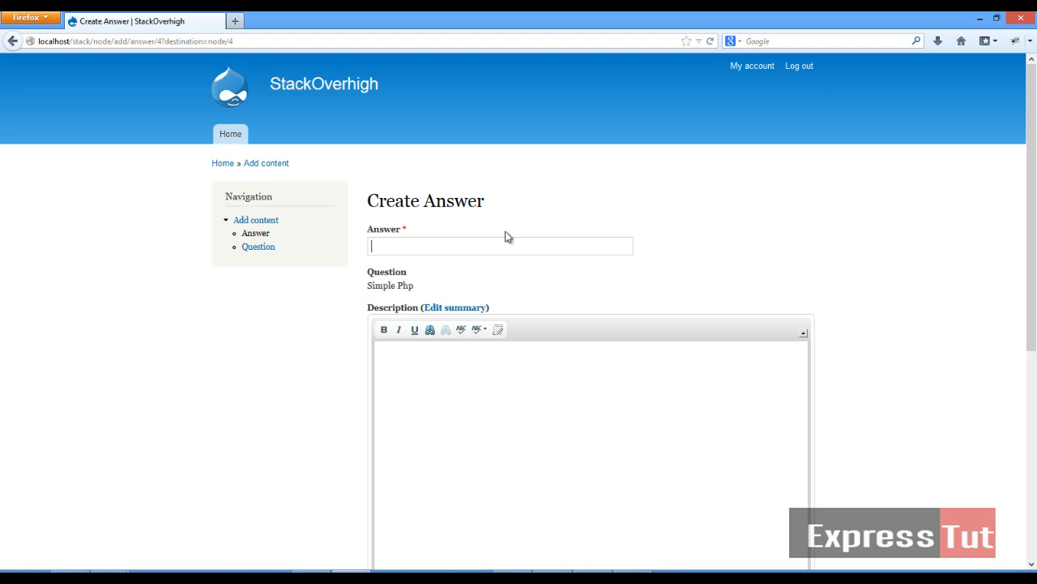
{"action": "type", "text": "Simple php function"}
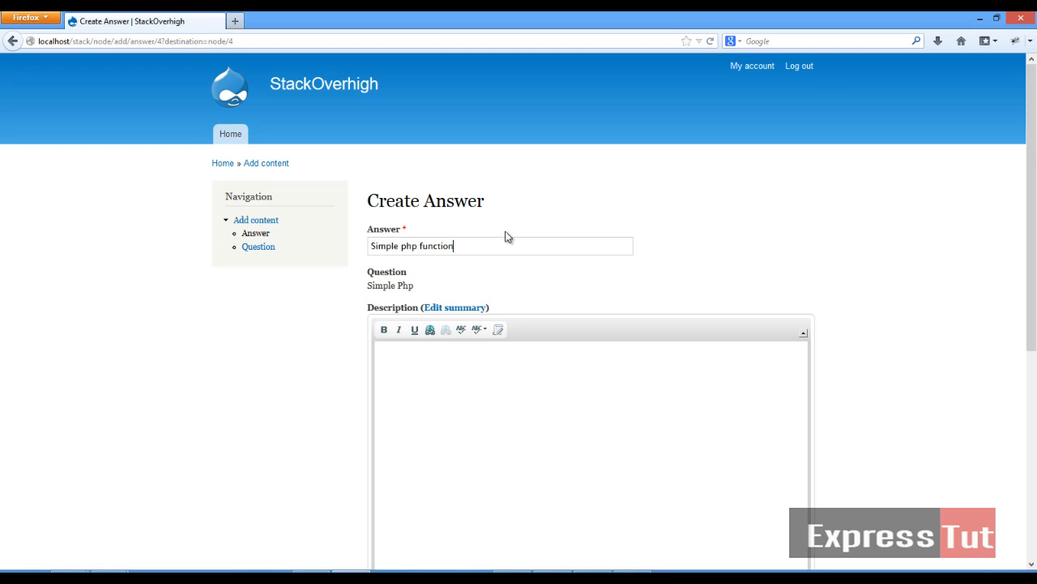
{"action": "type", "text": "Here is a sim"}
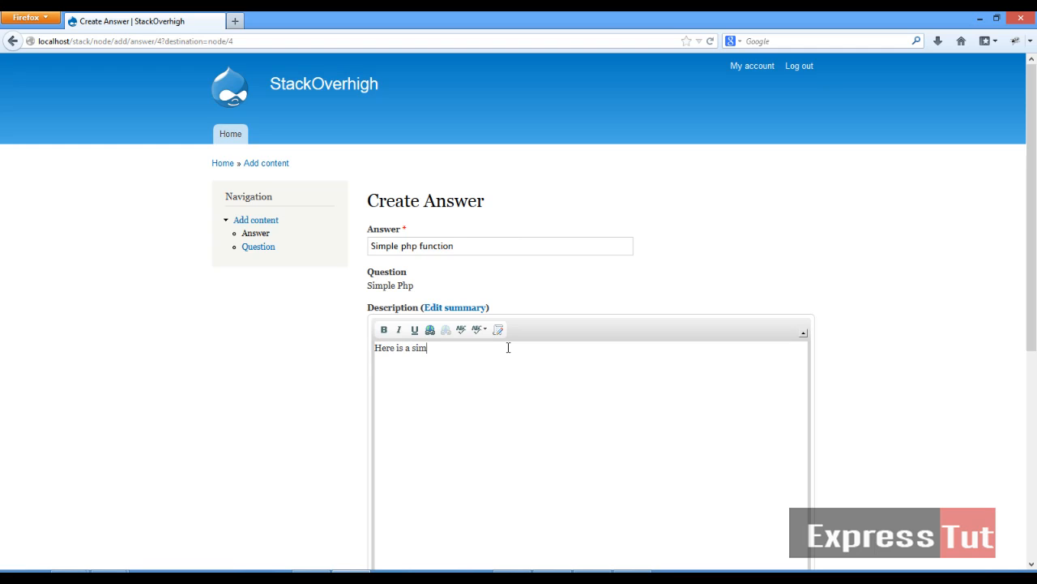
{"action": "type", "text": "ple"}
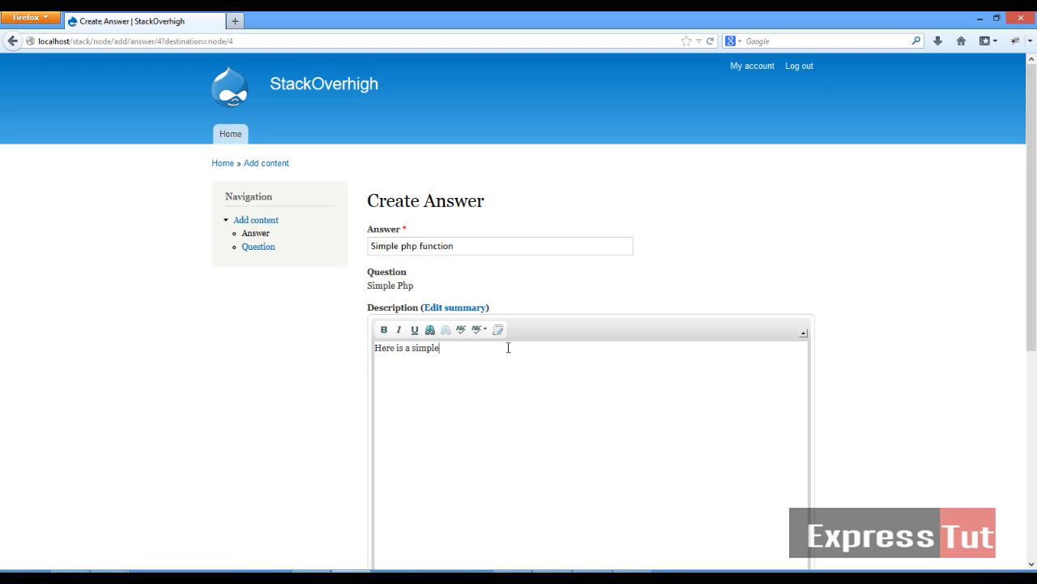
{"action": "type", "text": "php function"}
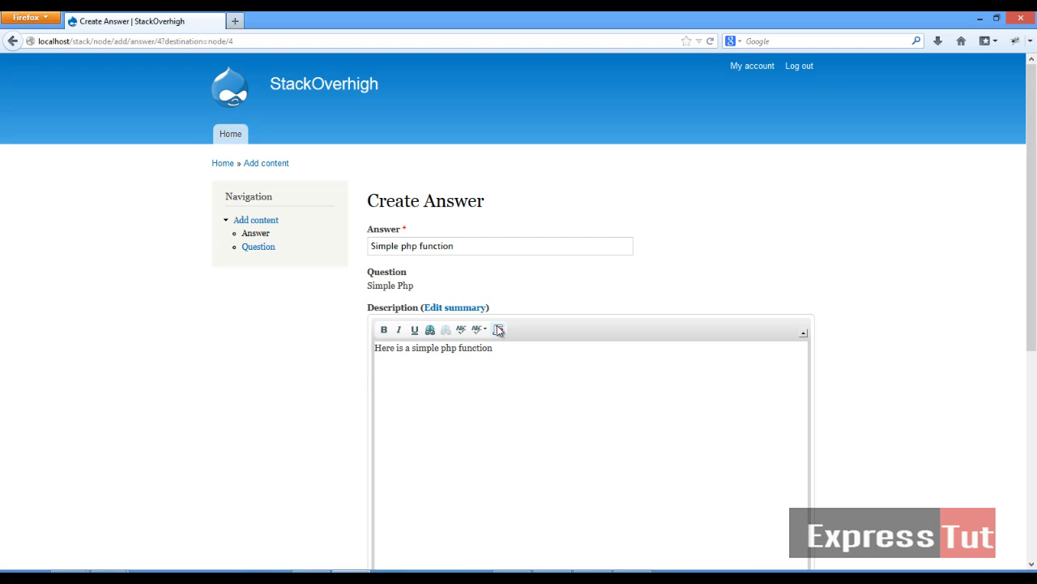
{"action": "left_click", "coordinate": [499, 329]}
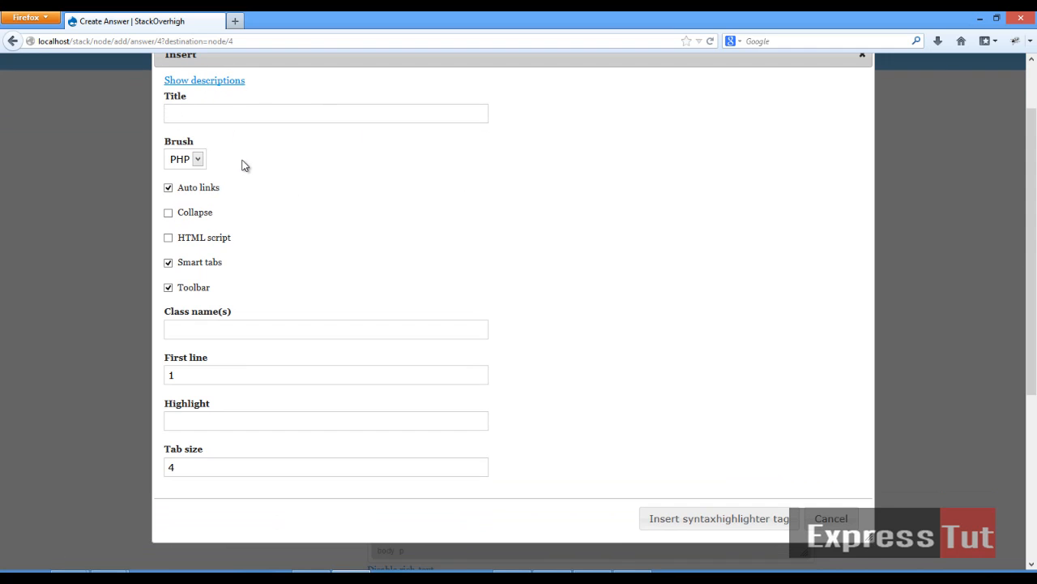
Step: Insert a PHP syntaxhighlighter block titled 'Simple php' with First line 10 into the description
{"action": "left_click", "coordinate": [324, 114]}
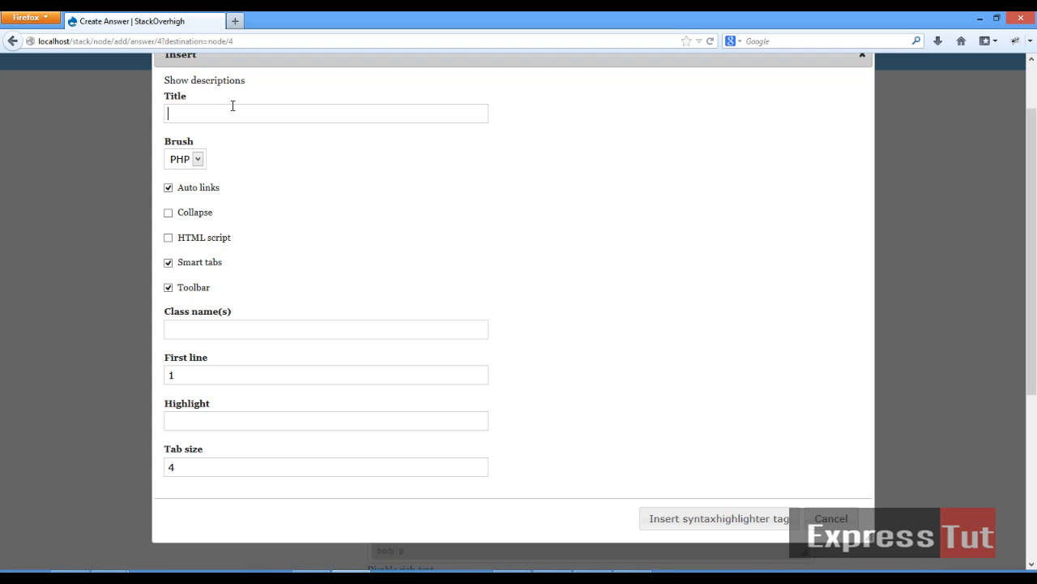
{"action": "type", "text": "Simple php"}
{"action": "left_click", "coordinate": [326, 374]}
{"action": "type", "text": "0"}
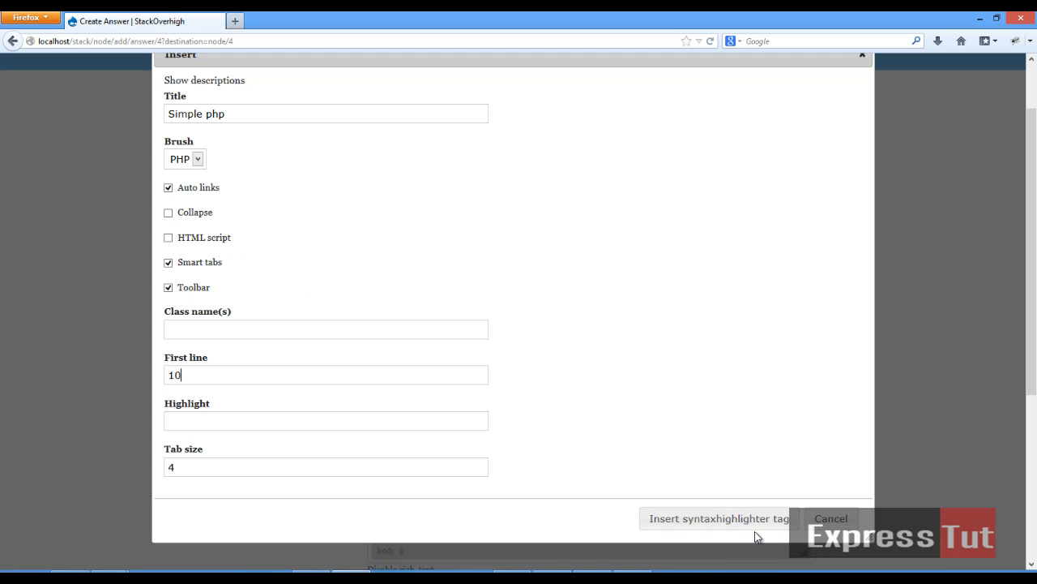
{"action": "left_click", "coordinate": [719, 519]}
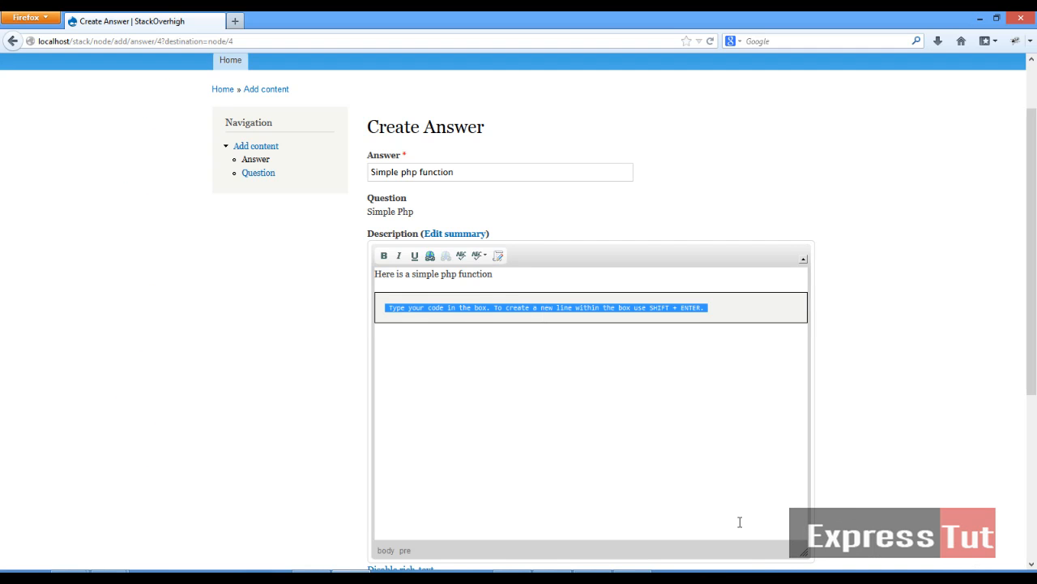
Step: Write the simple_php() function that echoes "I am php function" inside the code block
{"action": "type", "text": "function"}
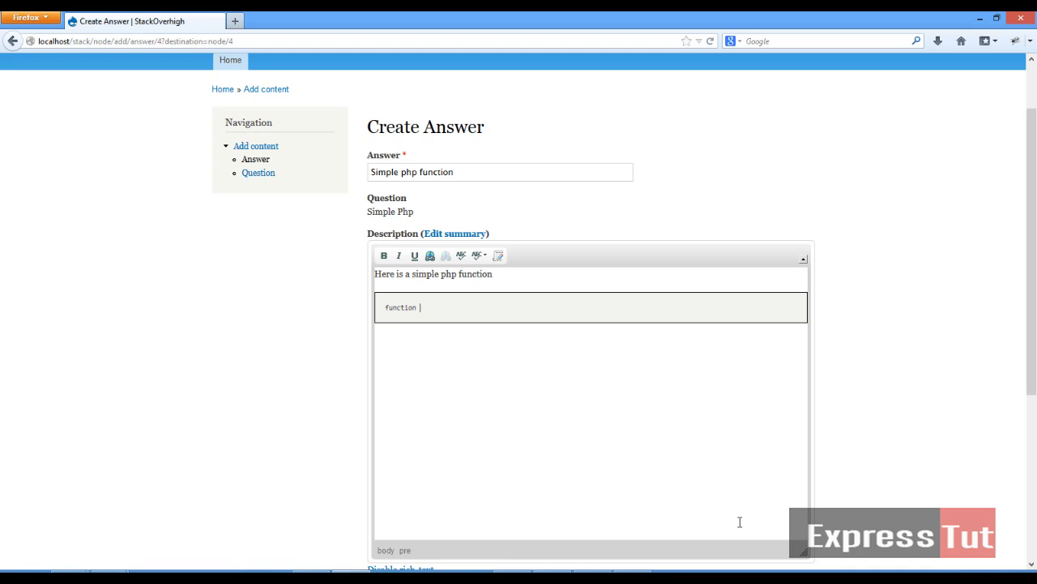
{"action": "type", "text": "simple_"}
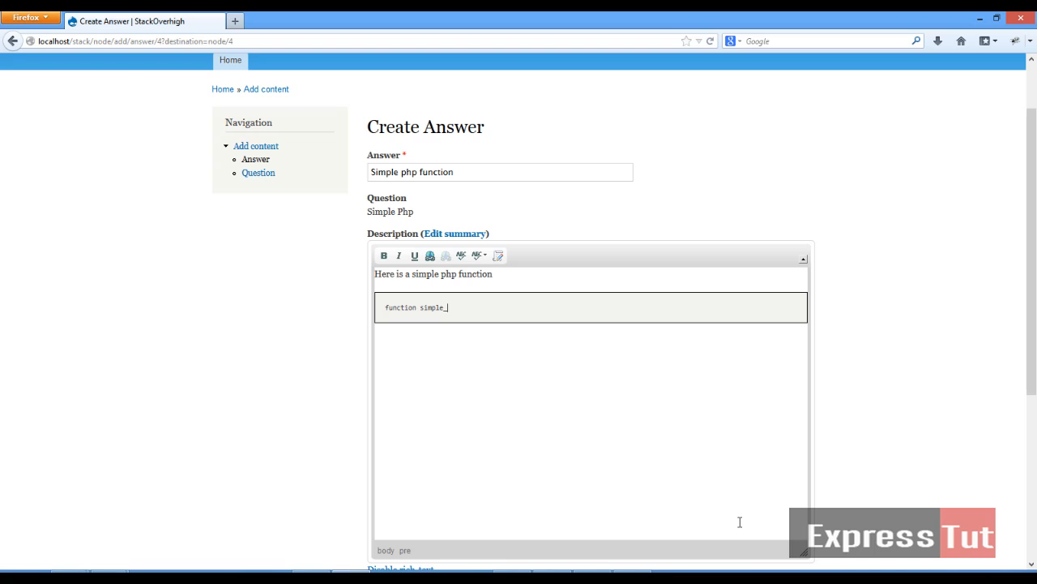
{"action": "type", "text": "php()"}
{"action": "type", "text": "{"}
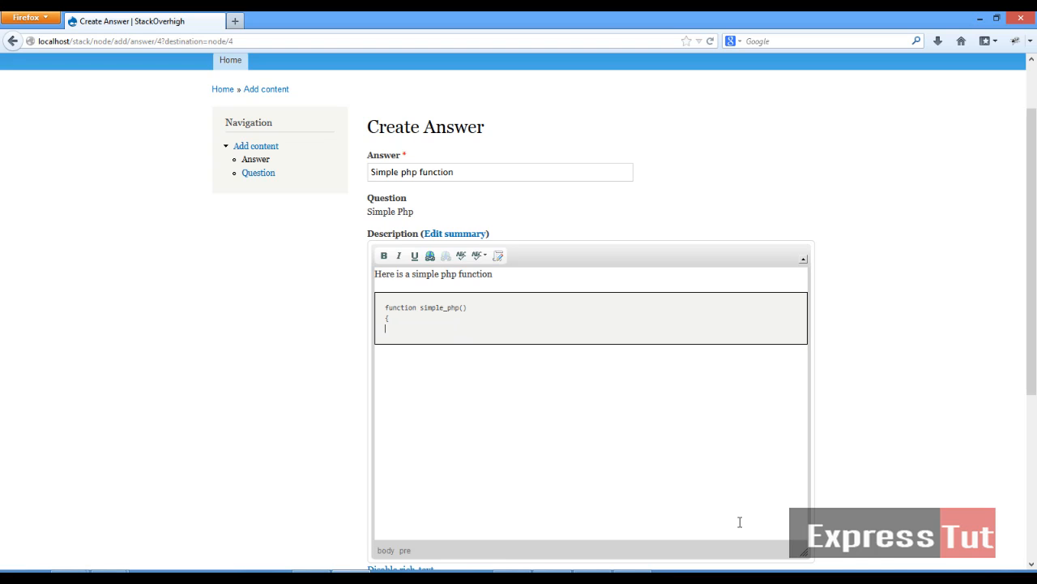
{"action": "type", "text": "e"}
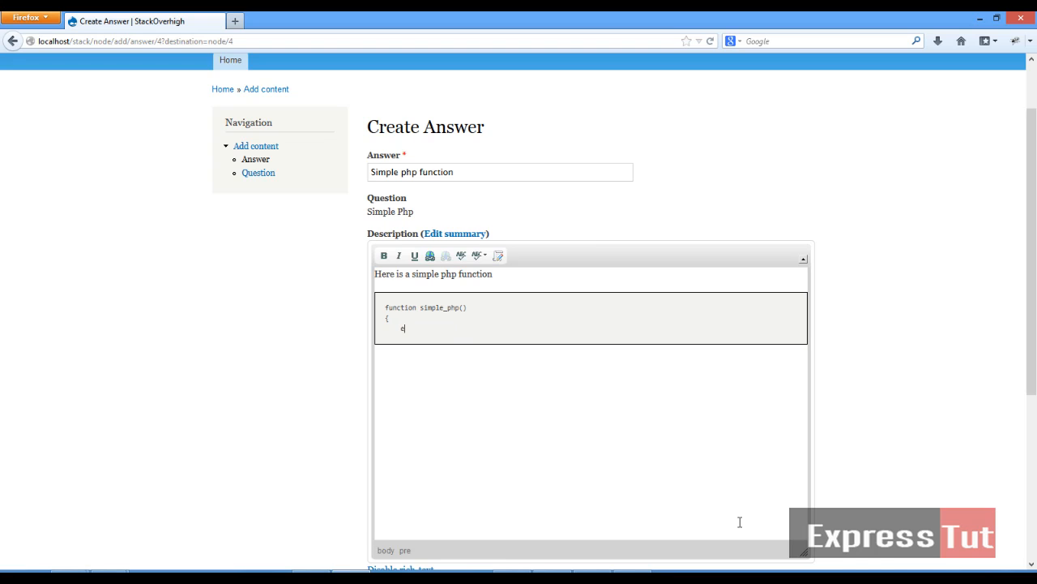
{"action": "type", "text": "echo \""}
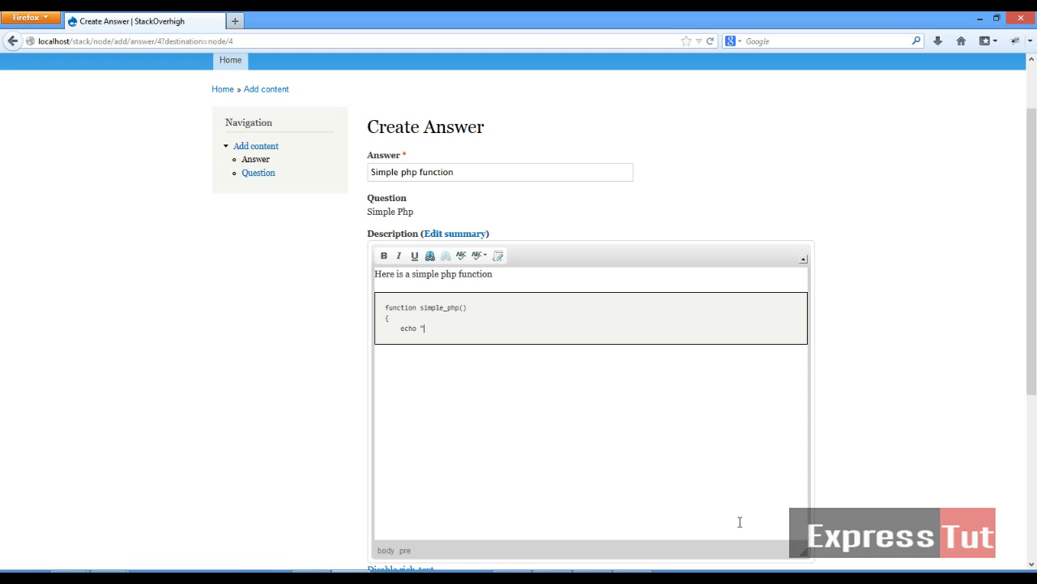
{"action": "type", "text": "I am php function"}
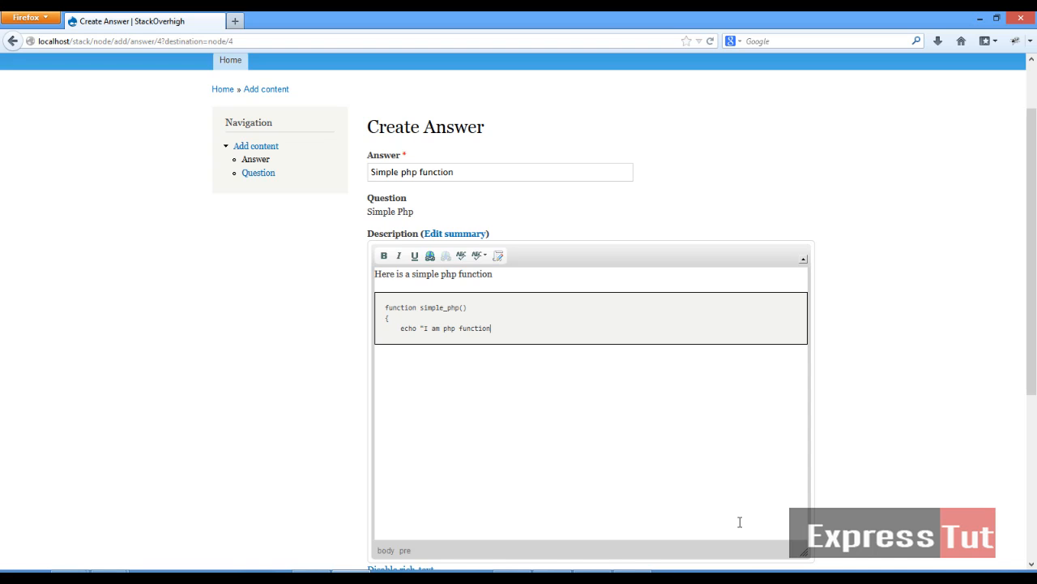
{"action": "type", "text": "\";"}
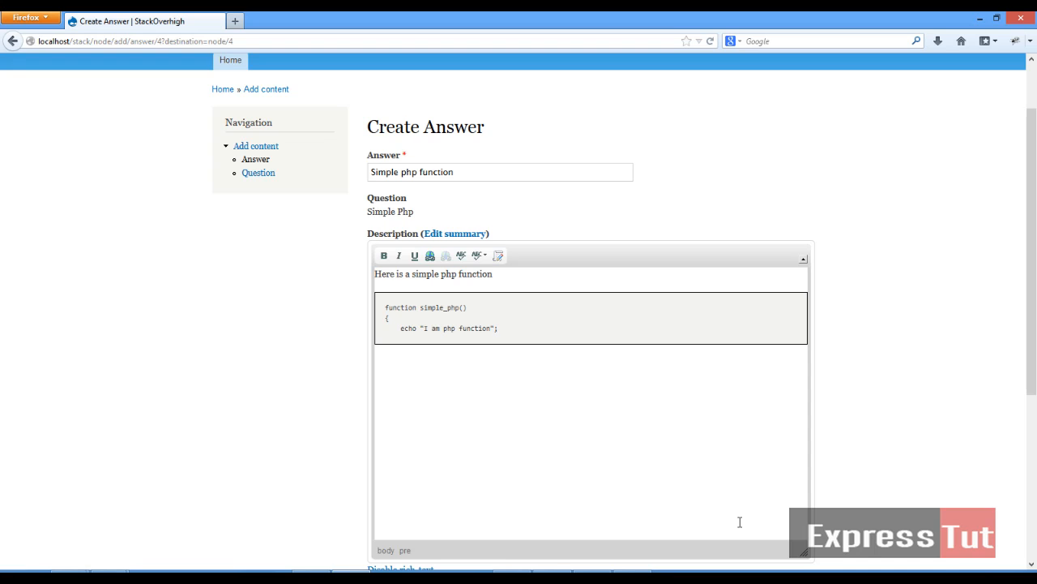
{"action": "type", "text": "}"}
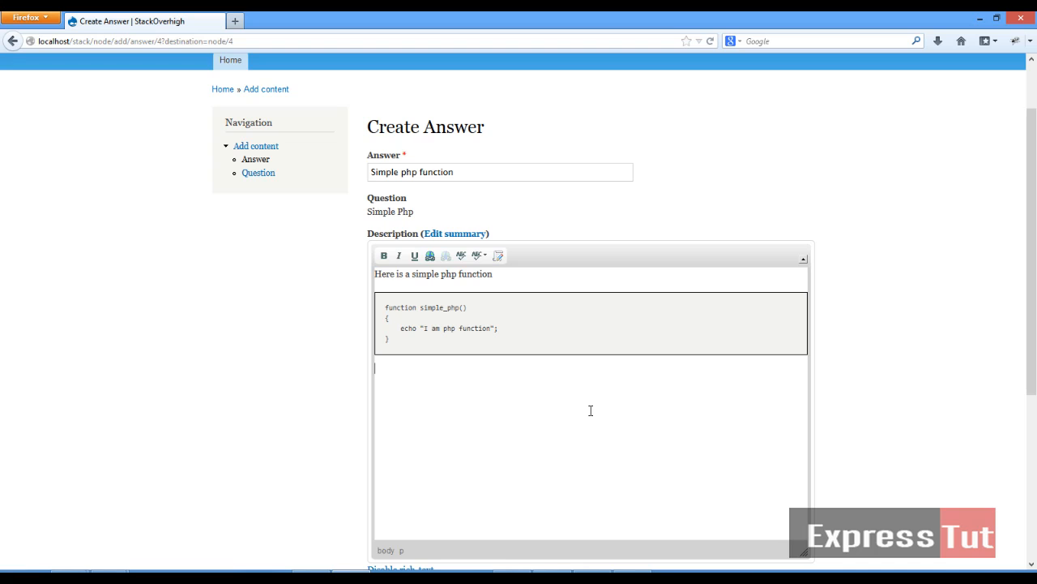
Step: Add the closing line 'That is the end of our php code' below the code block
{"action": "type", "text": "That is"}
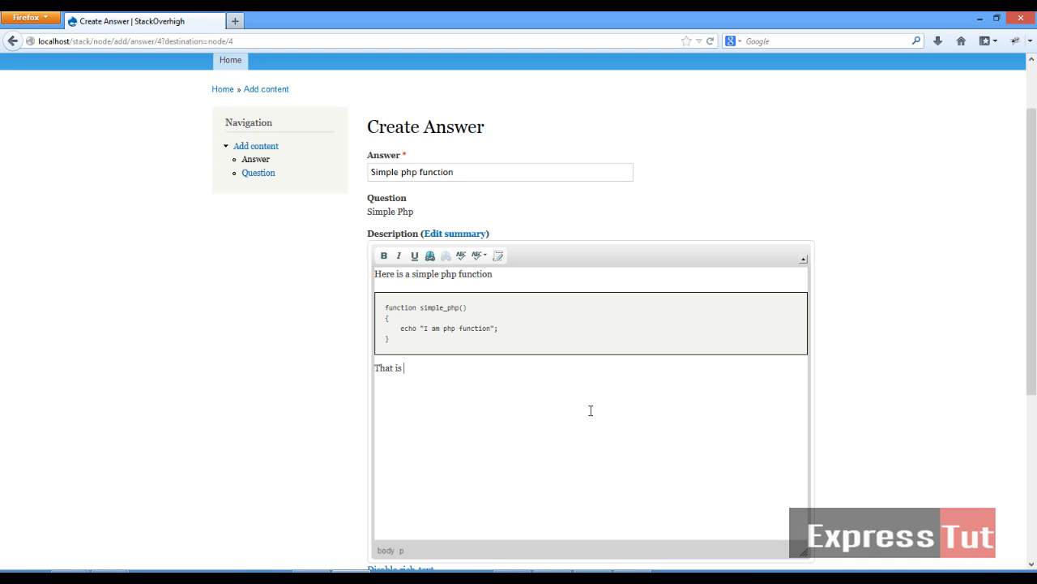
{"action": "type", "text": "the end of"}
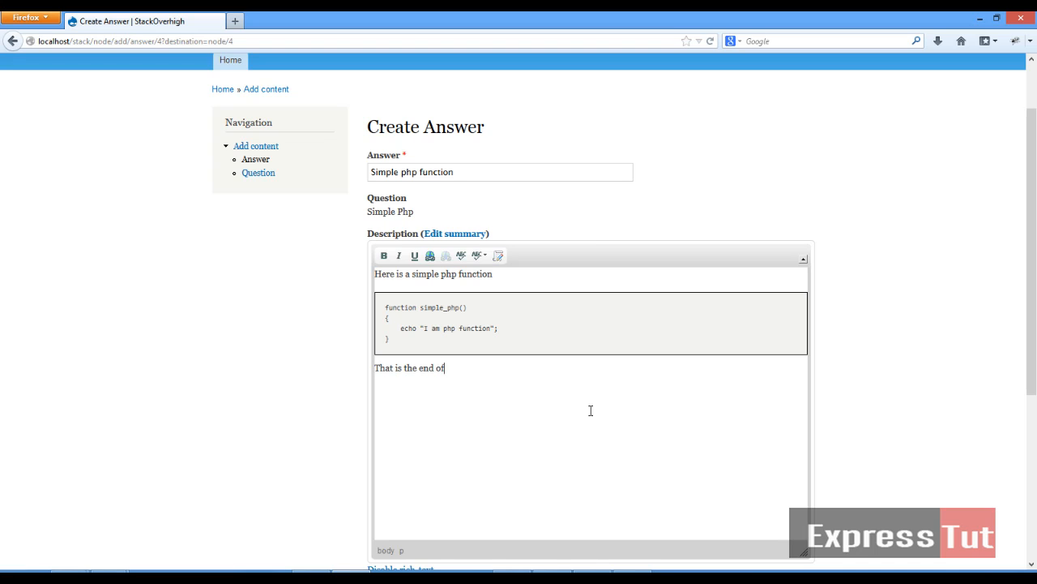
{"action": "type", "text": "our php code"}
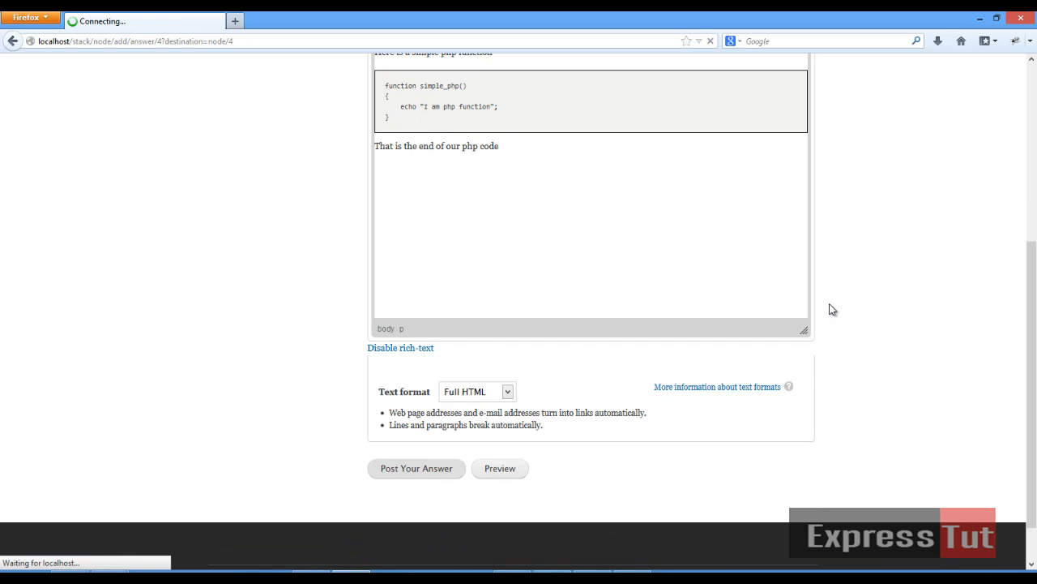
Step: Post the answer and view the highlighted simple_php code numbered from line 10
{"action": "left_click", "coordinate": [415, 467]}
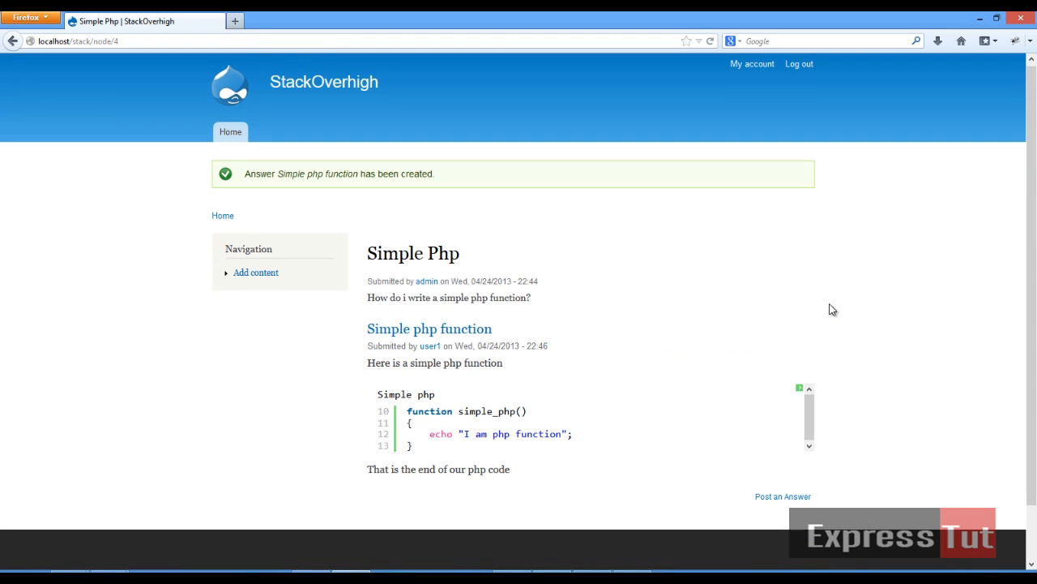
{"action": "scroll", "scroll_direction": "down", "scroll_amount": 3}
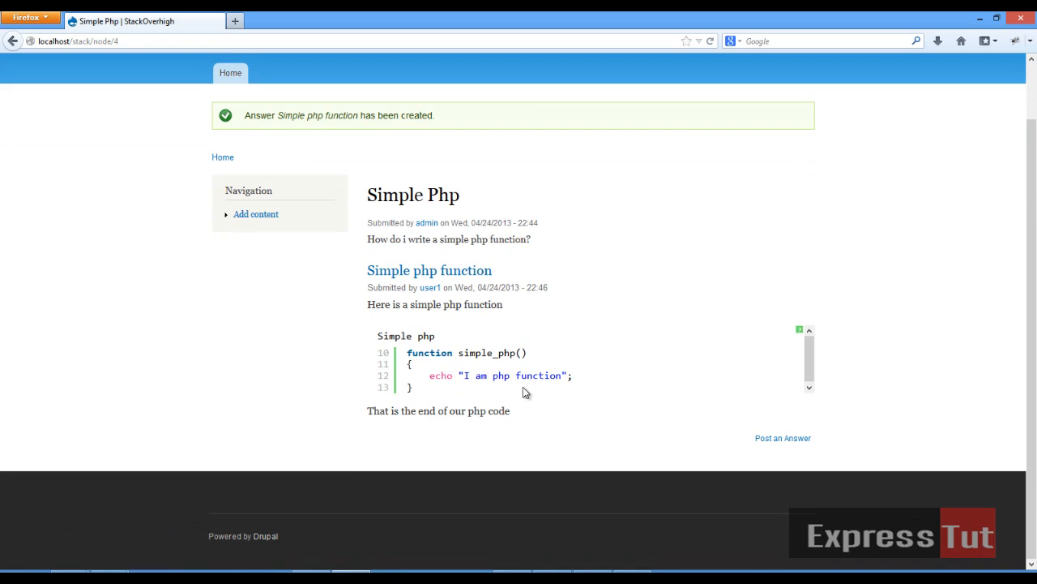
{"action": "mouse_move", "coordinate": [509, 383]}
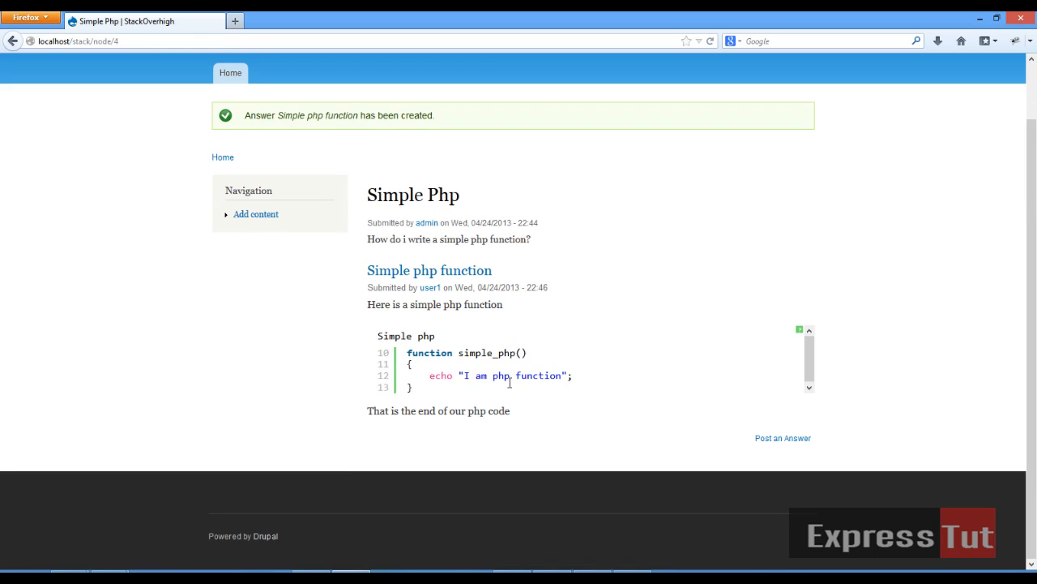
{"action": "mouse_move", "coordinate": [455, 351]}
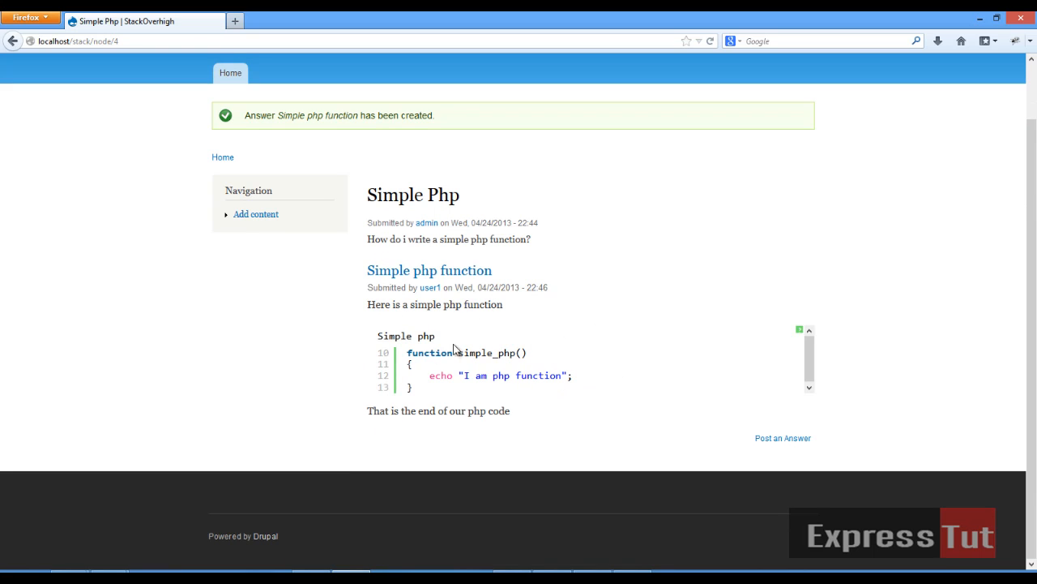
{"action": "mouse_move", "coordinate": [178, 525]}
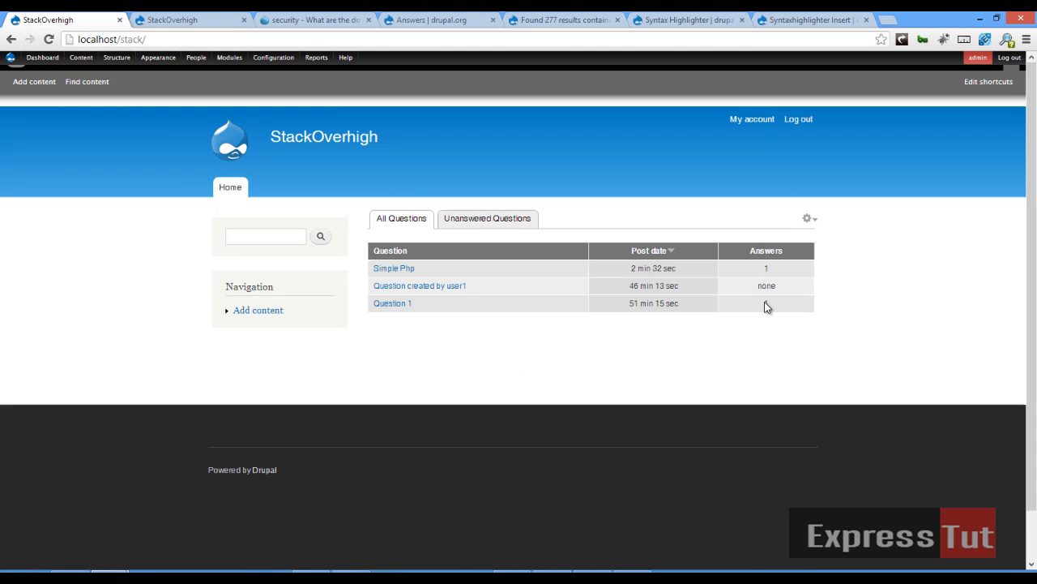
Step: Open the Simple Php question from the All Questions table to view its answer
{"action": "left_click", "coordinate": [394, 267]}
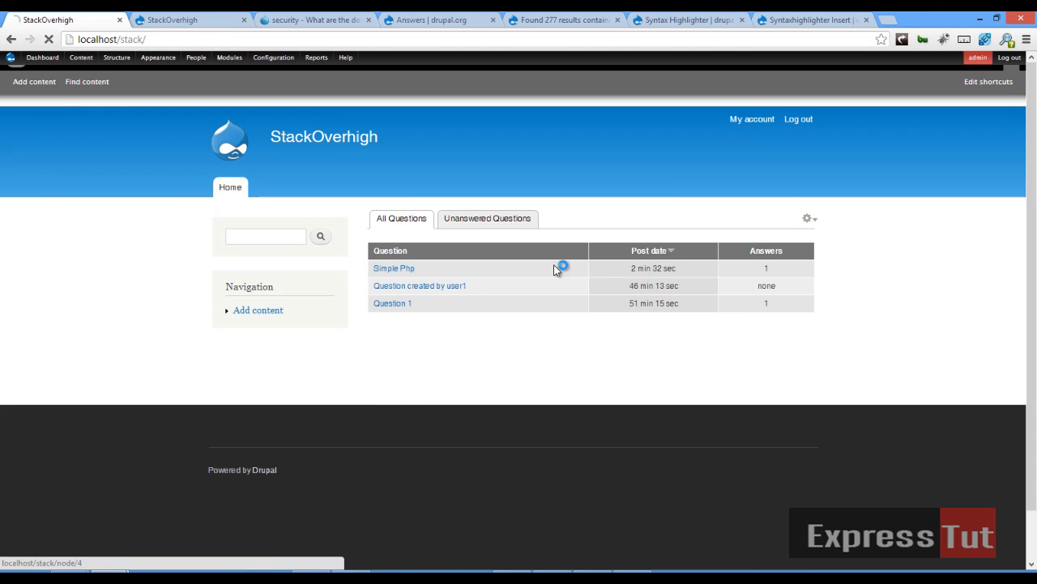
{"action": "left_click", "coordinate": [393, 267]}
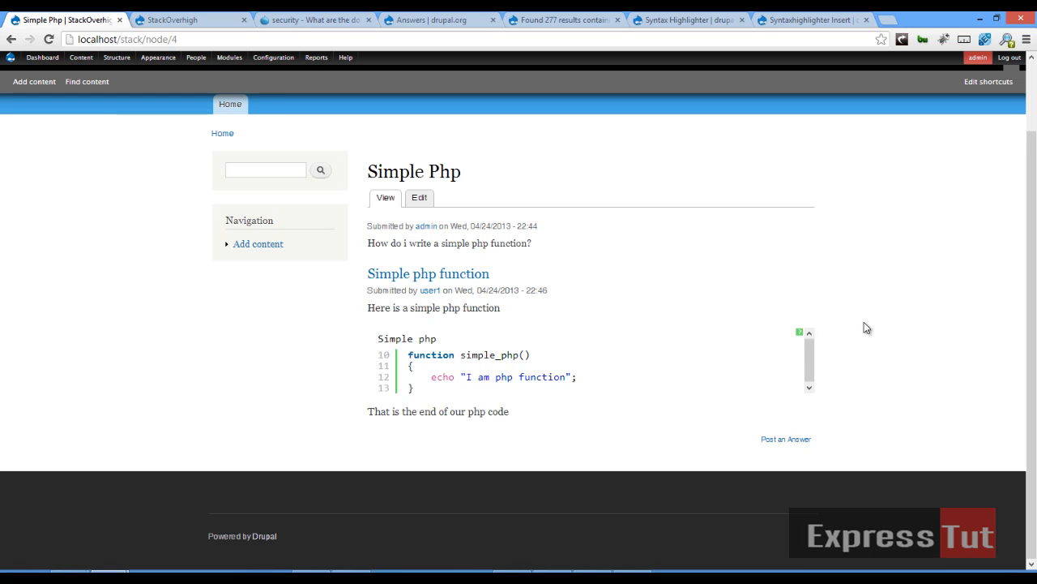
{"action": "mouse_move", "coordinate": [689, 98]}
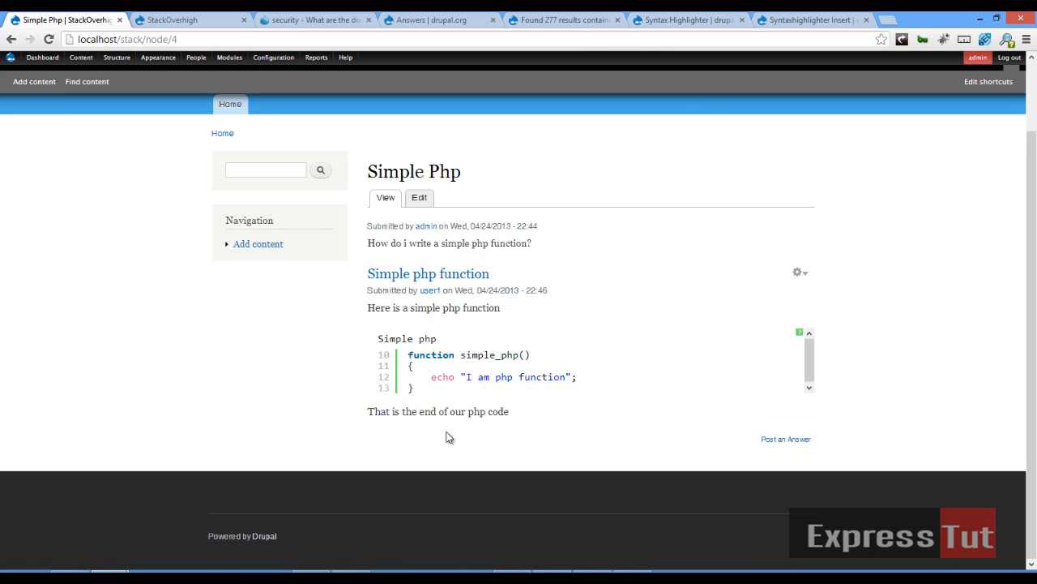
{"action": "mouse_move", "coordinate": [592, 386]}
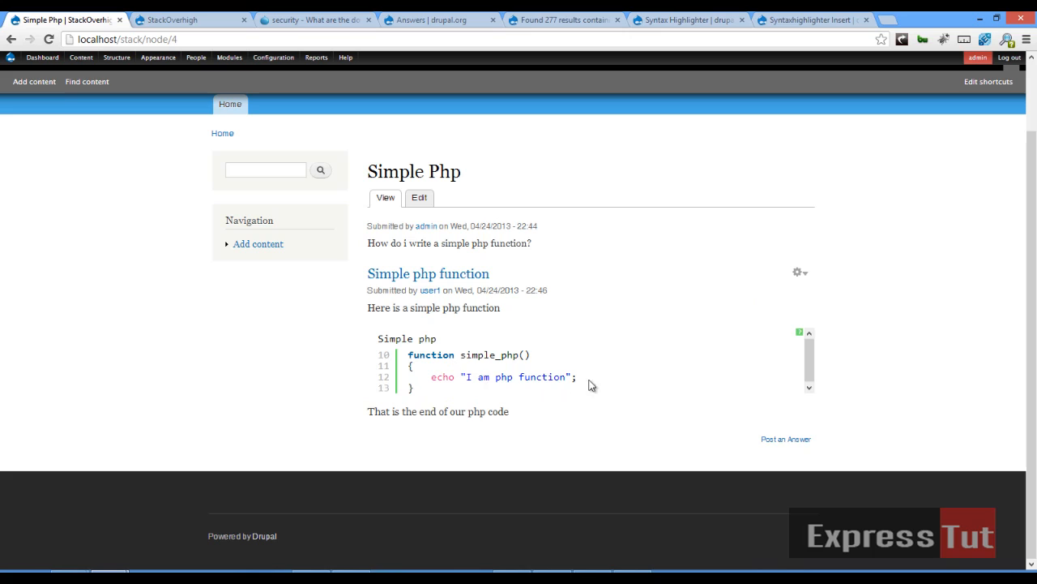
{"action": "mouse_move", "coordinate": [745, 332]}
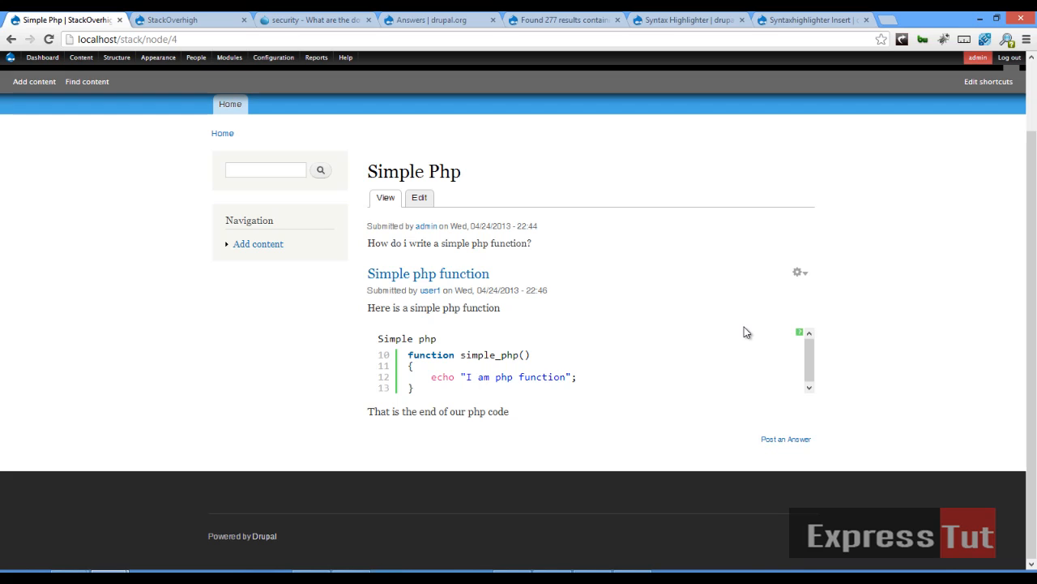
{"action": "mouse_move", "coordinate": [749, 321]}
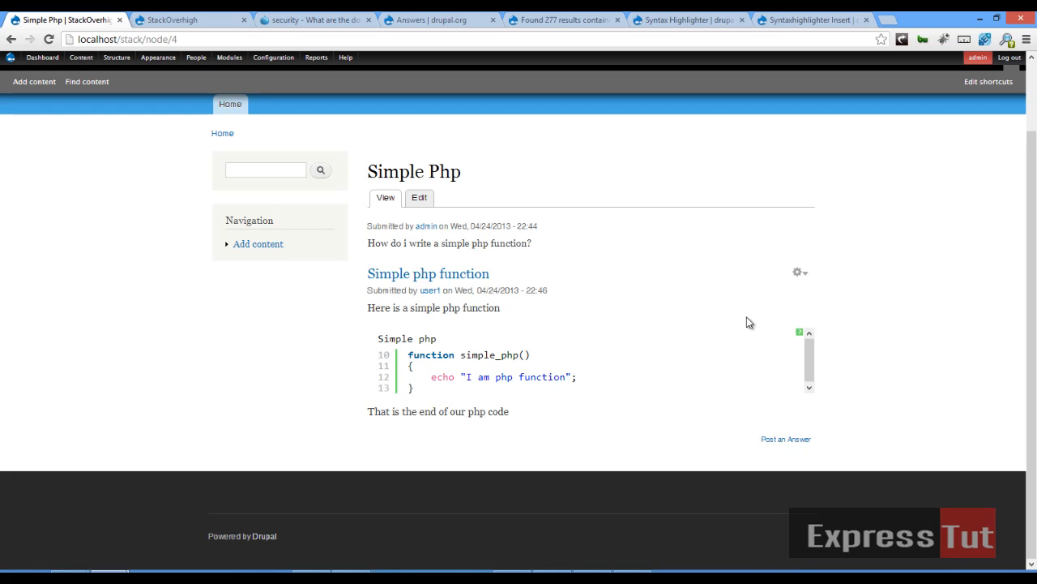